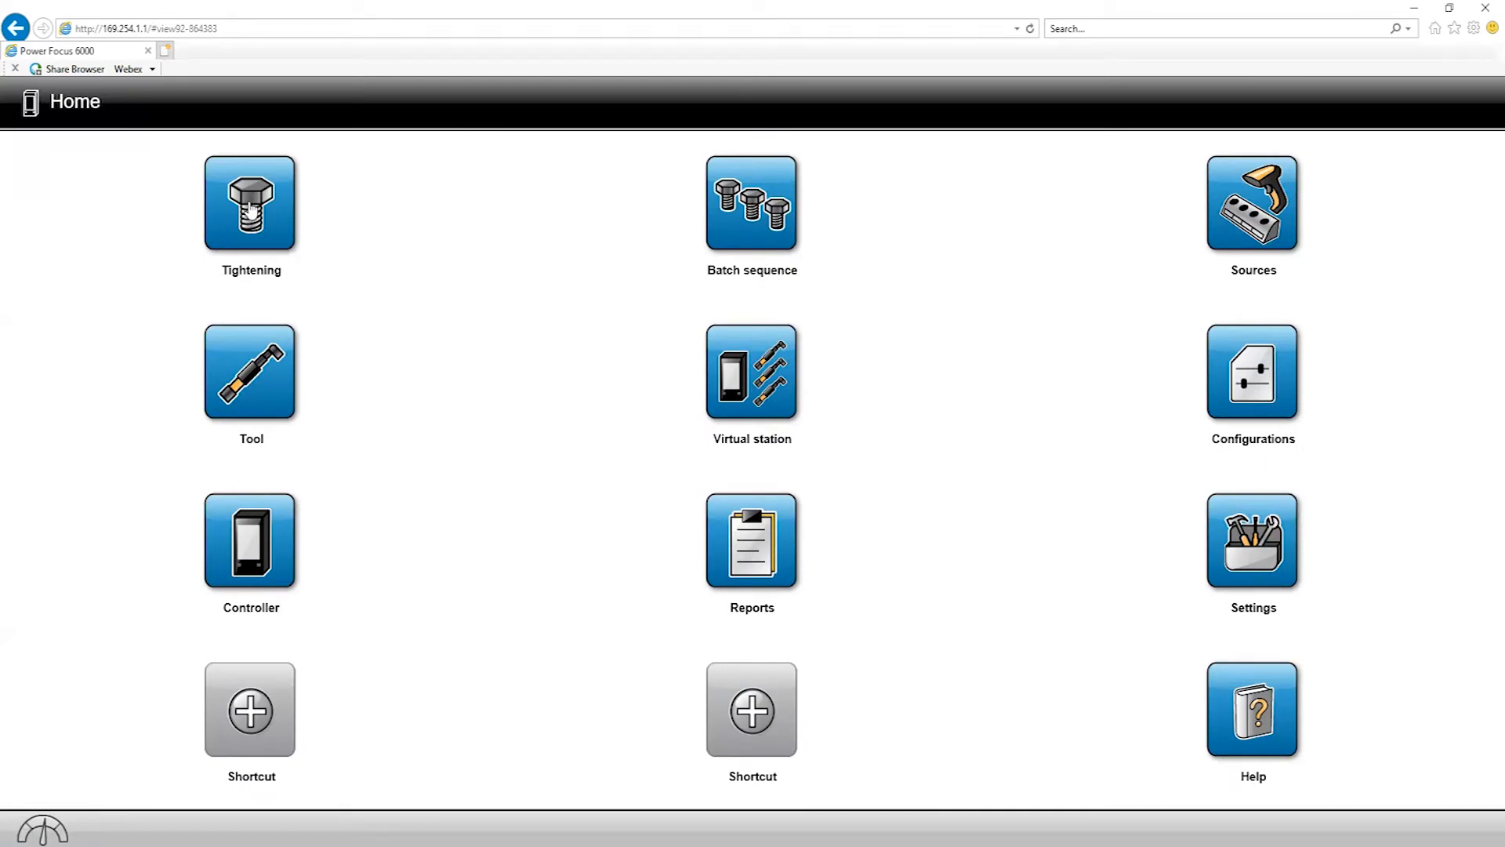
# Open the Tightening program library from the Home screen.
pyautogui.click(249, 202)
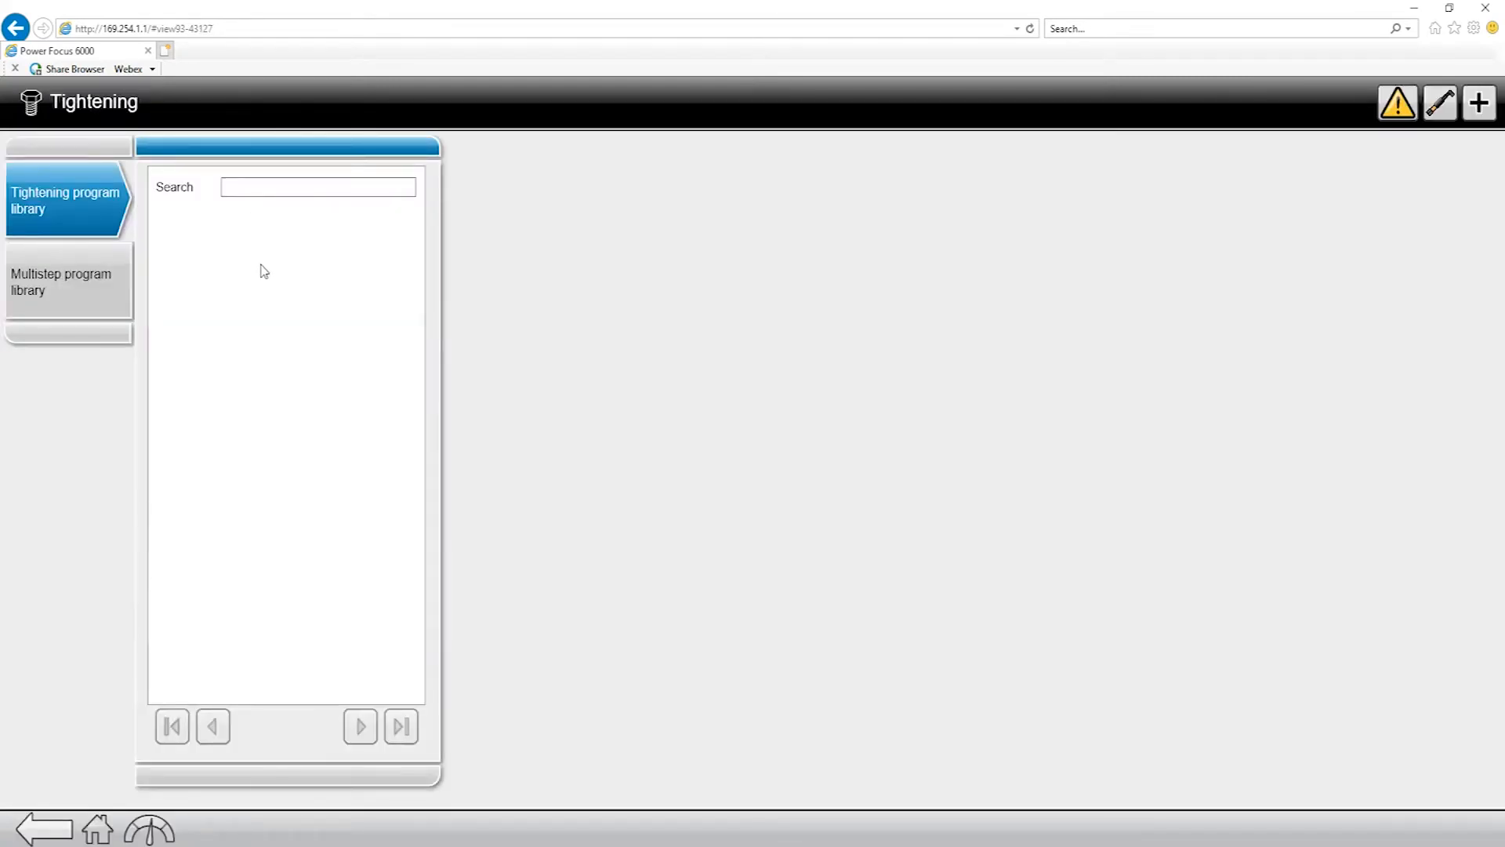
pyautogui.moveTo(287, 265)
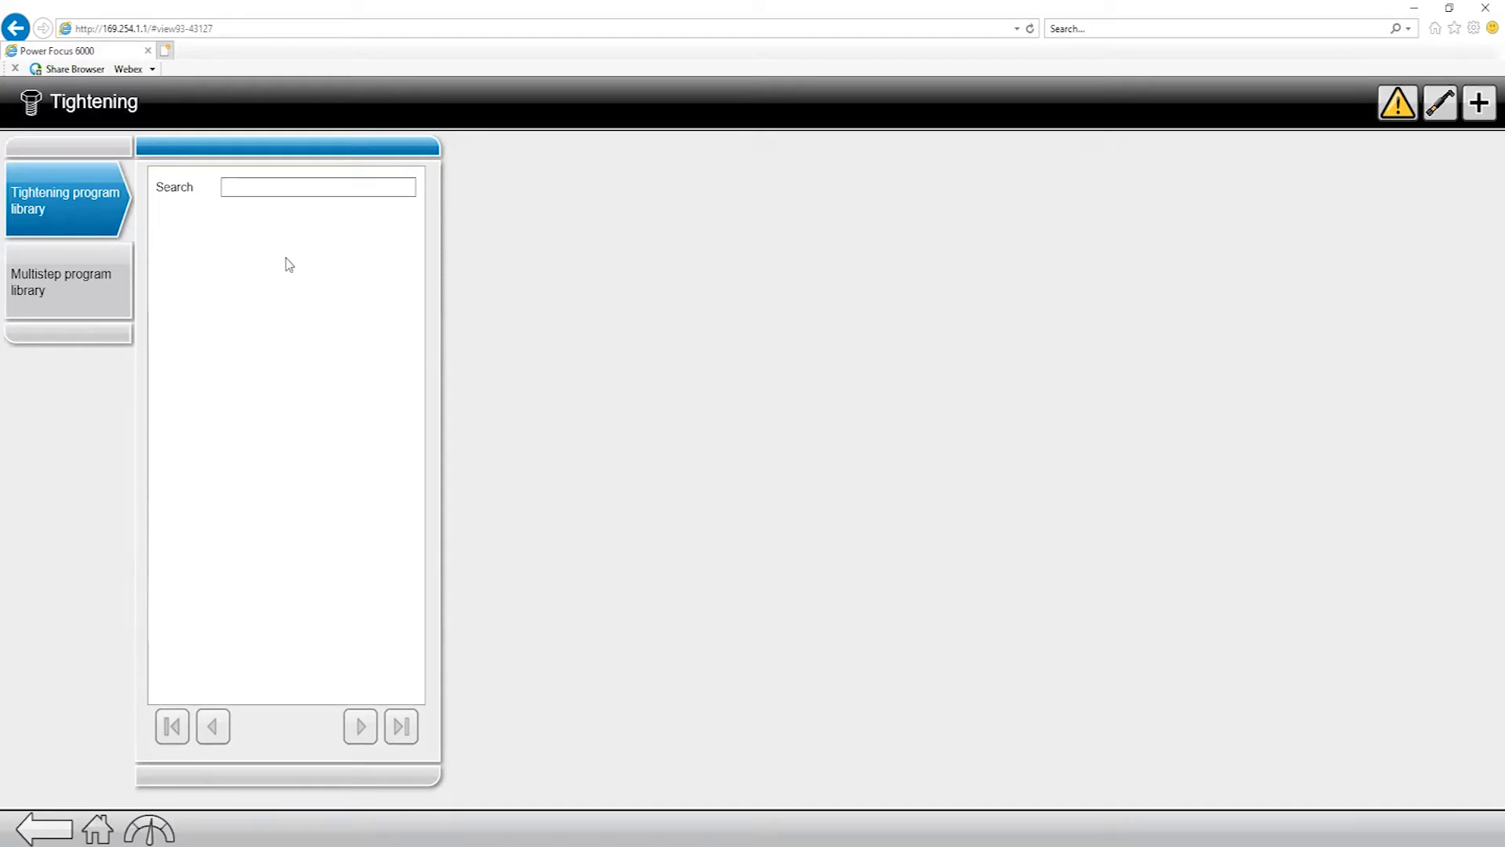
pyautogui.moveTo(289, 298)
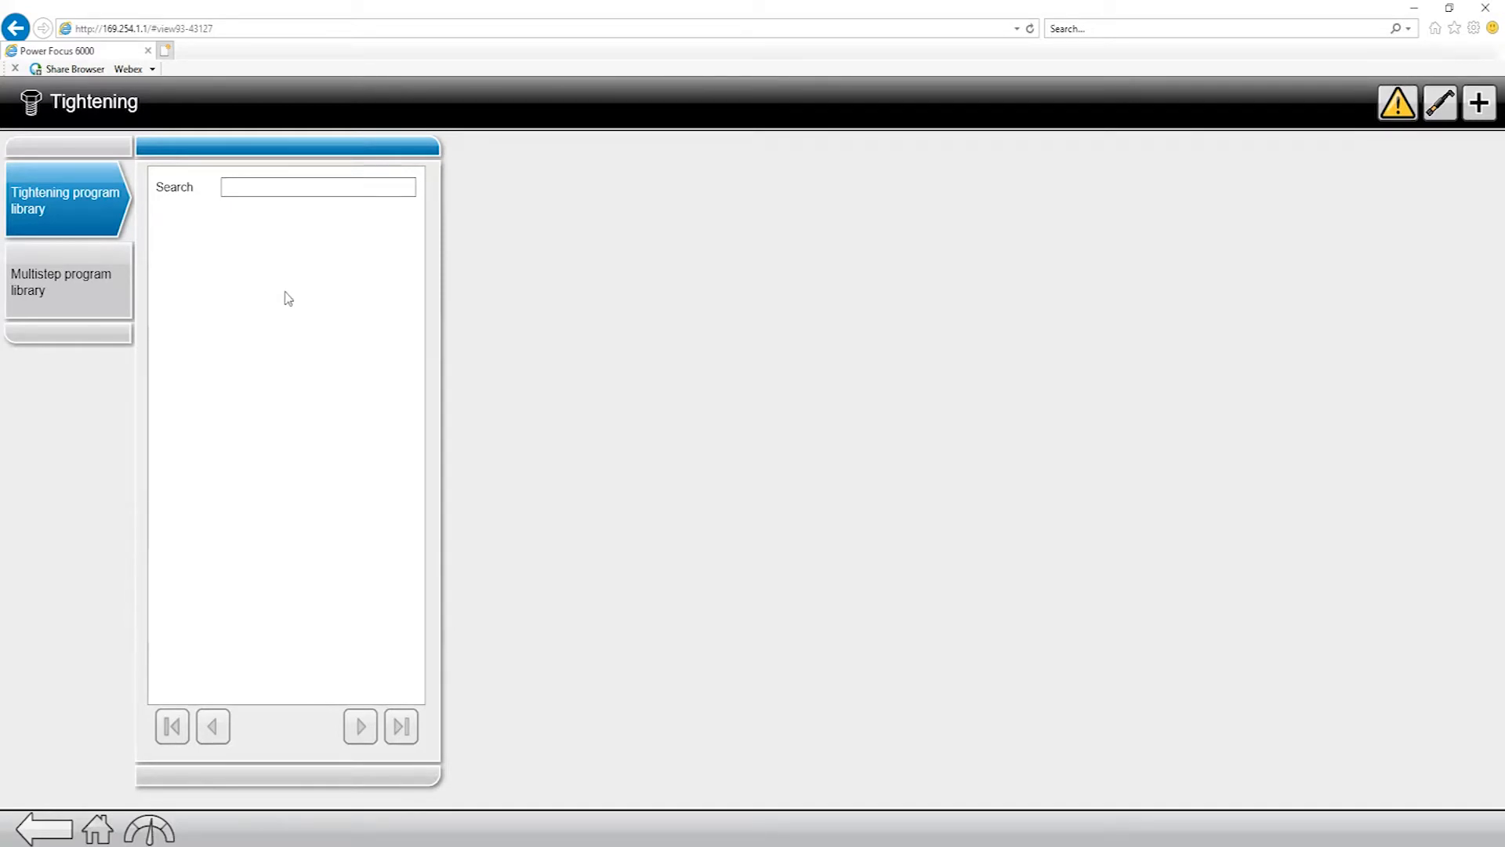
pyautogui.moveTo(300, 277)
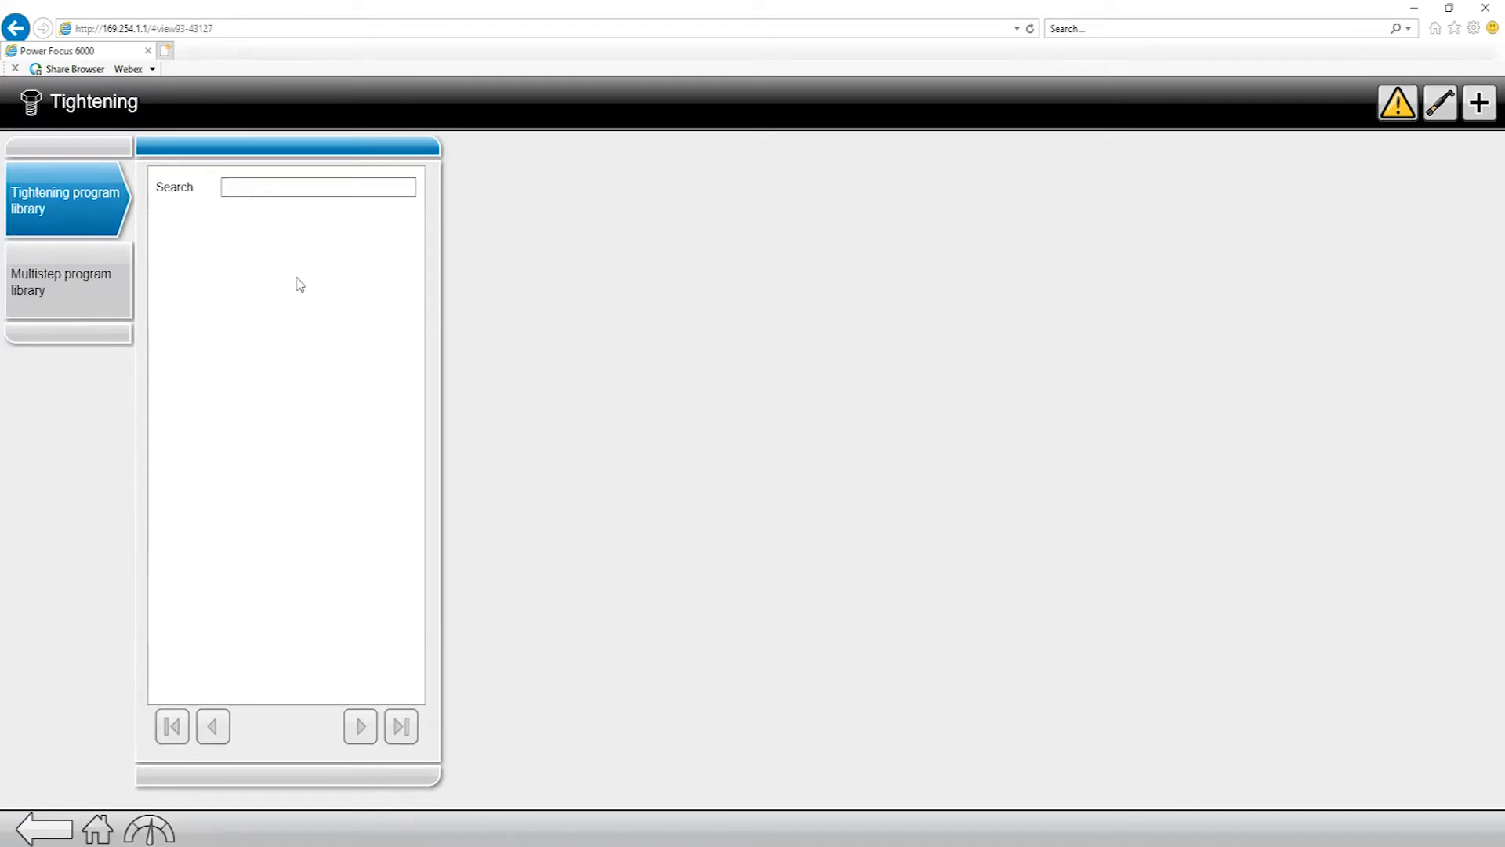
pyautogui.moveTo(294, 257)
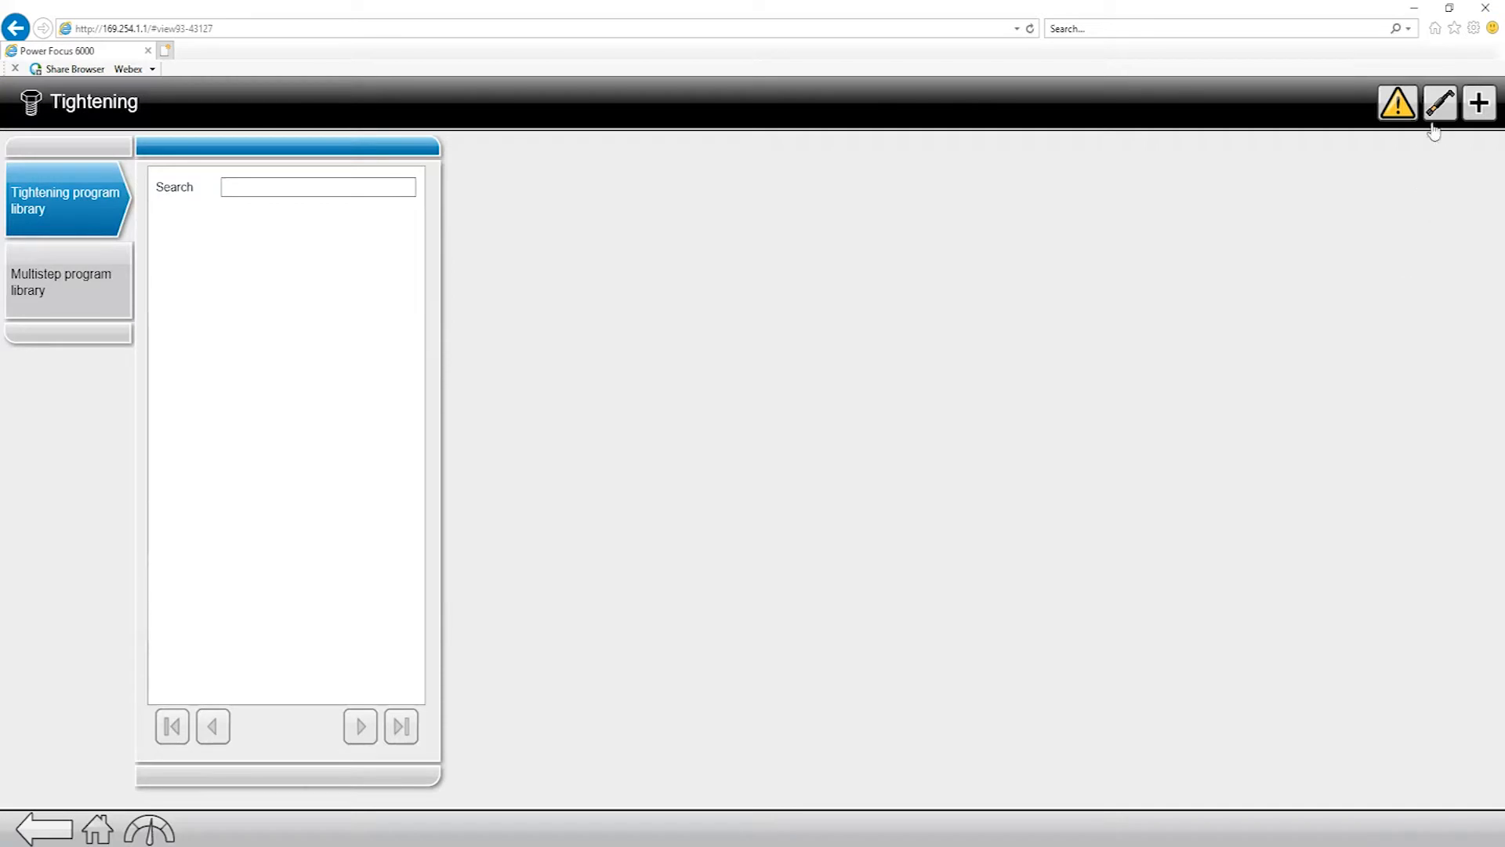
pyautogui.moveTo(1476, 103)
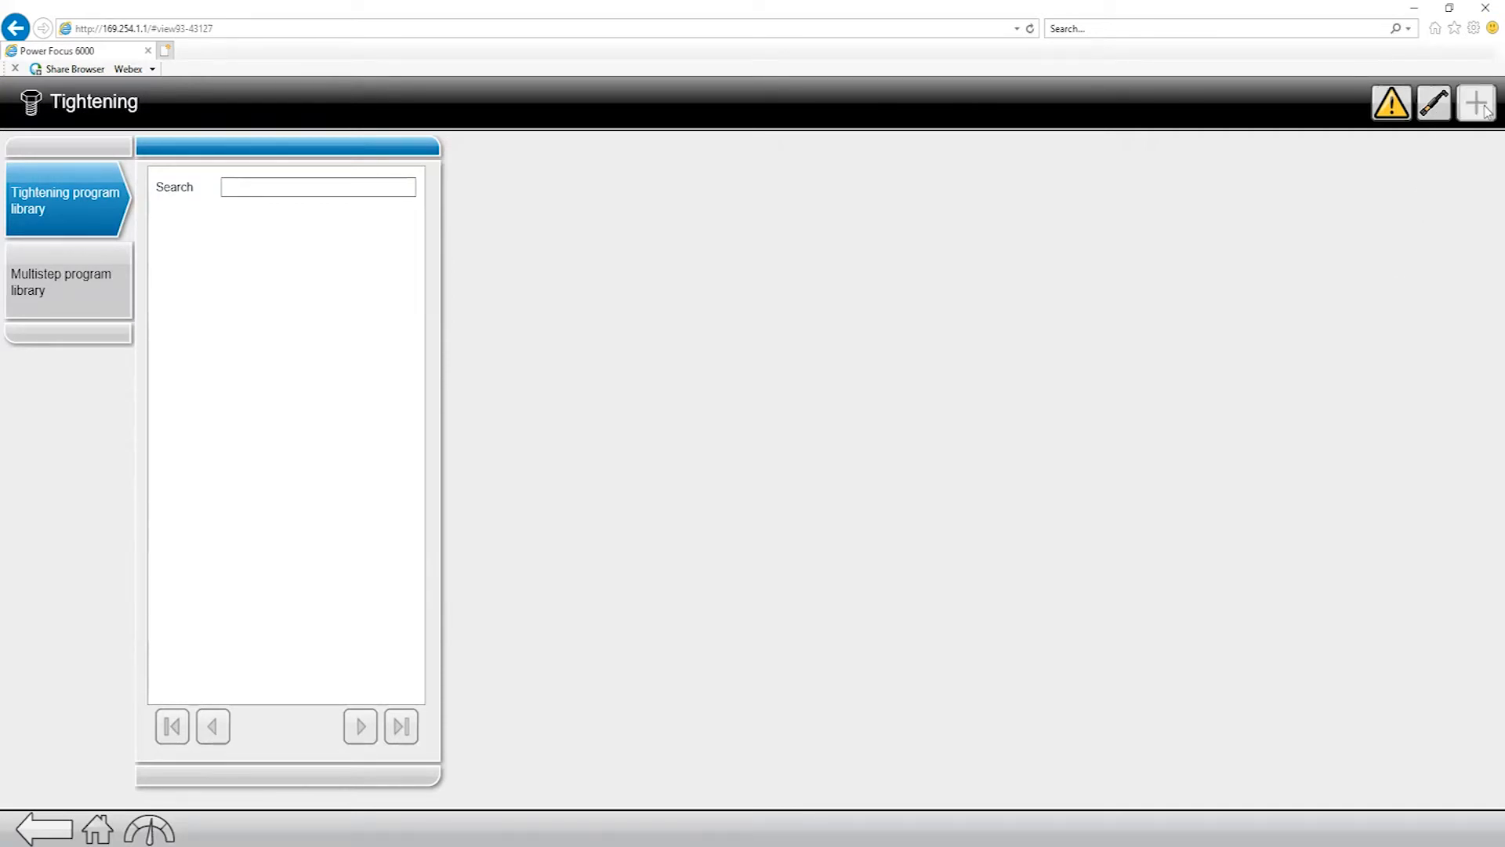
# Add a new tightening program and name it 'Impulse 25 Nm'.
pyautogui.click(1476, 102)
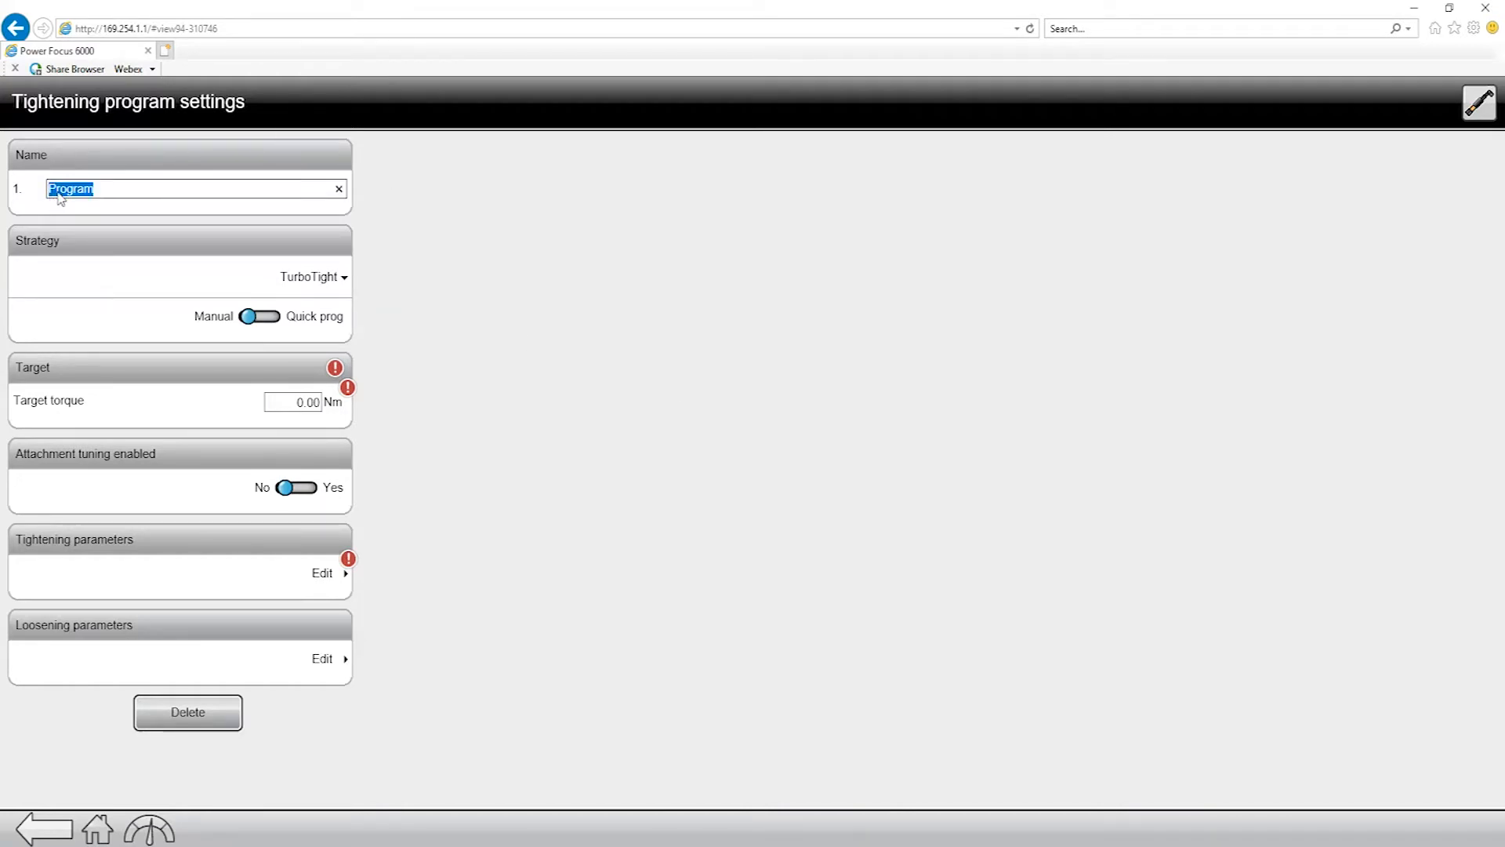
pyautogui.write('Imp')
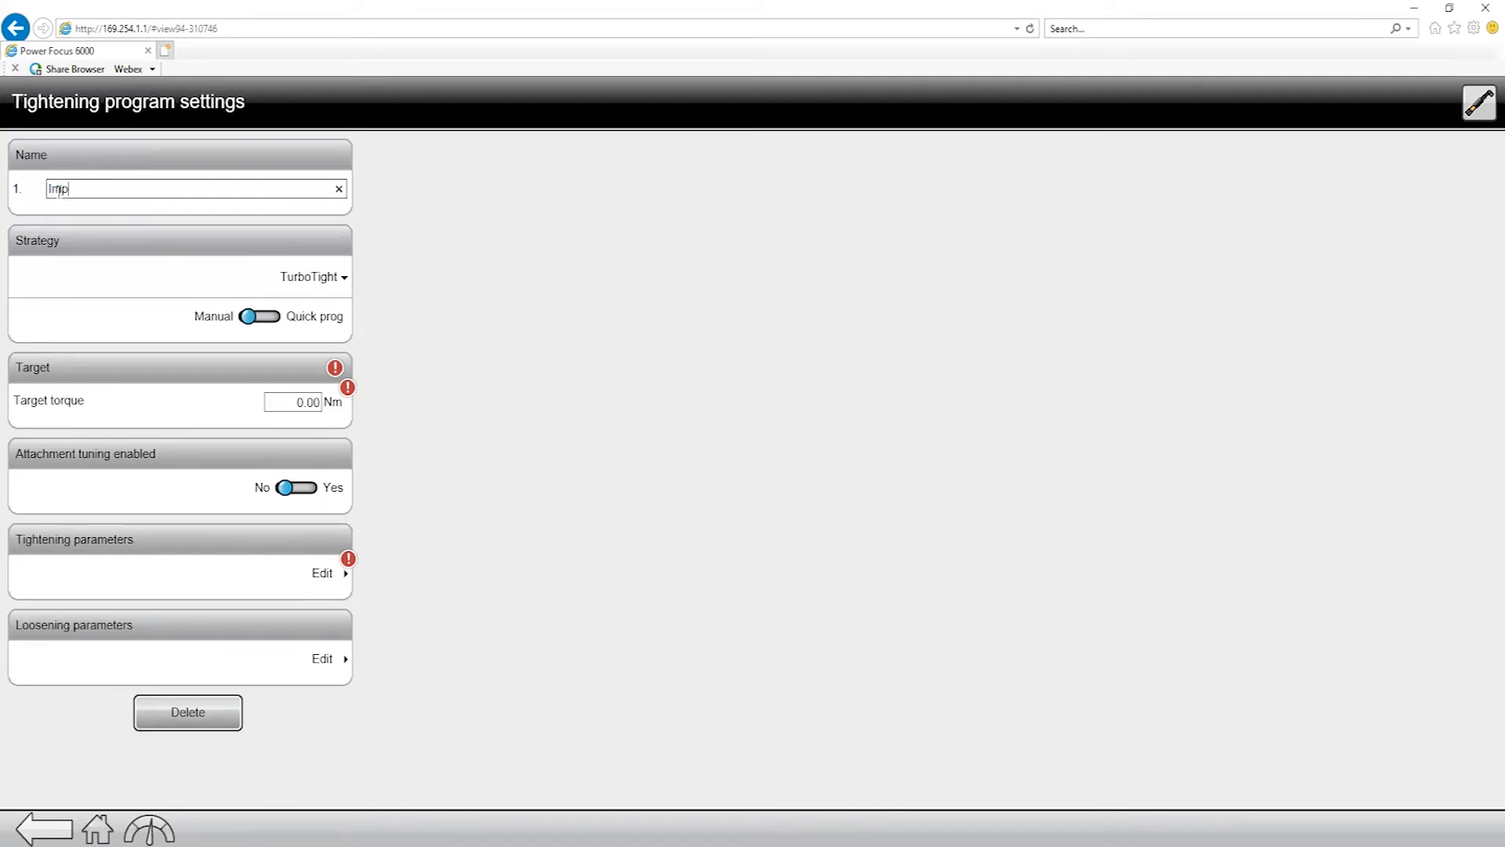
pyautogui.write('Impulse 25')
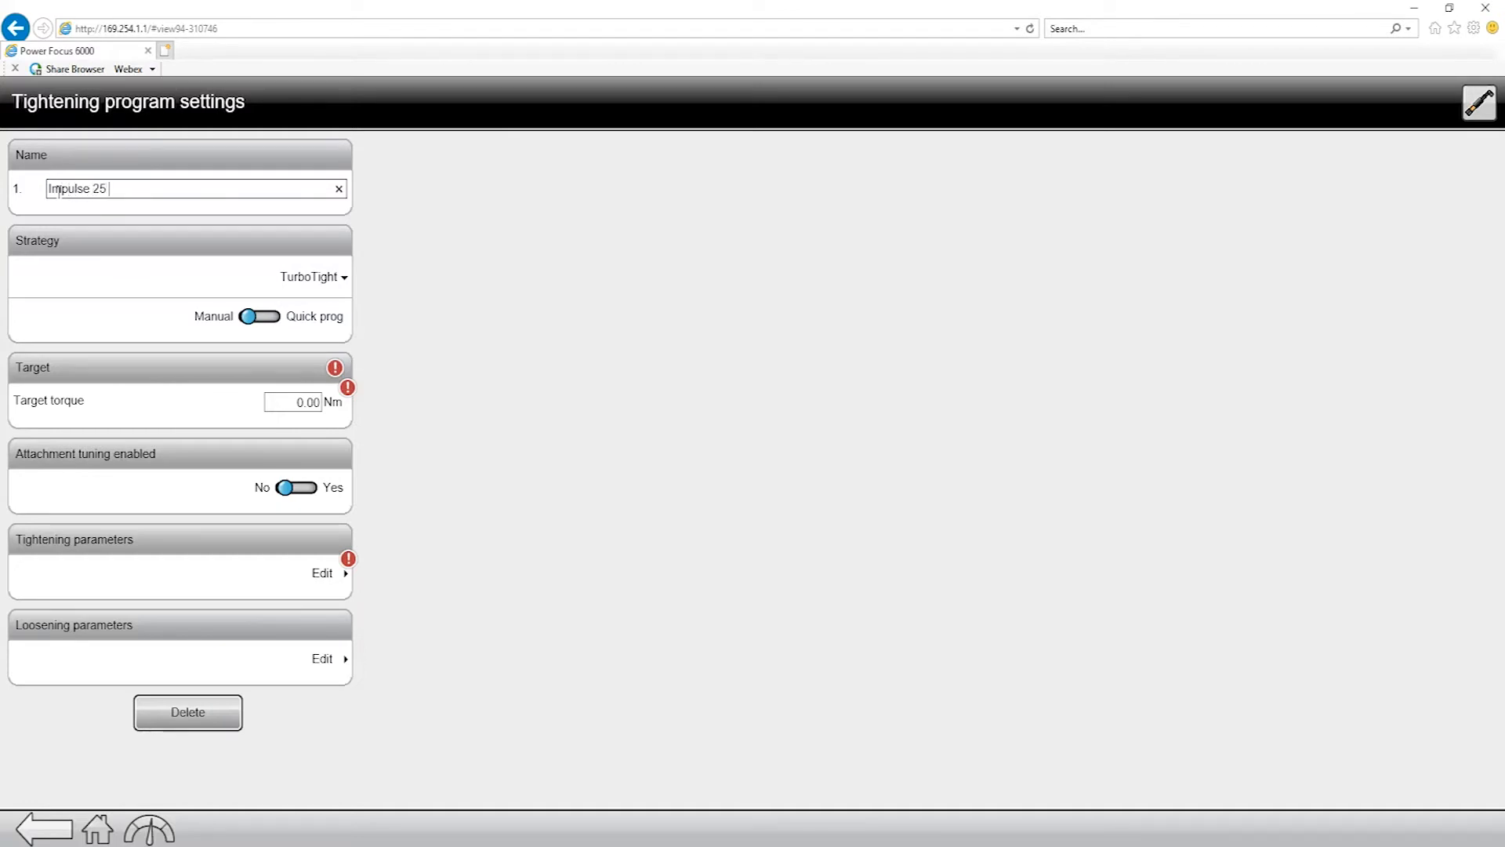
pyautogui.write('Nm')
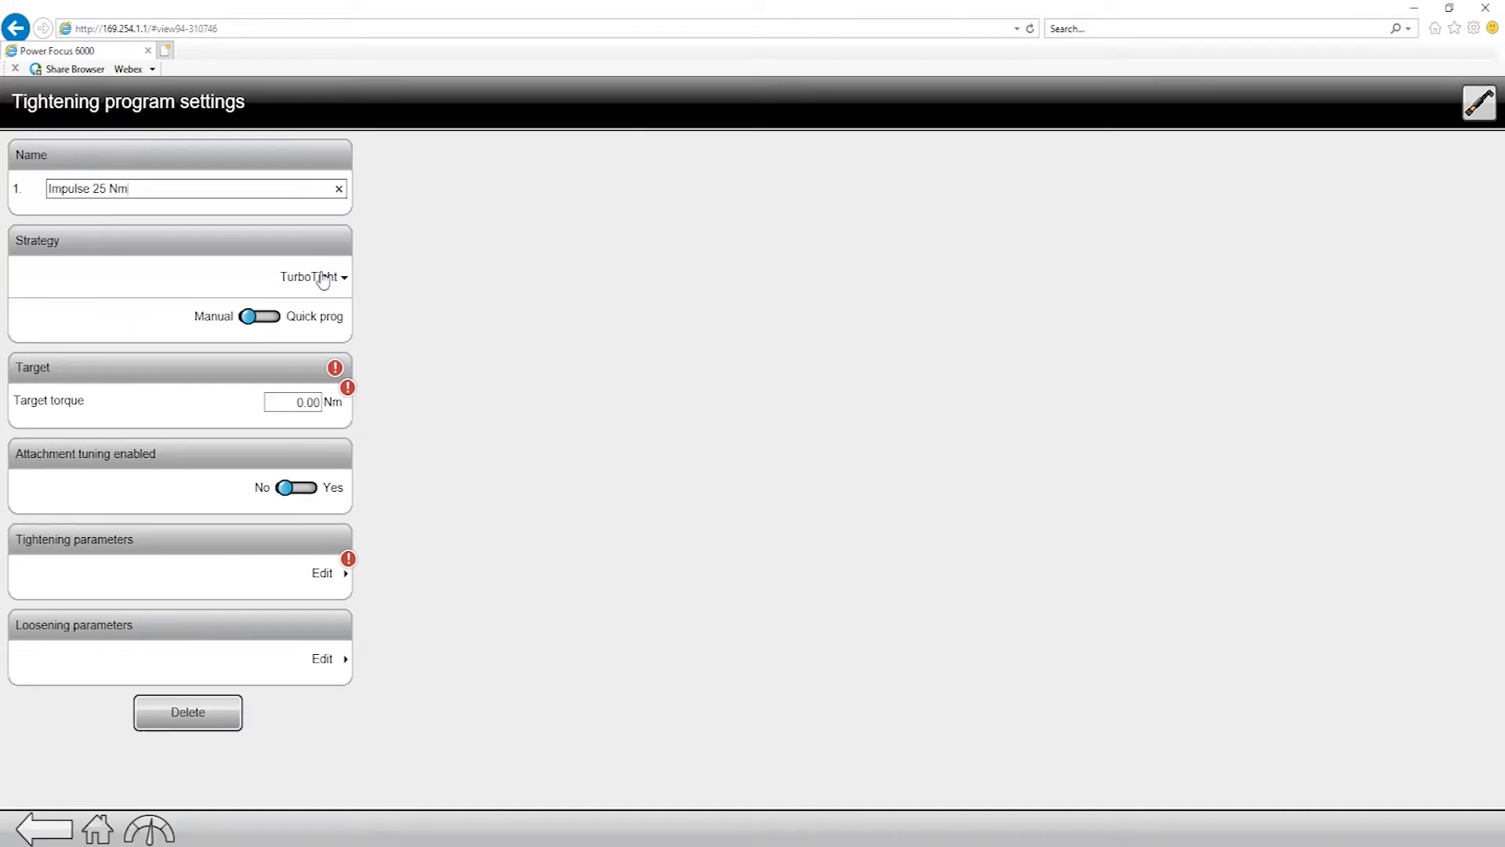
# Change the program's strategy from TurboTight to Impulse - single step.
pyautogui.click(312, 277)
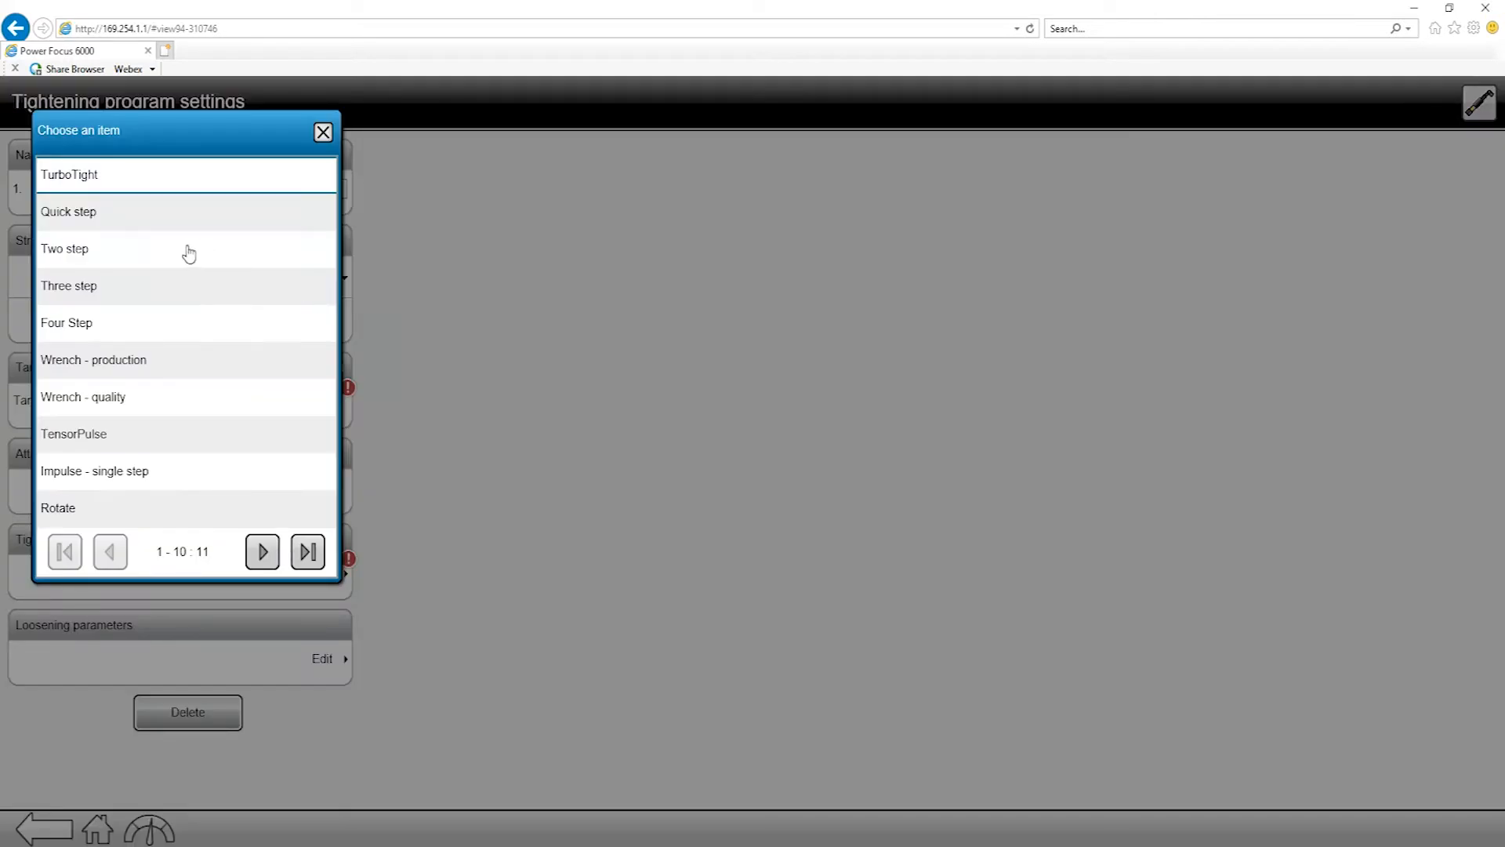
pyautogui.moveTo(95, 486)
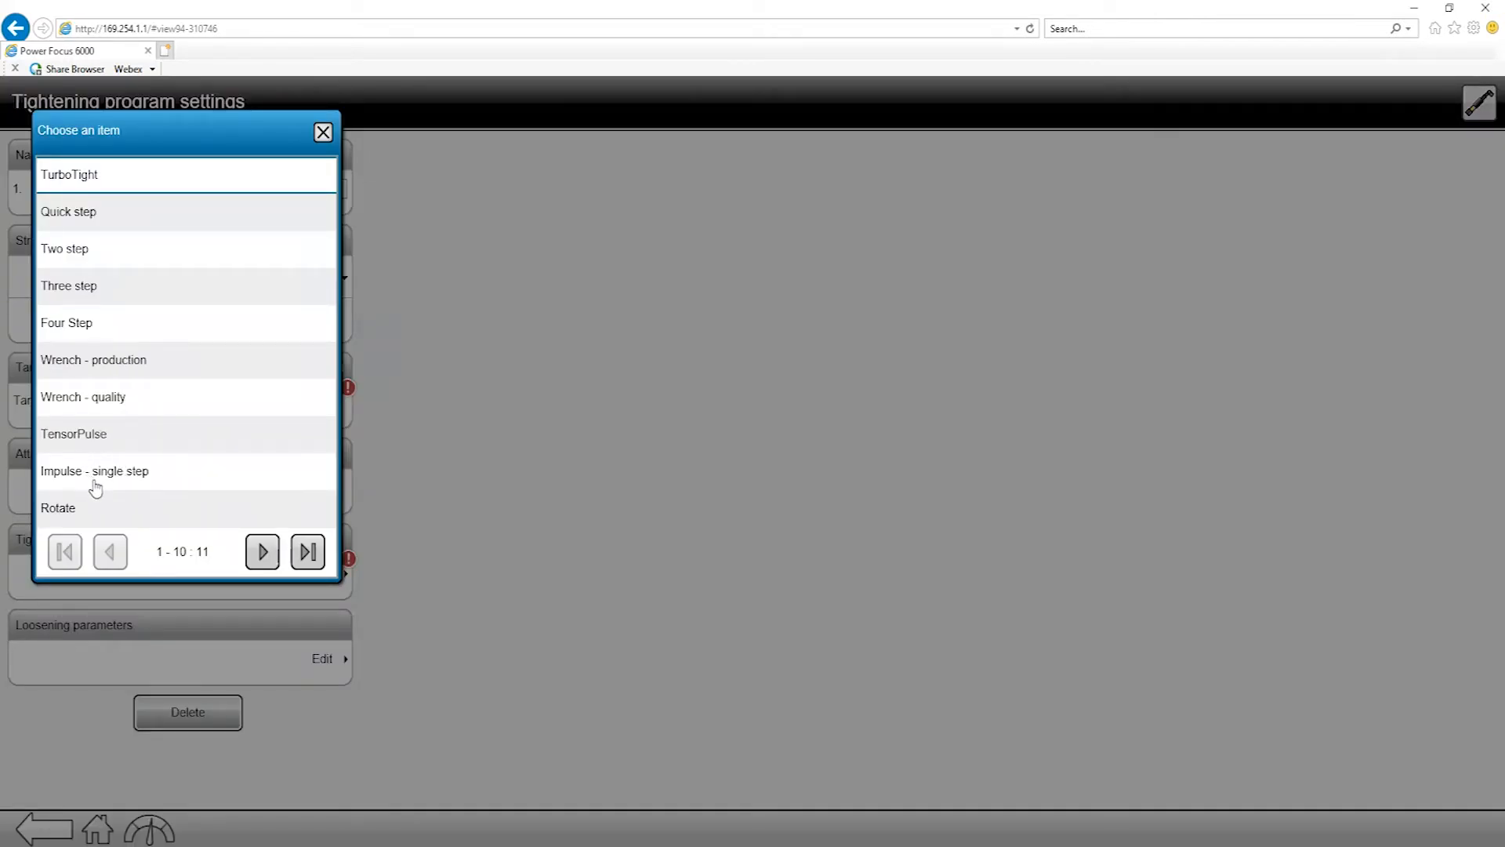
pyautogui.moveTo(108, 484)
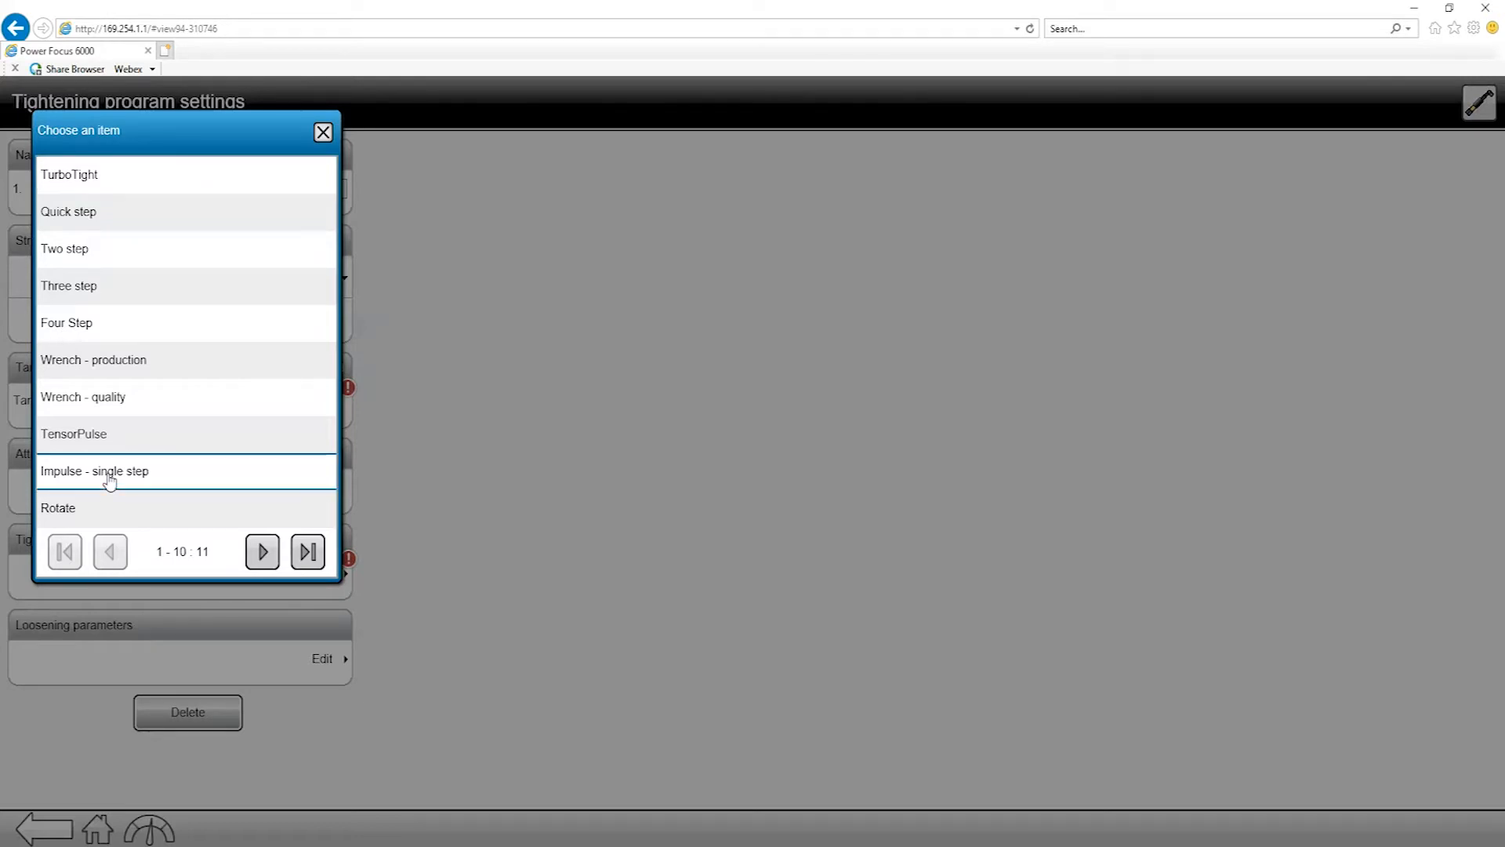
pyautogui.click(94, 471)
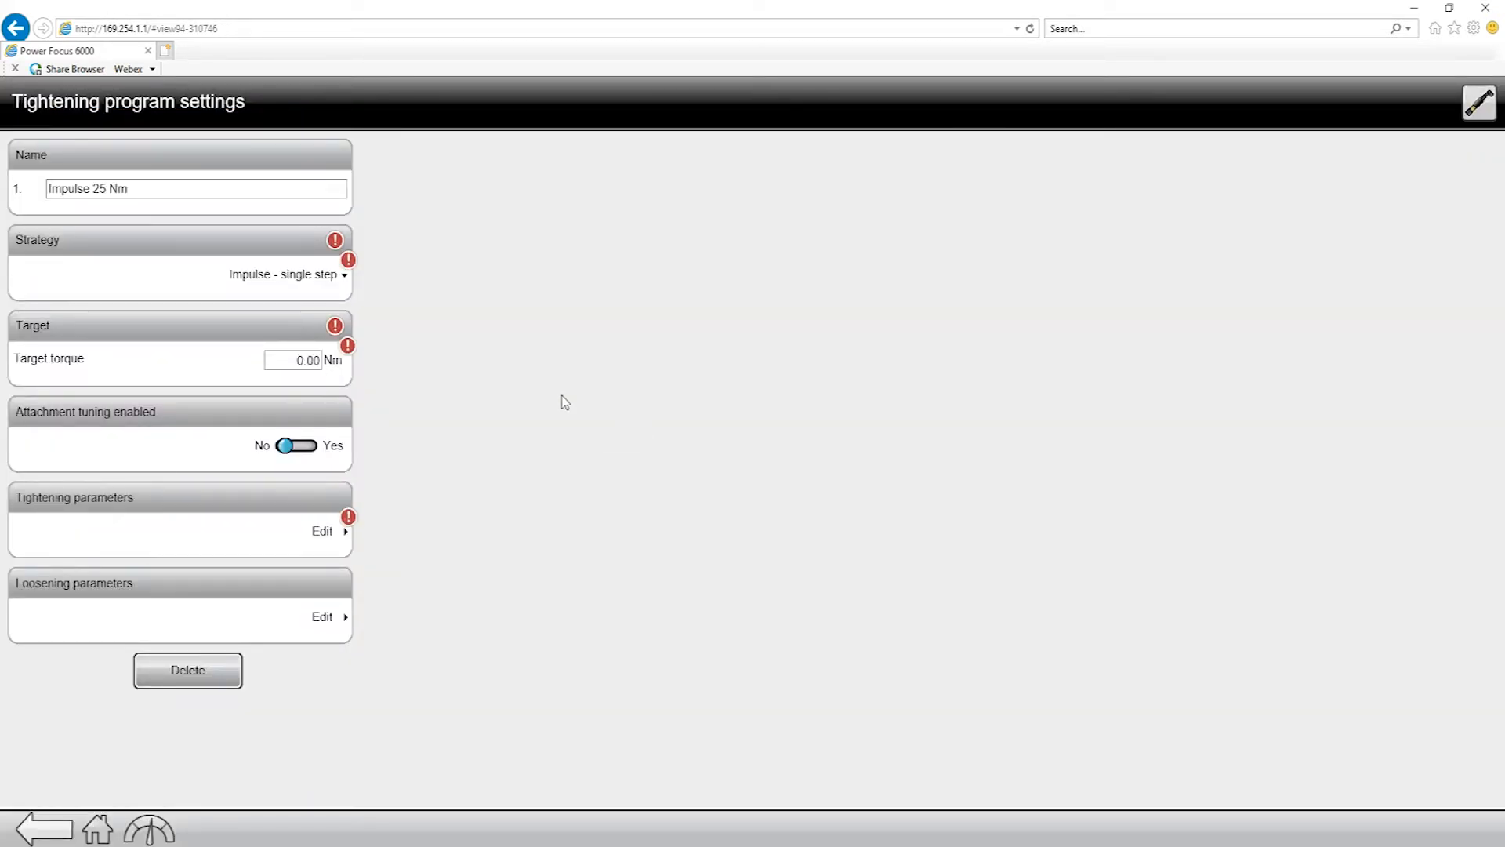
pyautogui.moveTo(415, 389)
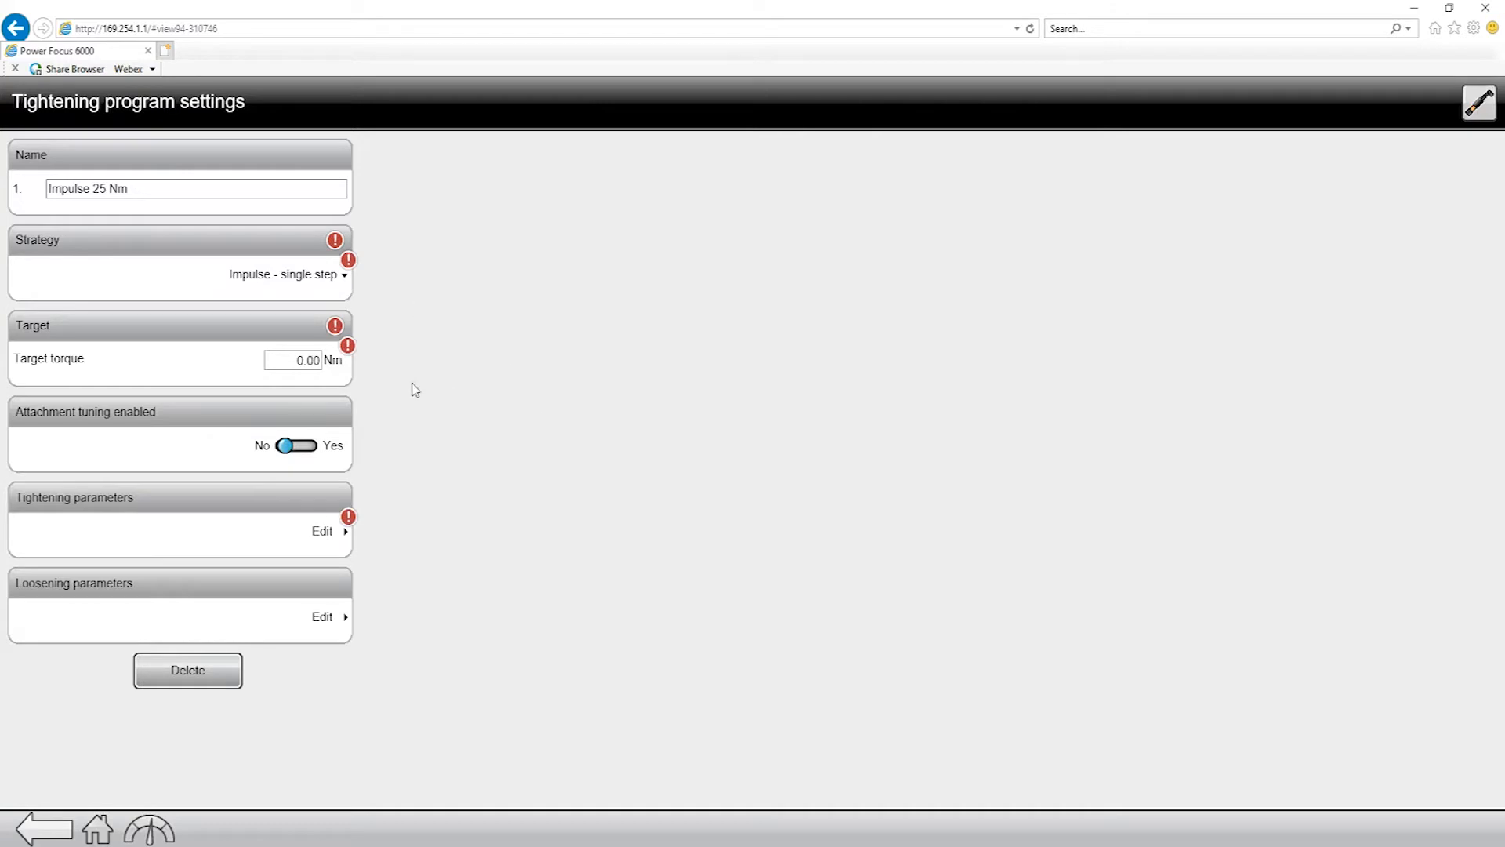
pyautogui.moveTo(379, 372)
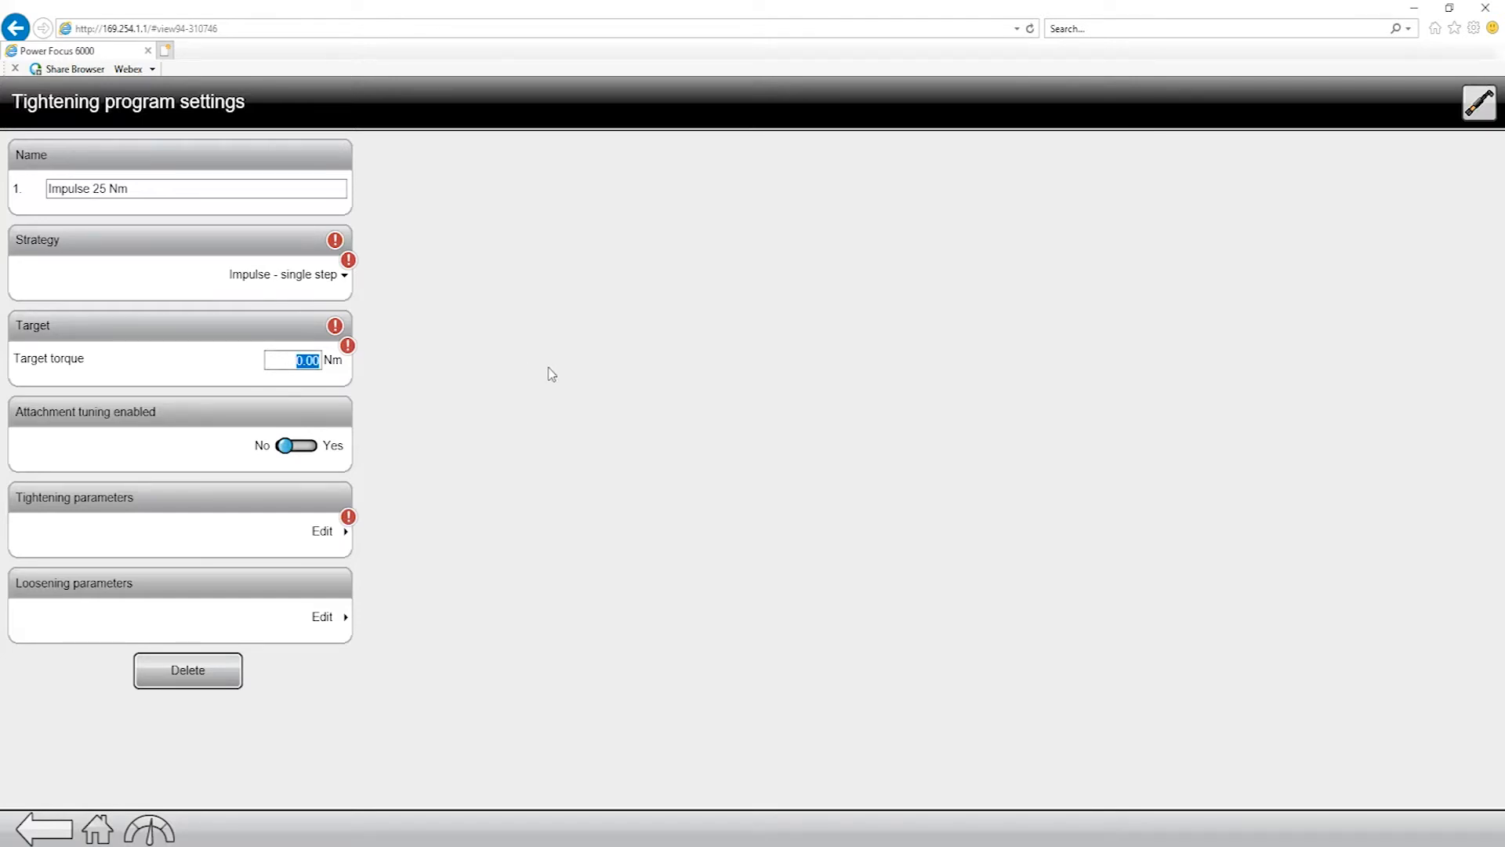
# Set the program's target torque field to 25, reading 25.00 Nm.
pyautogui.write('25')
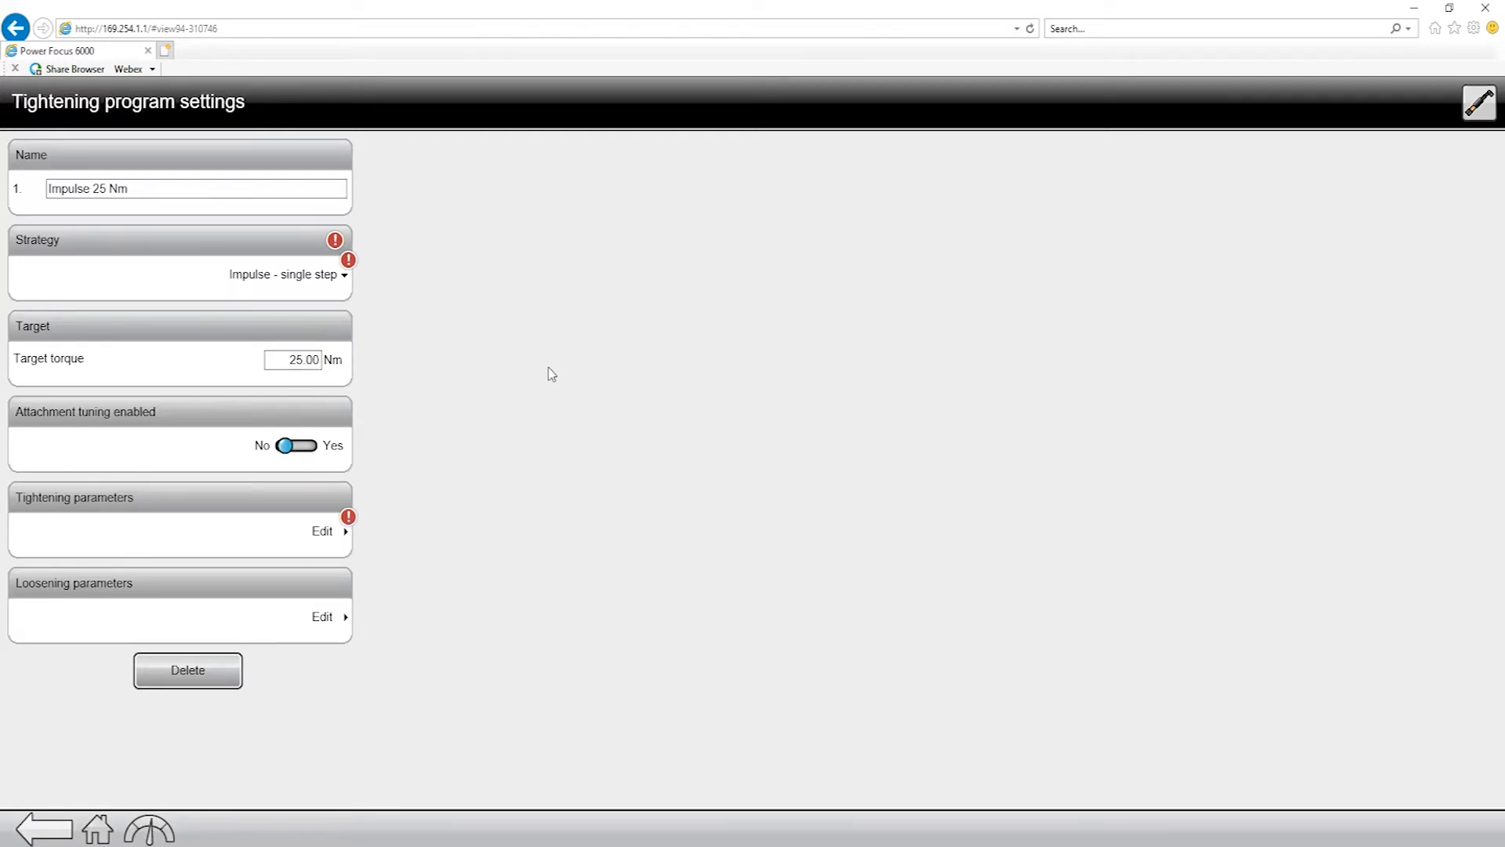
pyautogui.moveTo(518, 381)
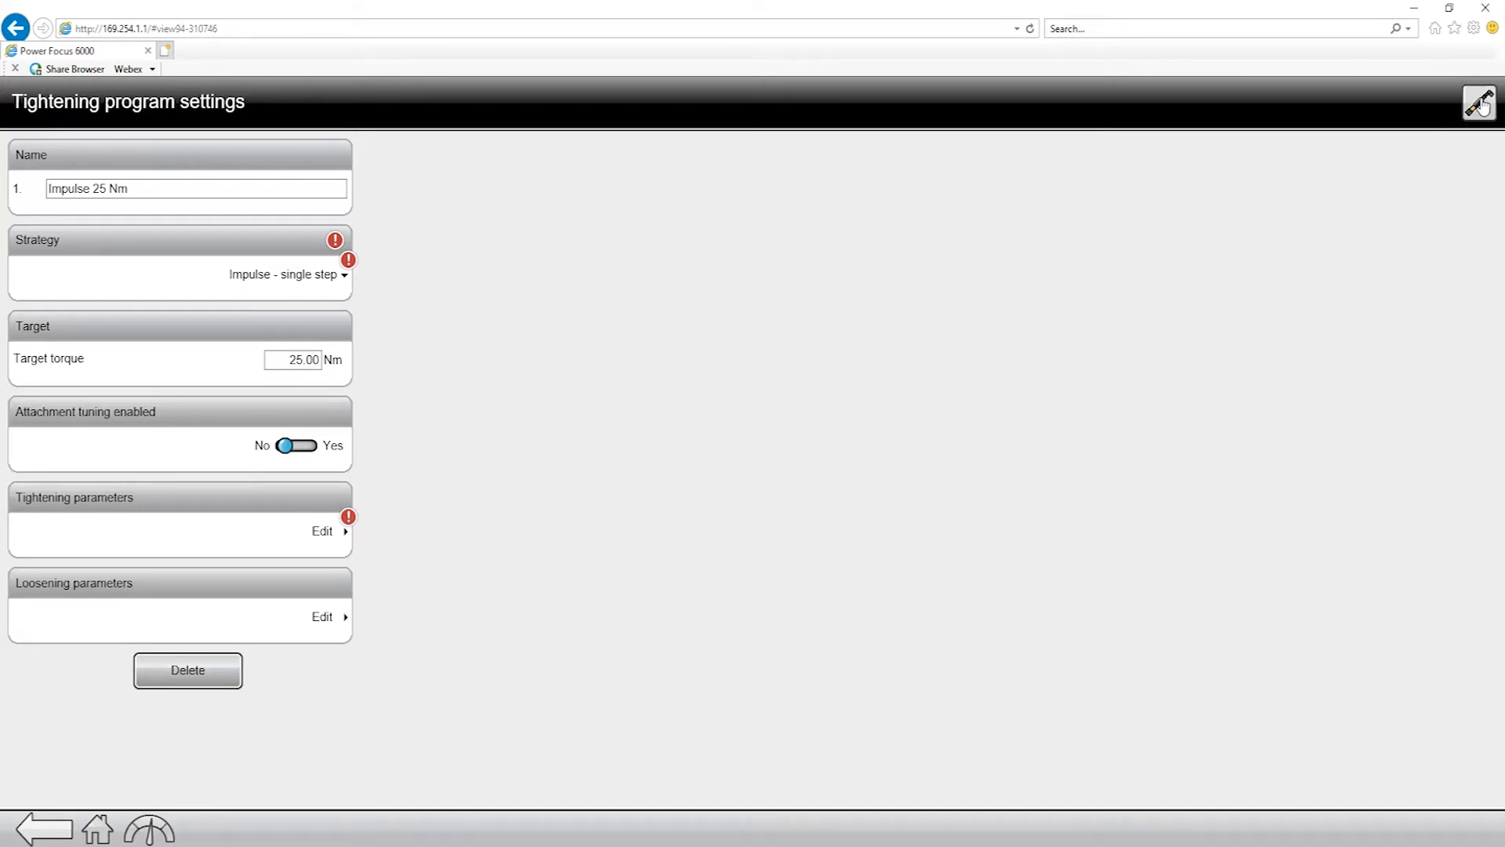
# Validate 'Impulse 25 Nm' against the first tool to clear its warnings.
pyautogui.click(1481, 103)
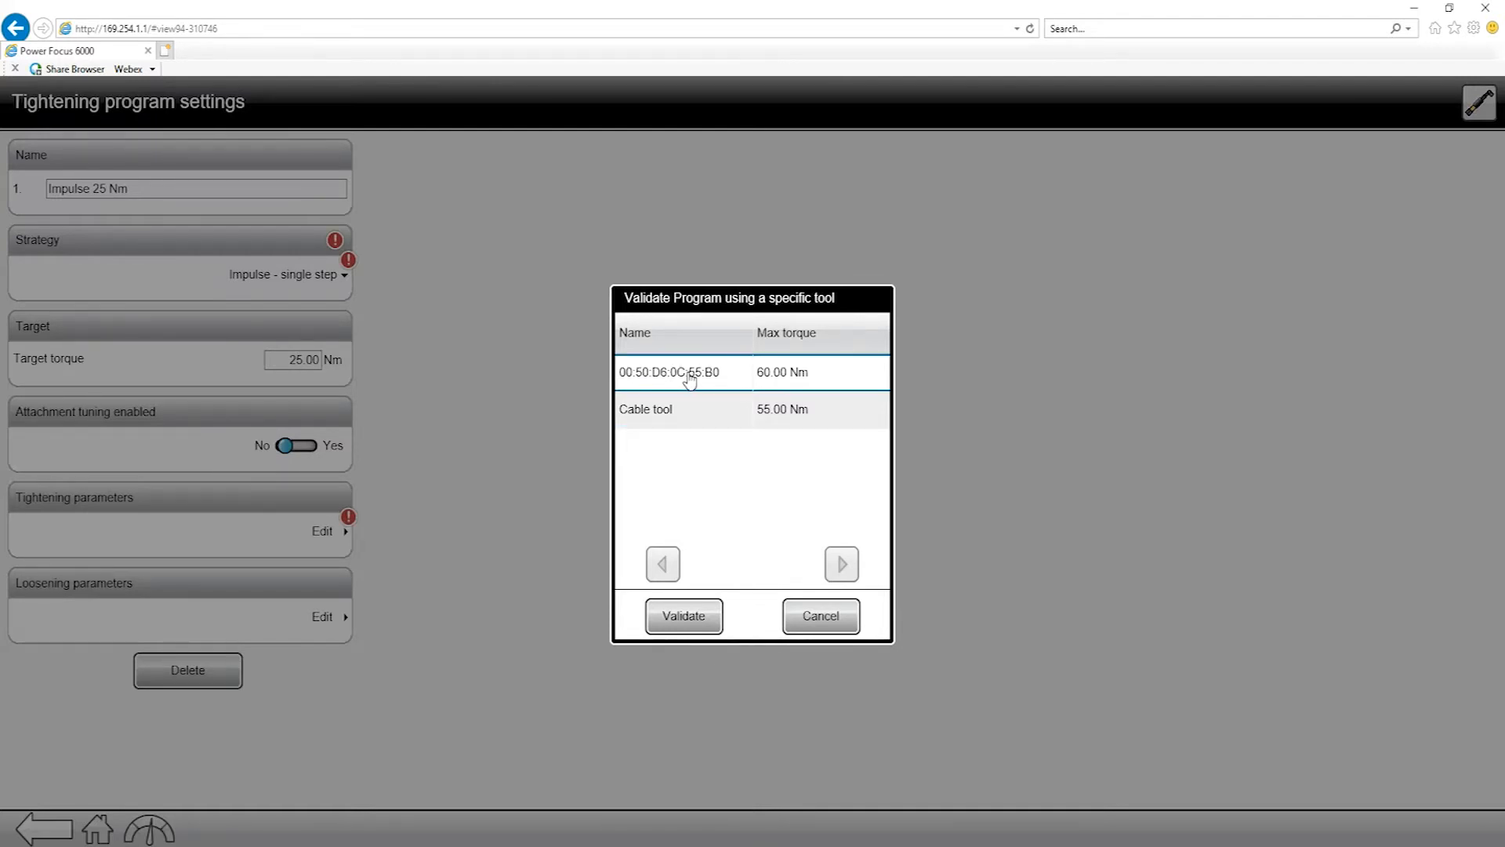
pyautogui.click(820, 616)
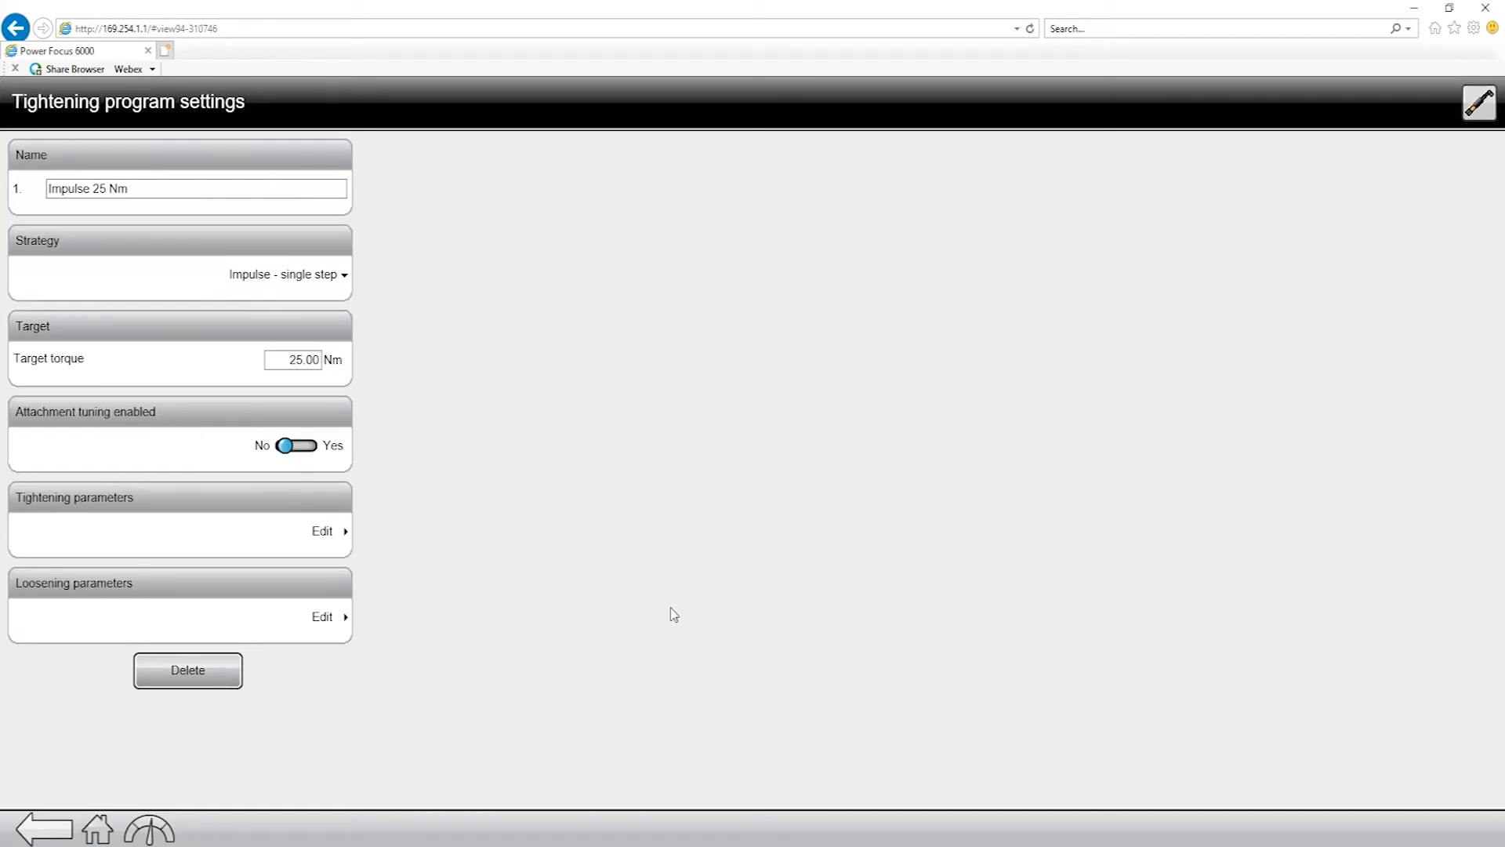
pyautogui.moveTo(381, 581)
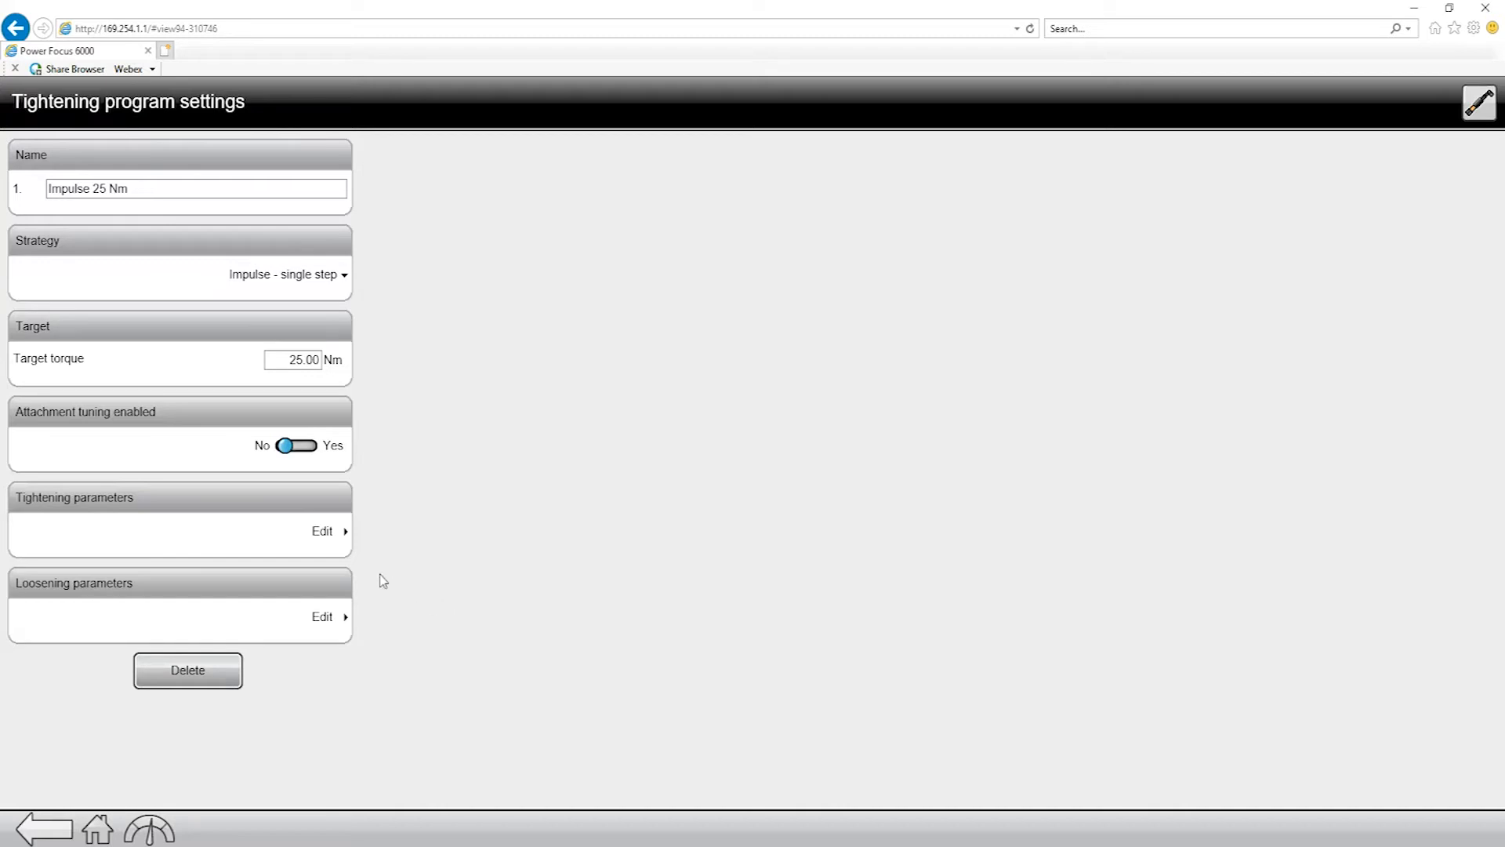
pyautogui.moveTo(565, 548)
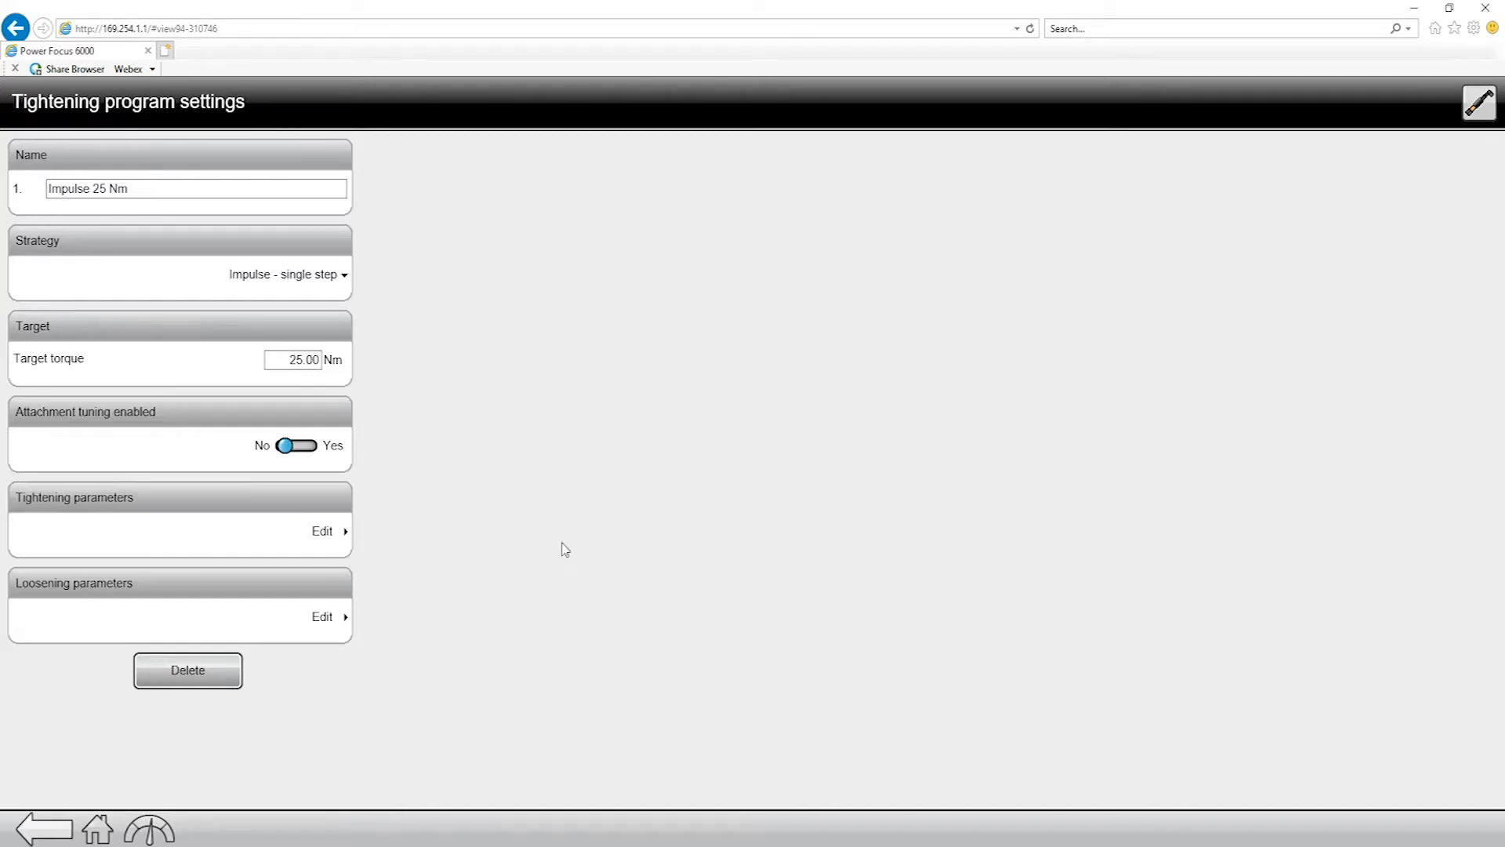
pyautogui.moveTo(321, 530)
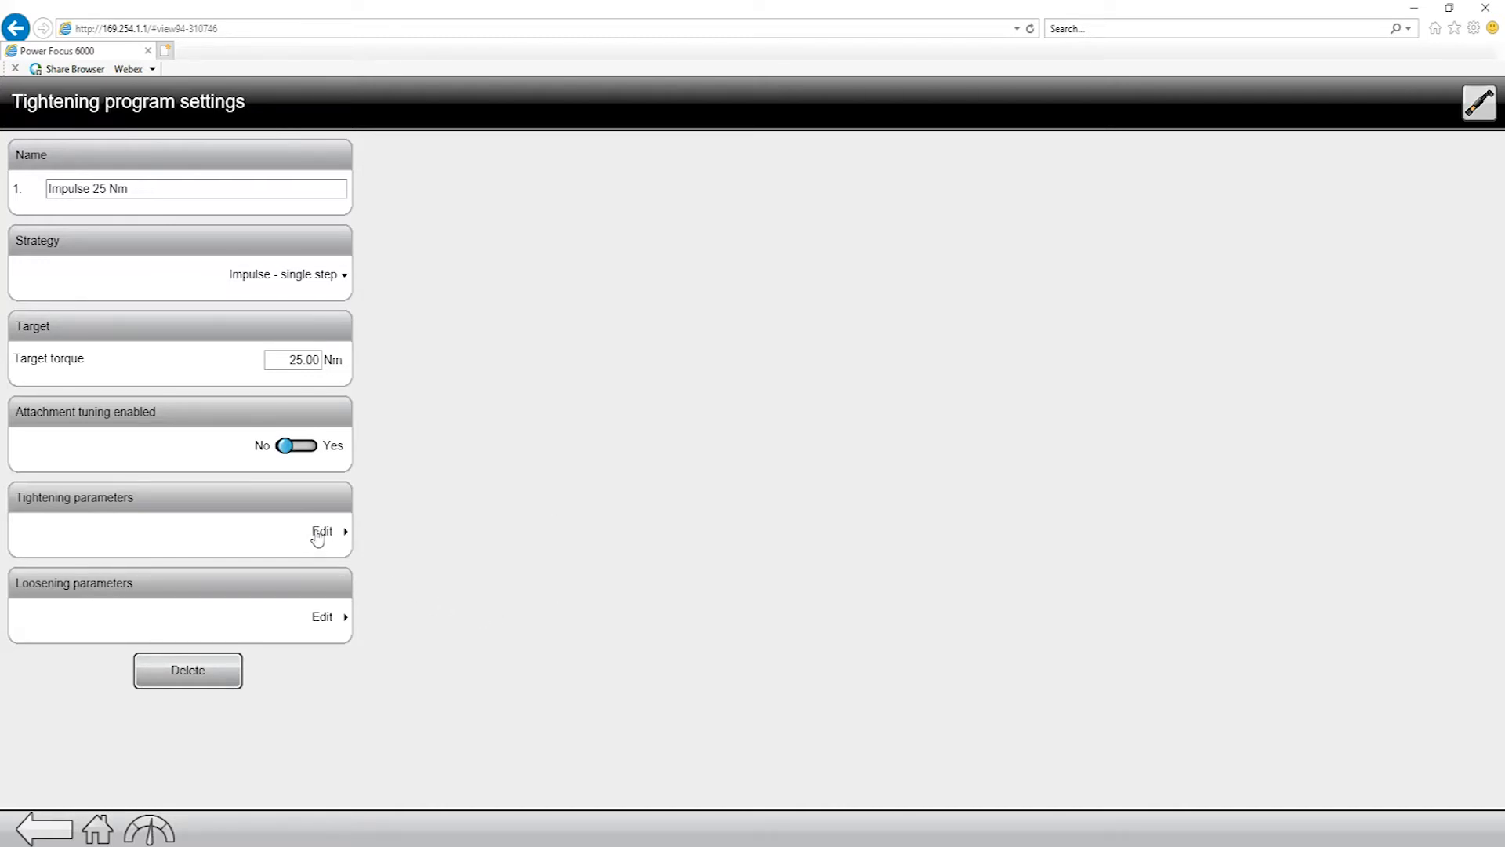
# Set the start stage's rehit detection to Early in the tightening parameters.
pyautogui.click(323, 531)
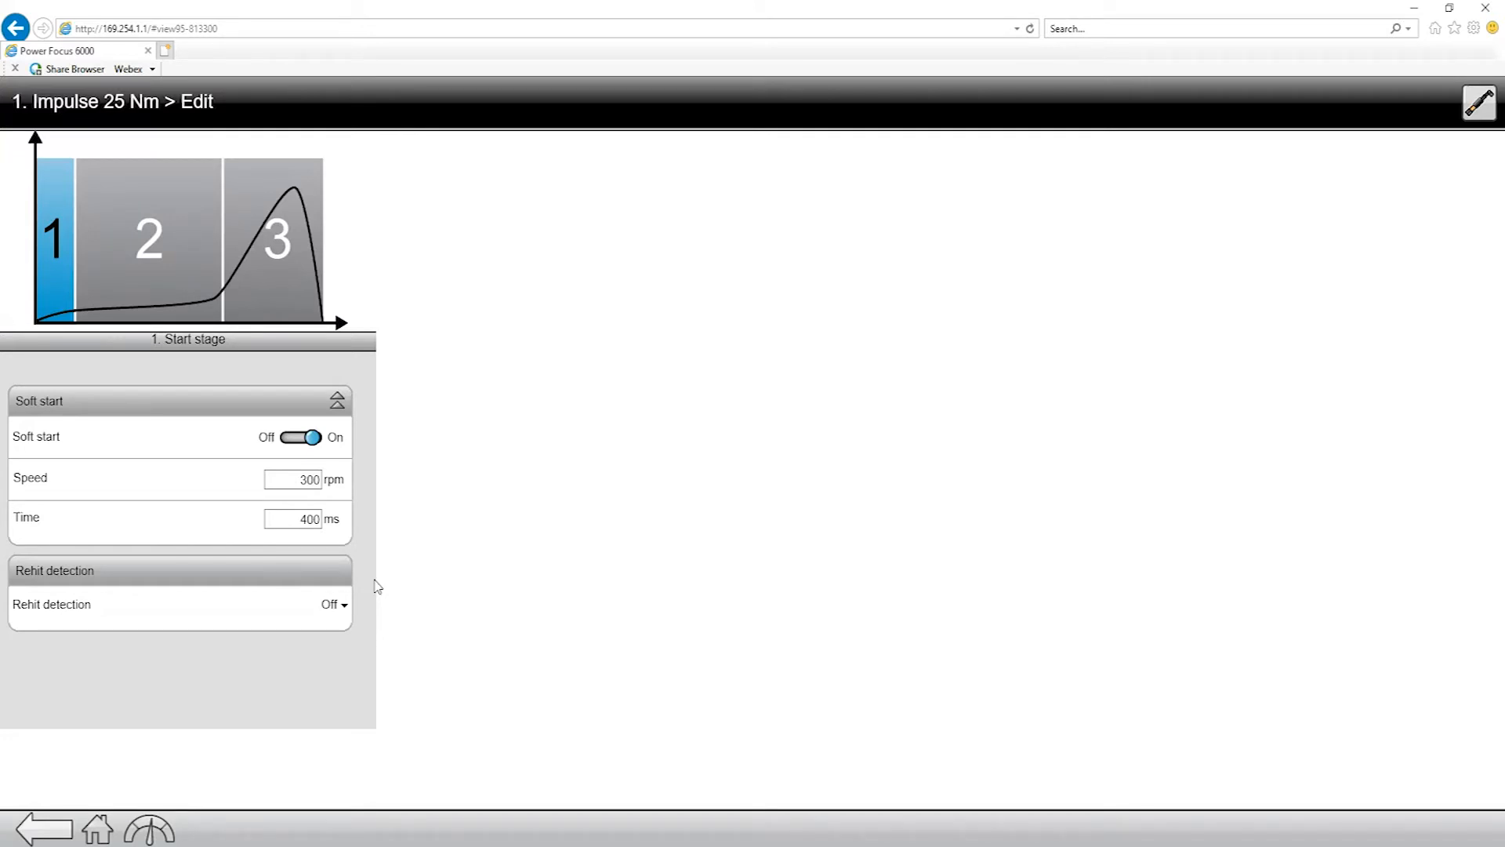
pyautogui.moveTo(338, 509)
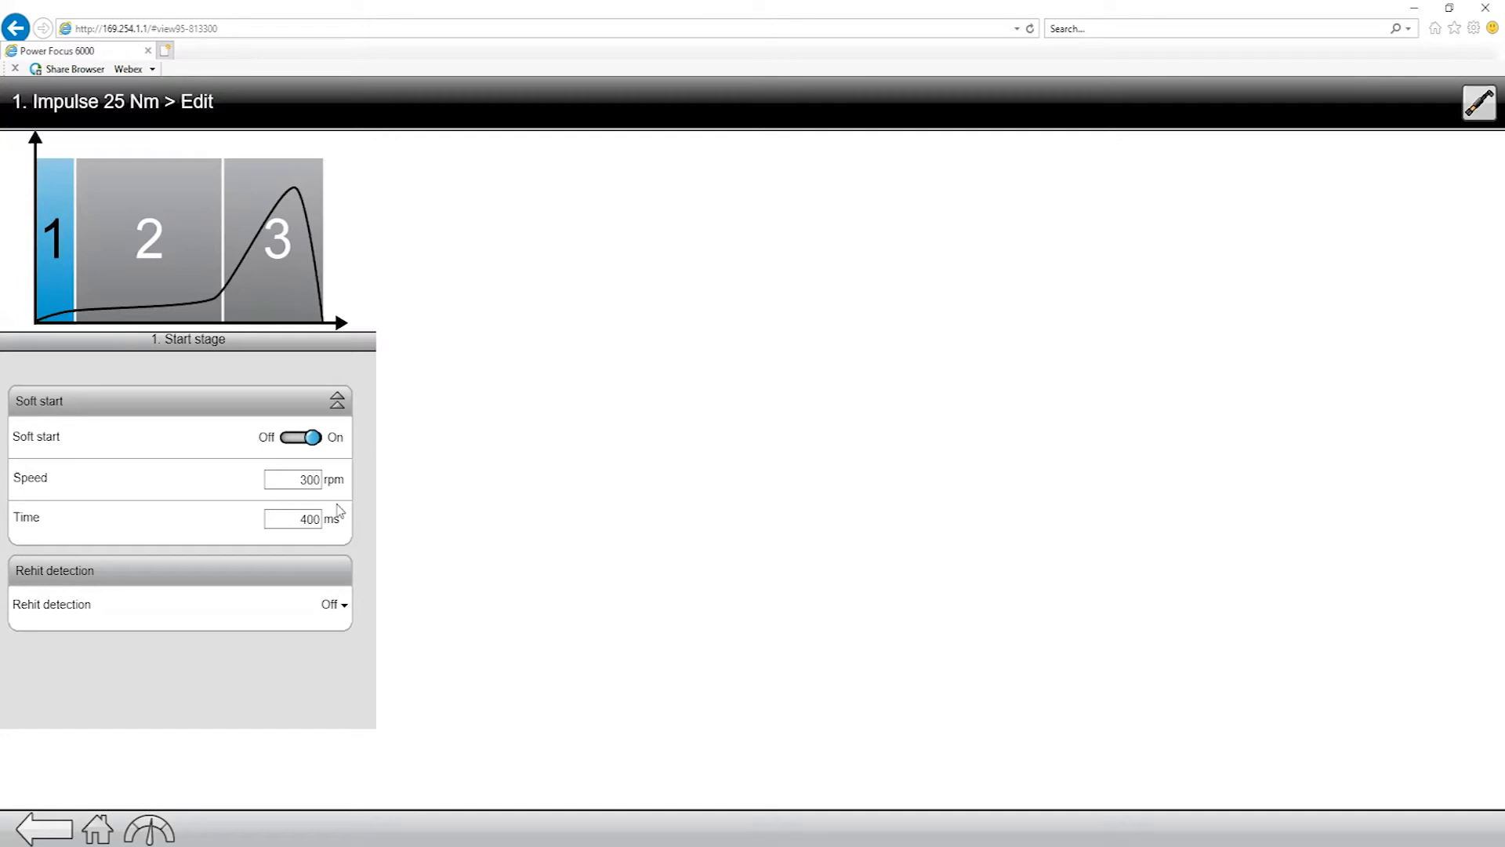
pyautogui.moveTo(333, 600)
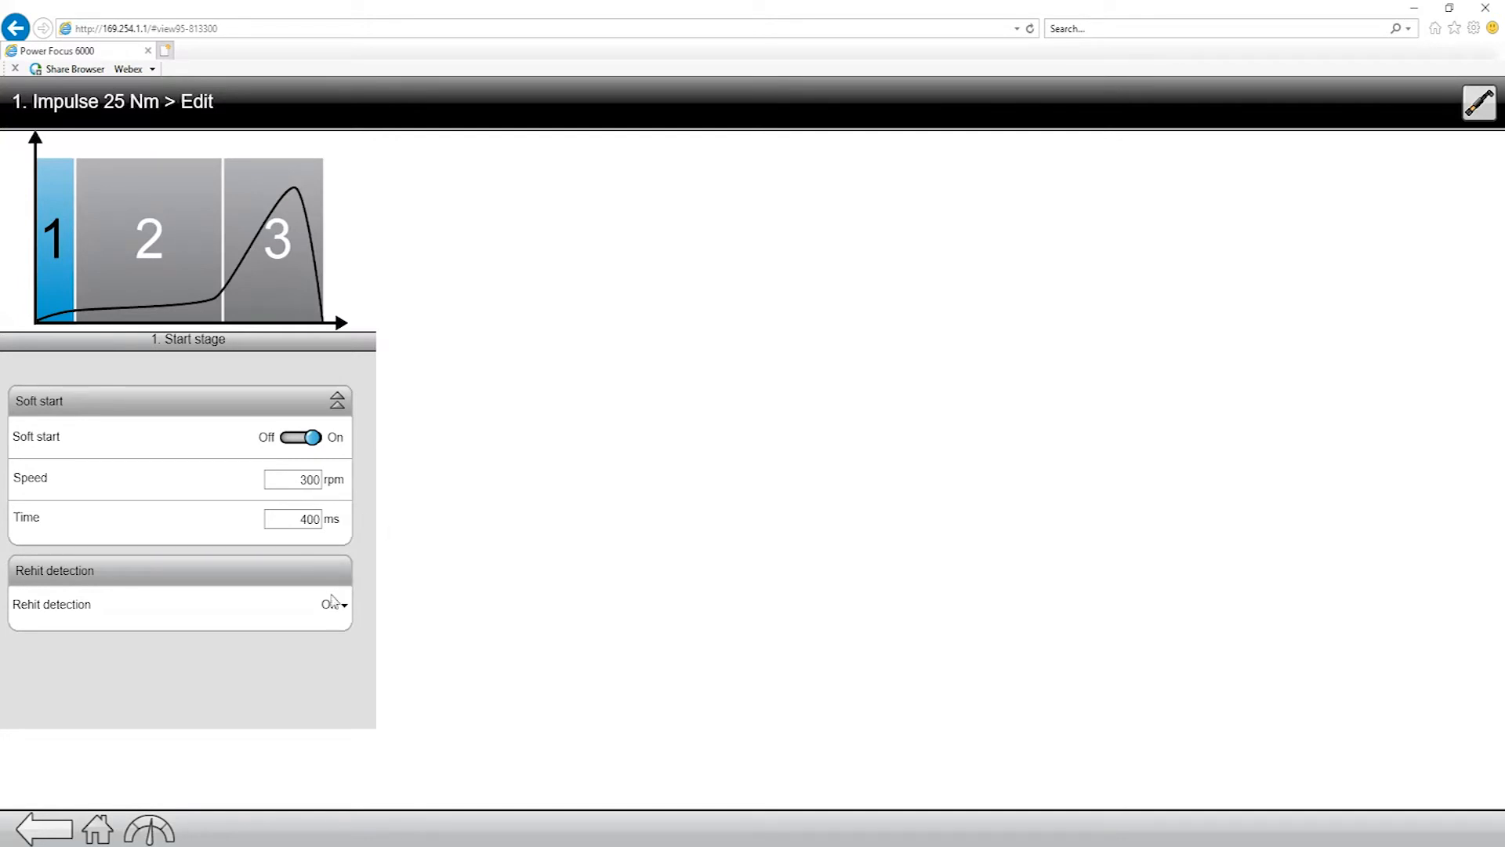
pyautogui.click(334, 604)
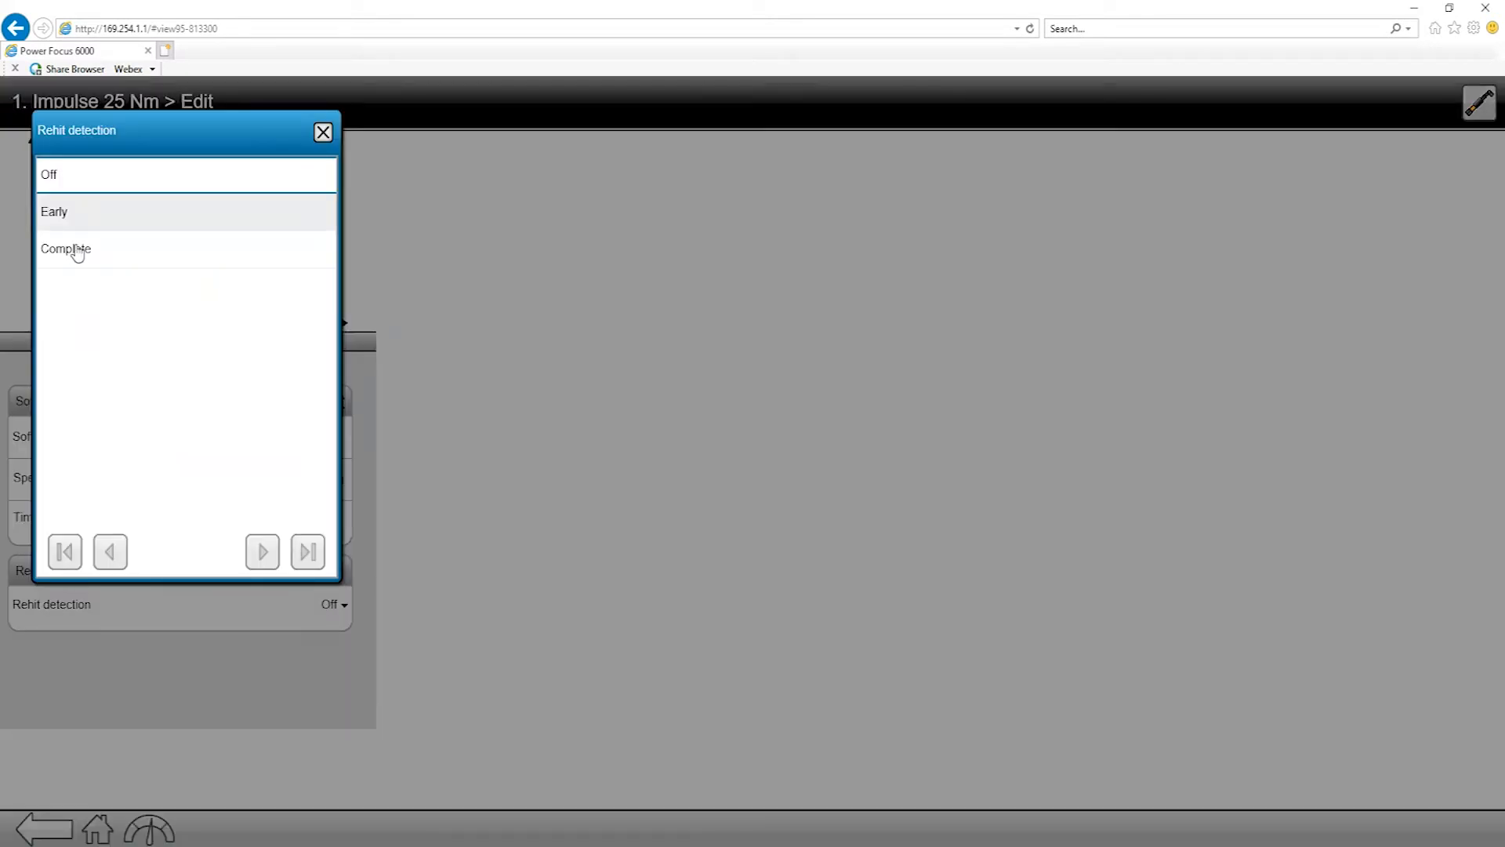
pyautogui.click(54, 211)
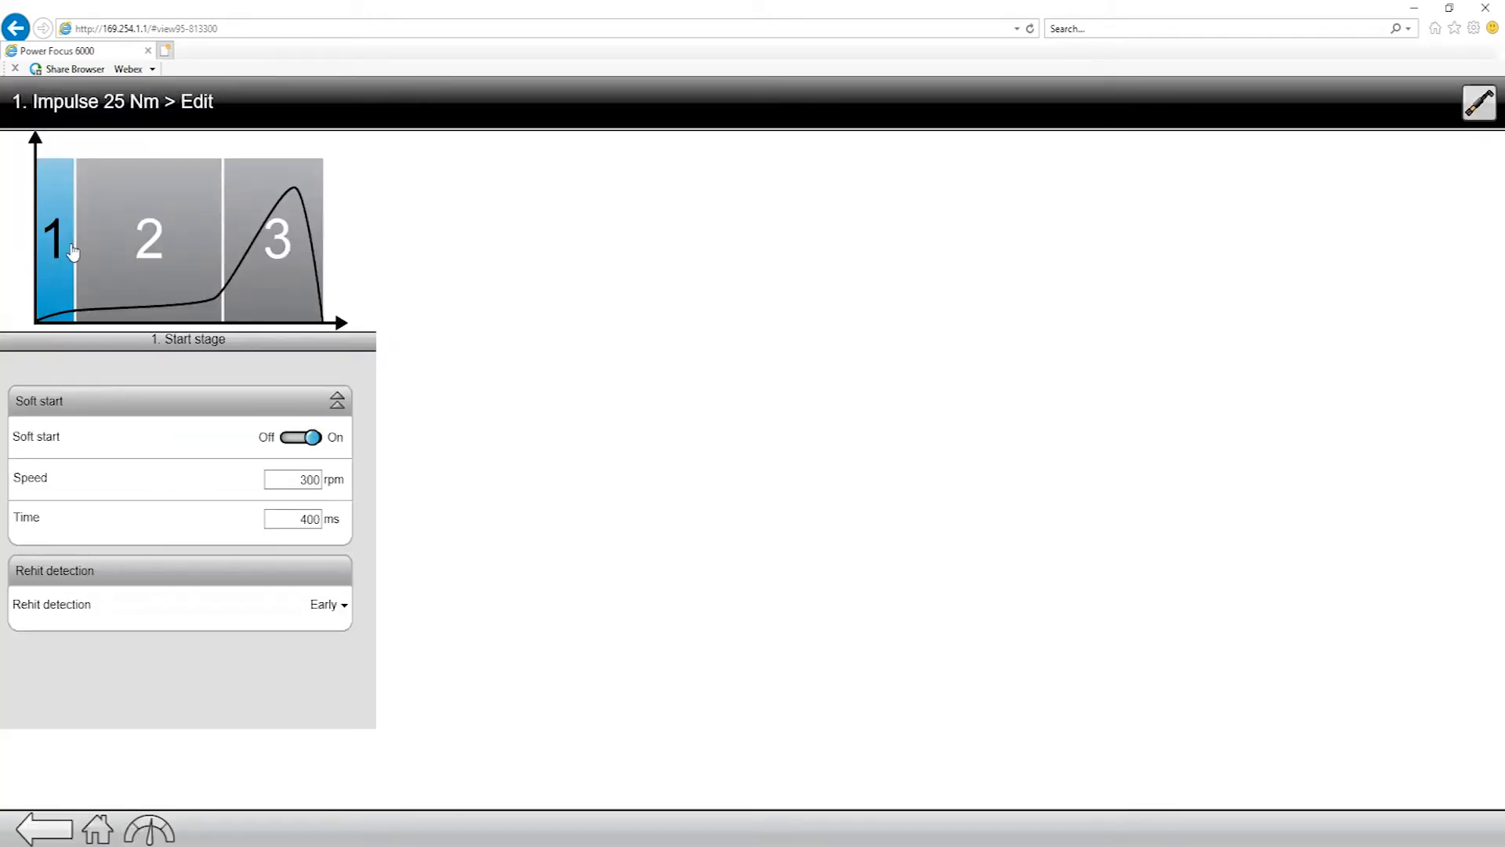
pyautogui.moveTo(141, 239)
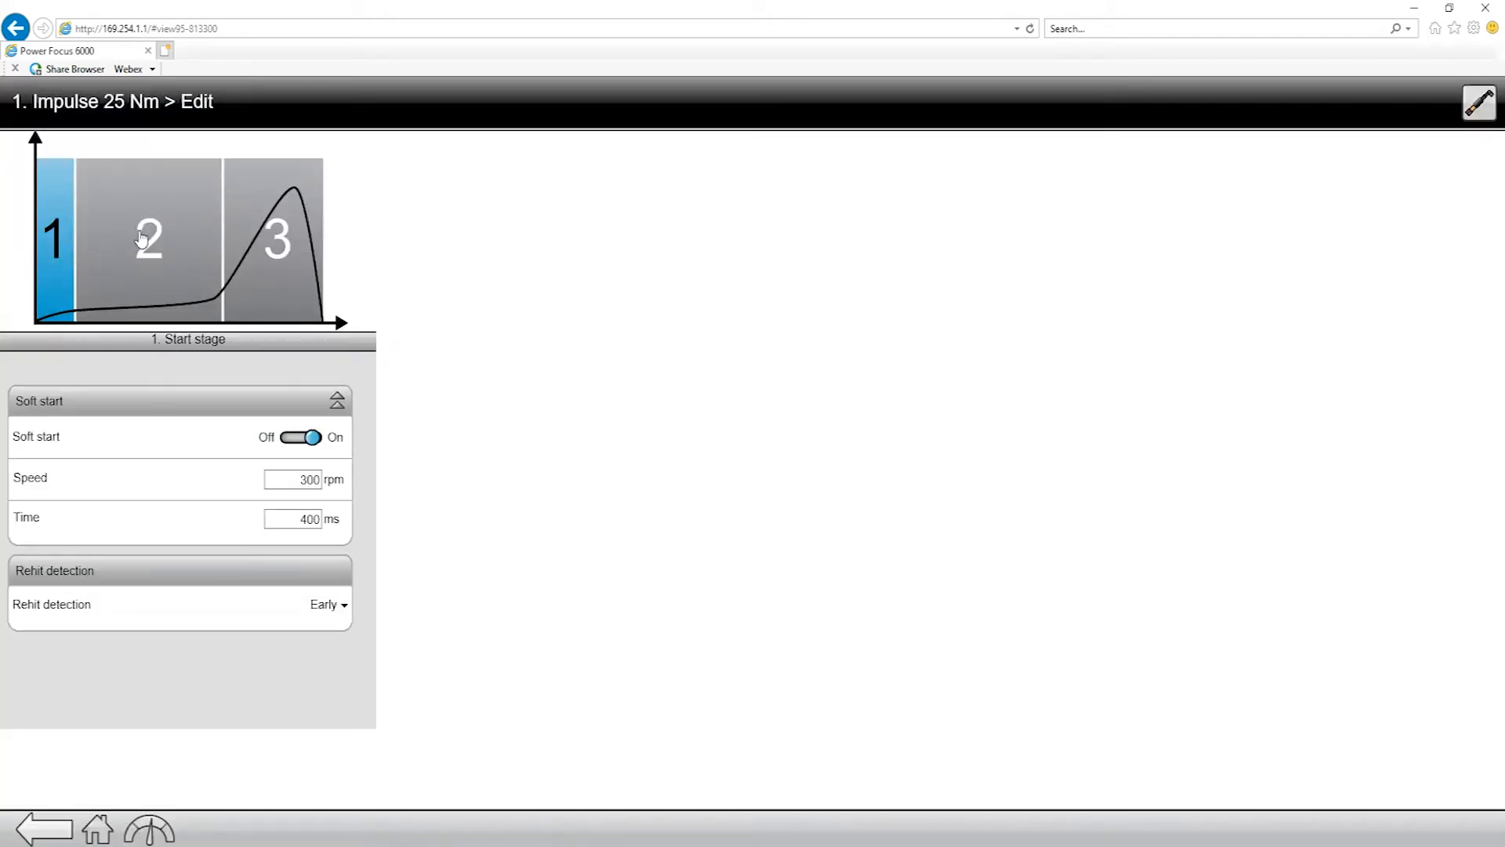
pyautogui.click(146, 238)
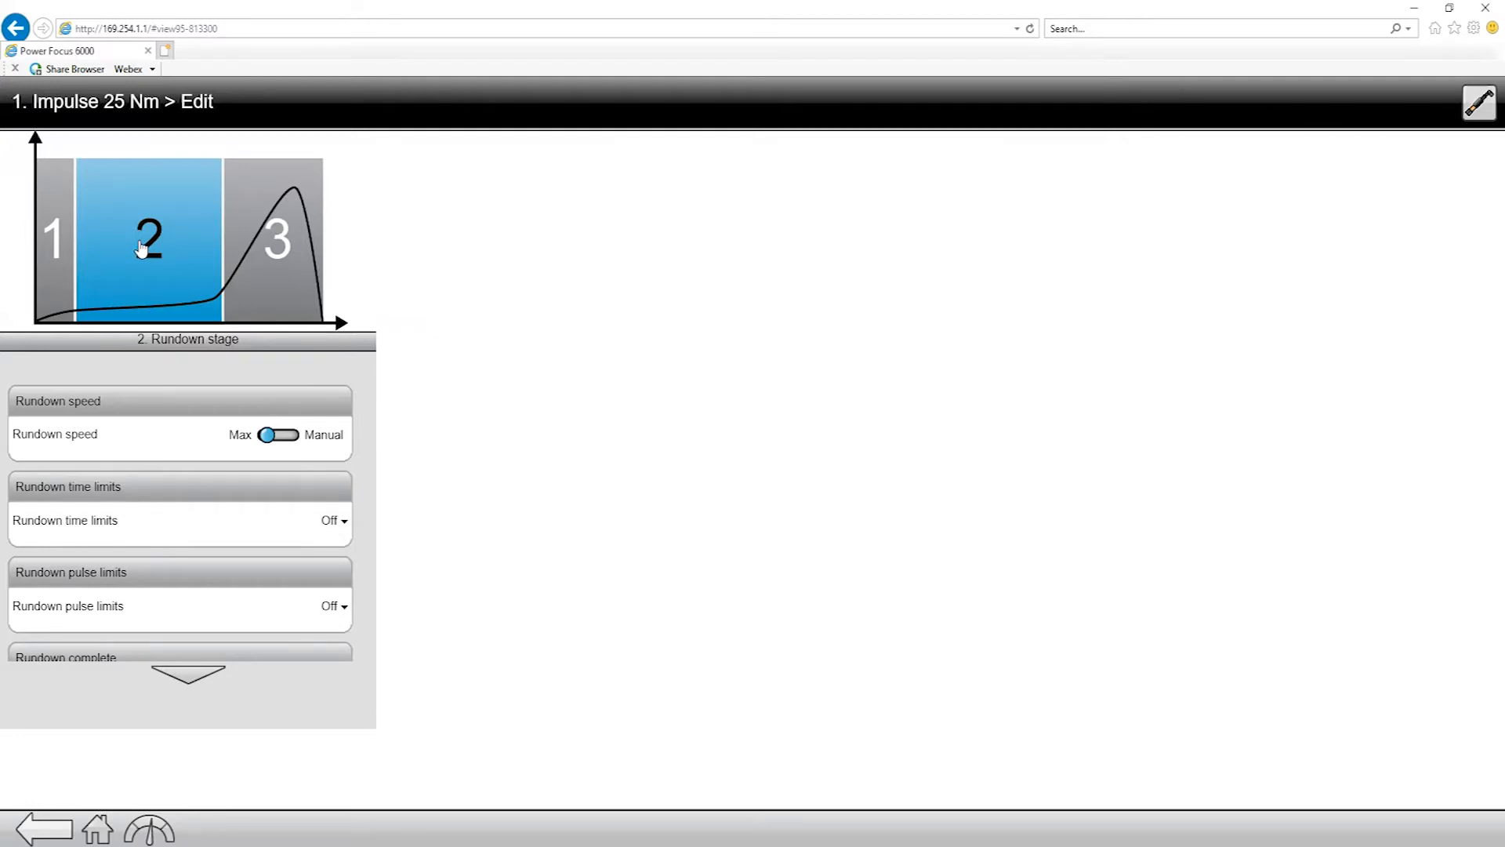
pyautogui.moveTo(237, 390)
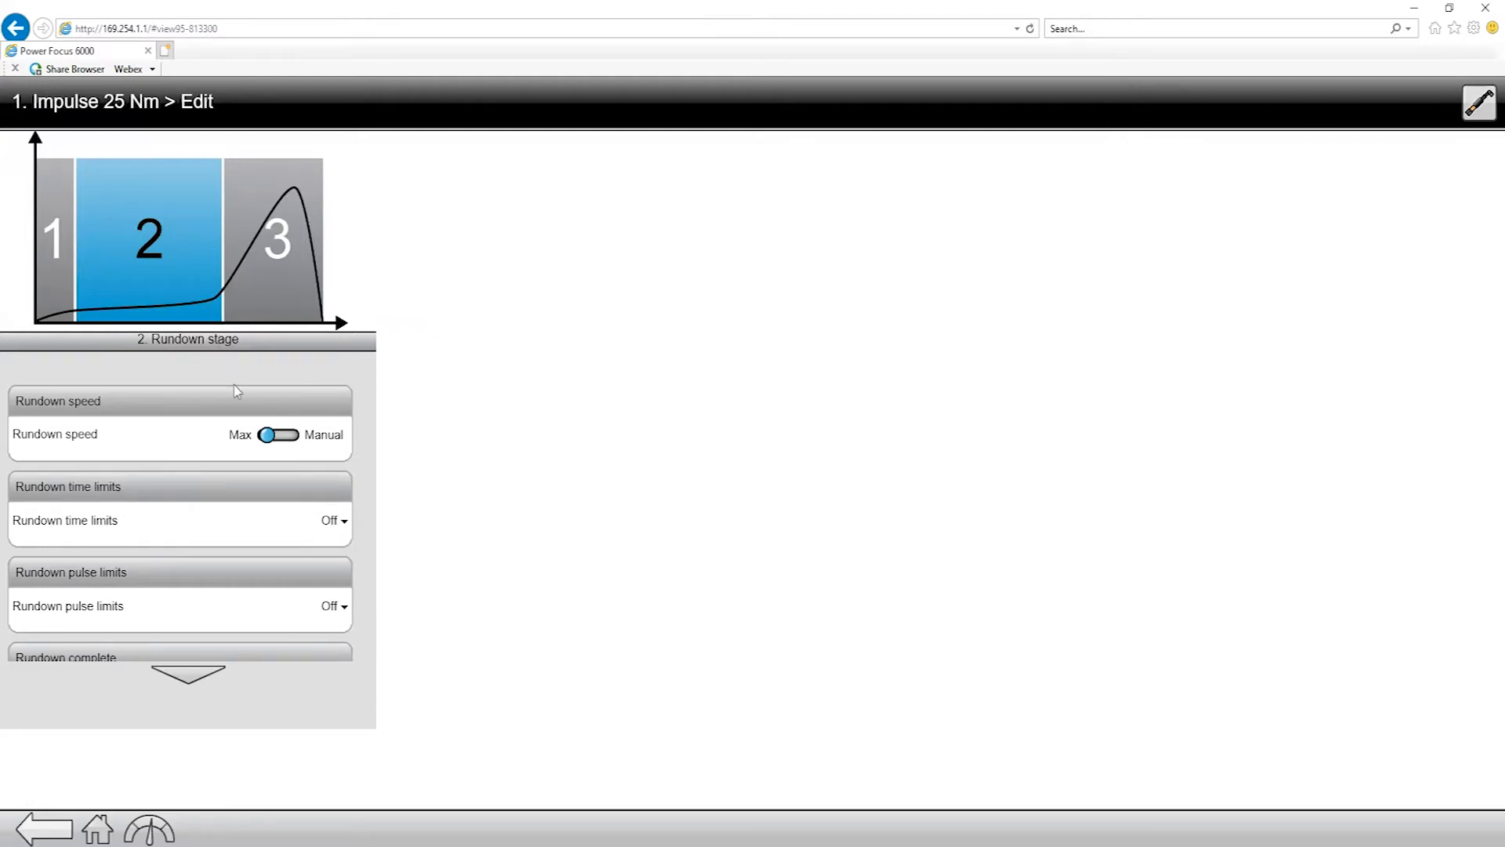
# Switch the rundown stage speed from Max to Manual at 3000 rpm.
pyautogui.click(278, 433)
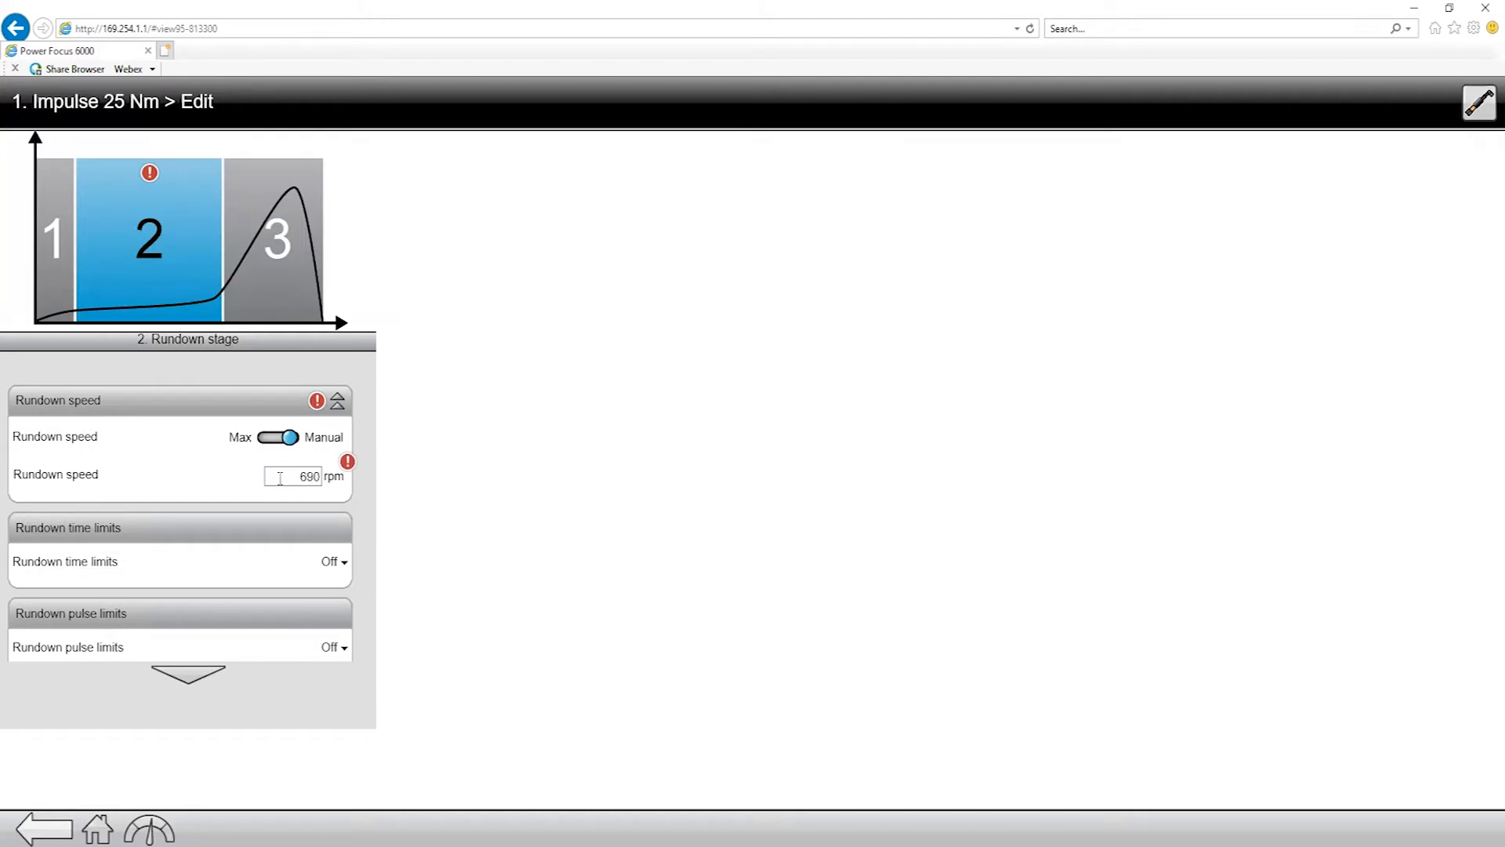
pyautogui.doubleClick(300, 476)
pyautogui.write('3 000')
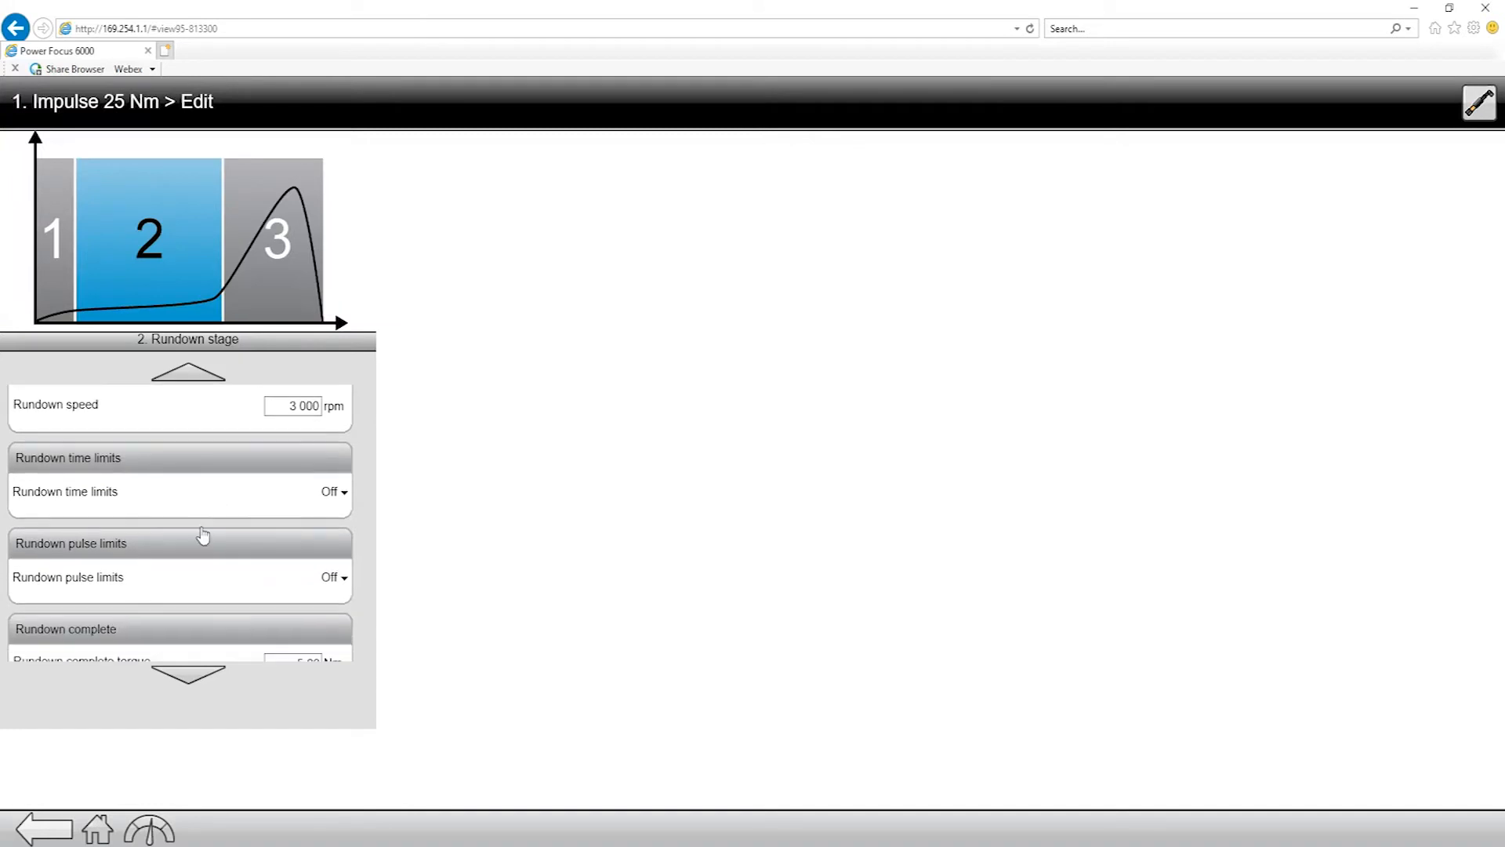
pyautogui.scroll(-3)
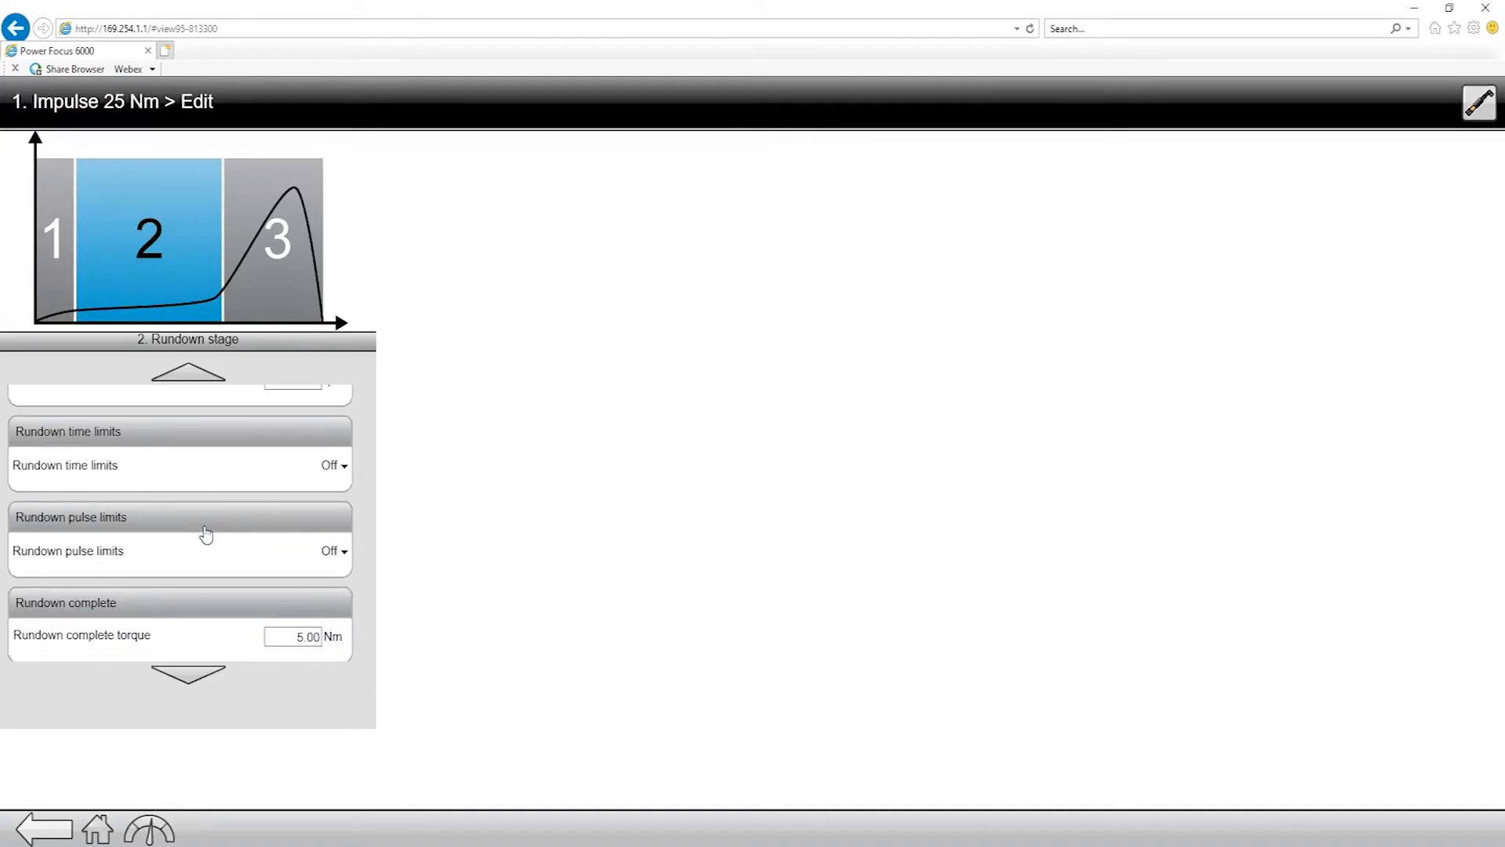
pyautogui.moveTo(210, 529)
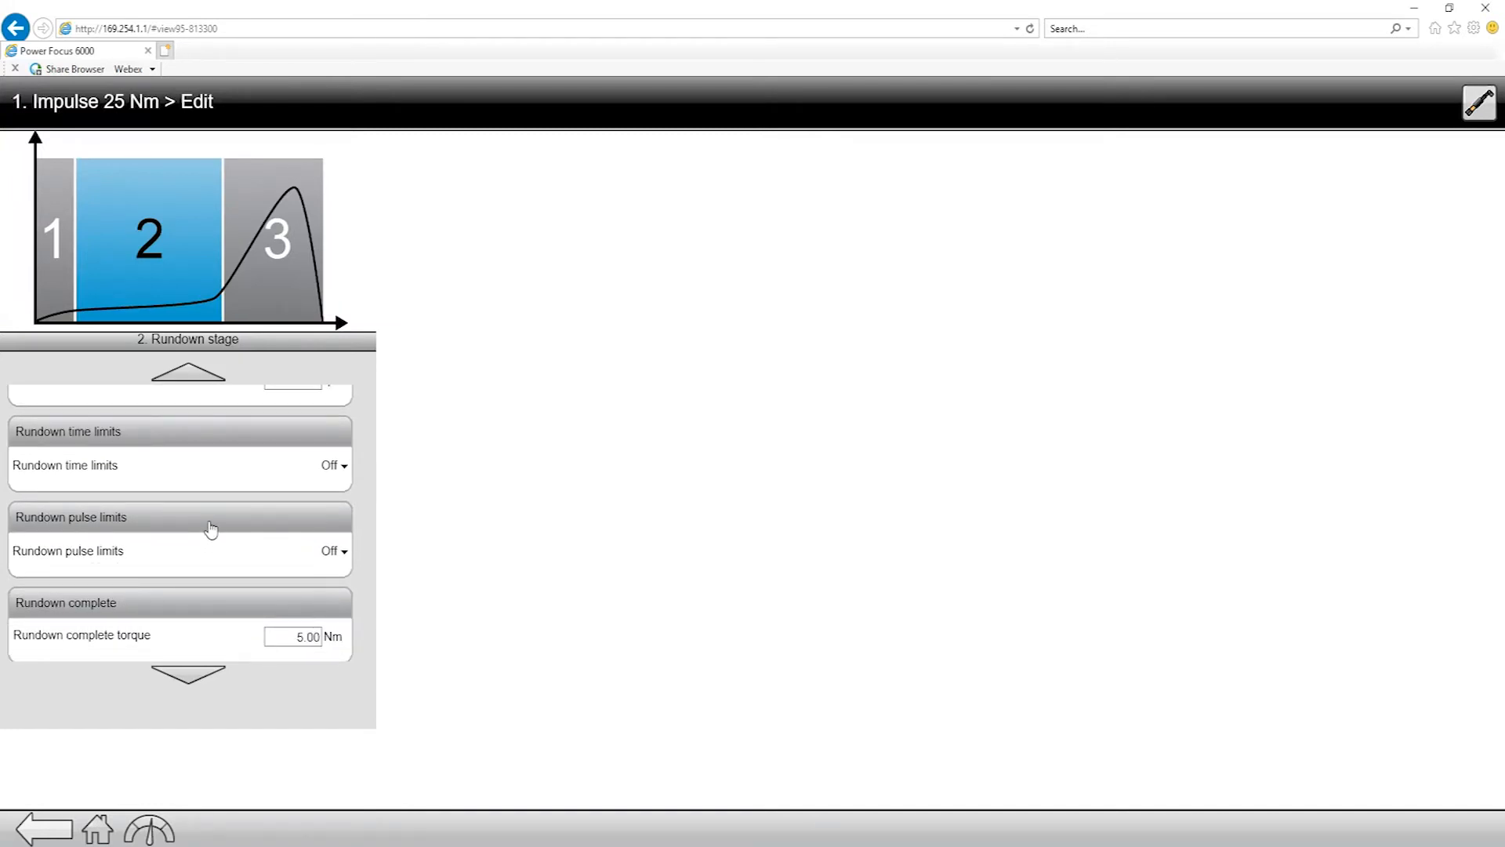
pyautogui.scroll(-3)
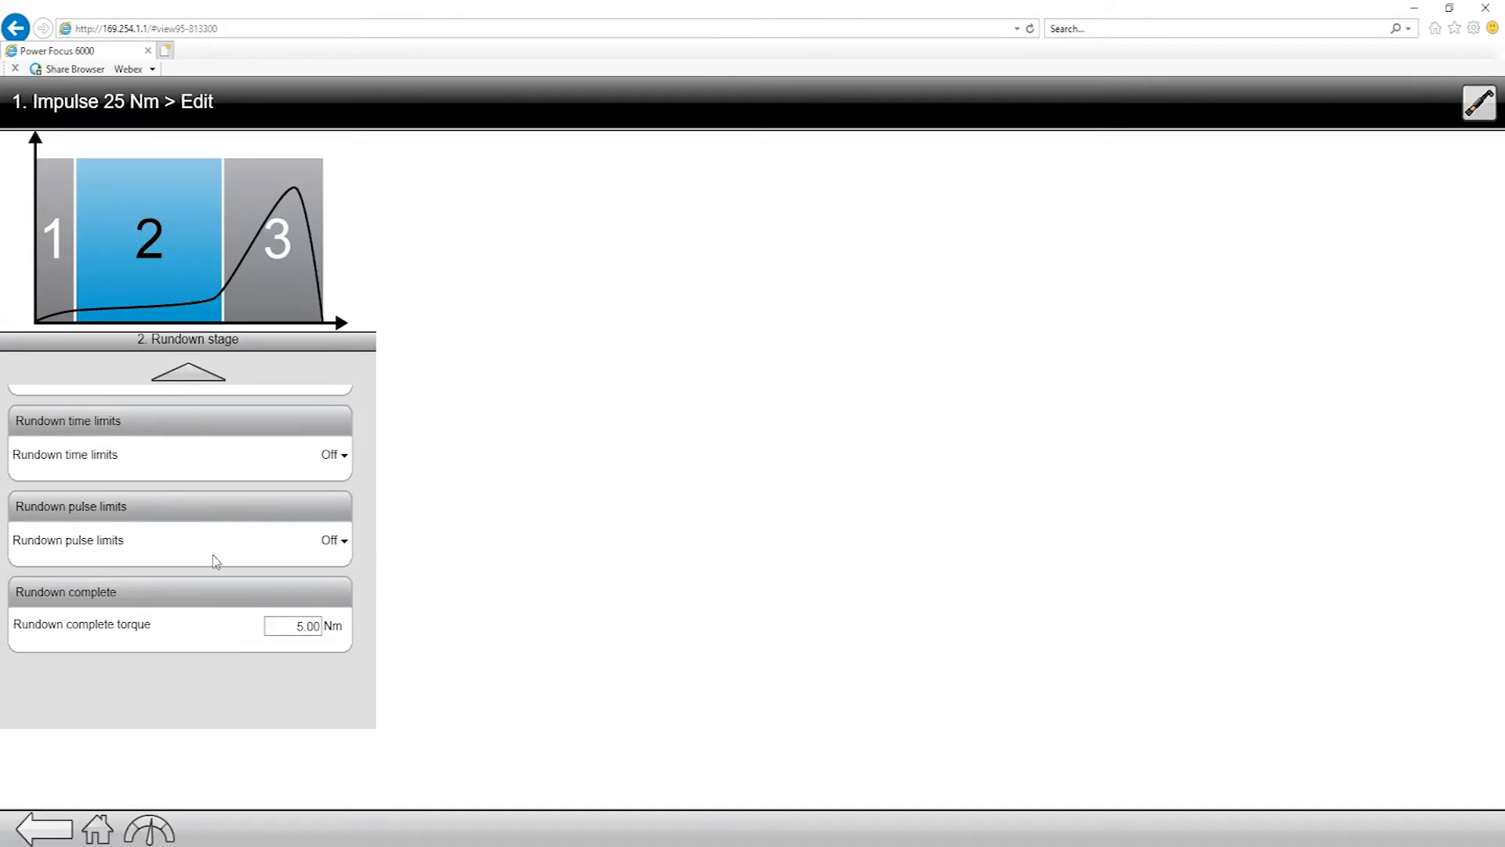
pyautogui.moveTo(281, 515)
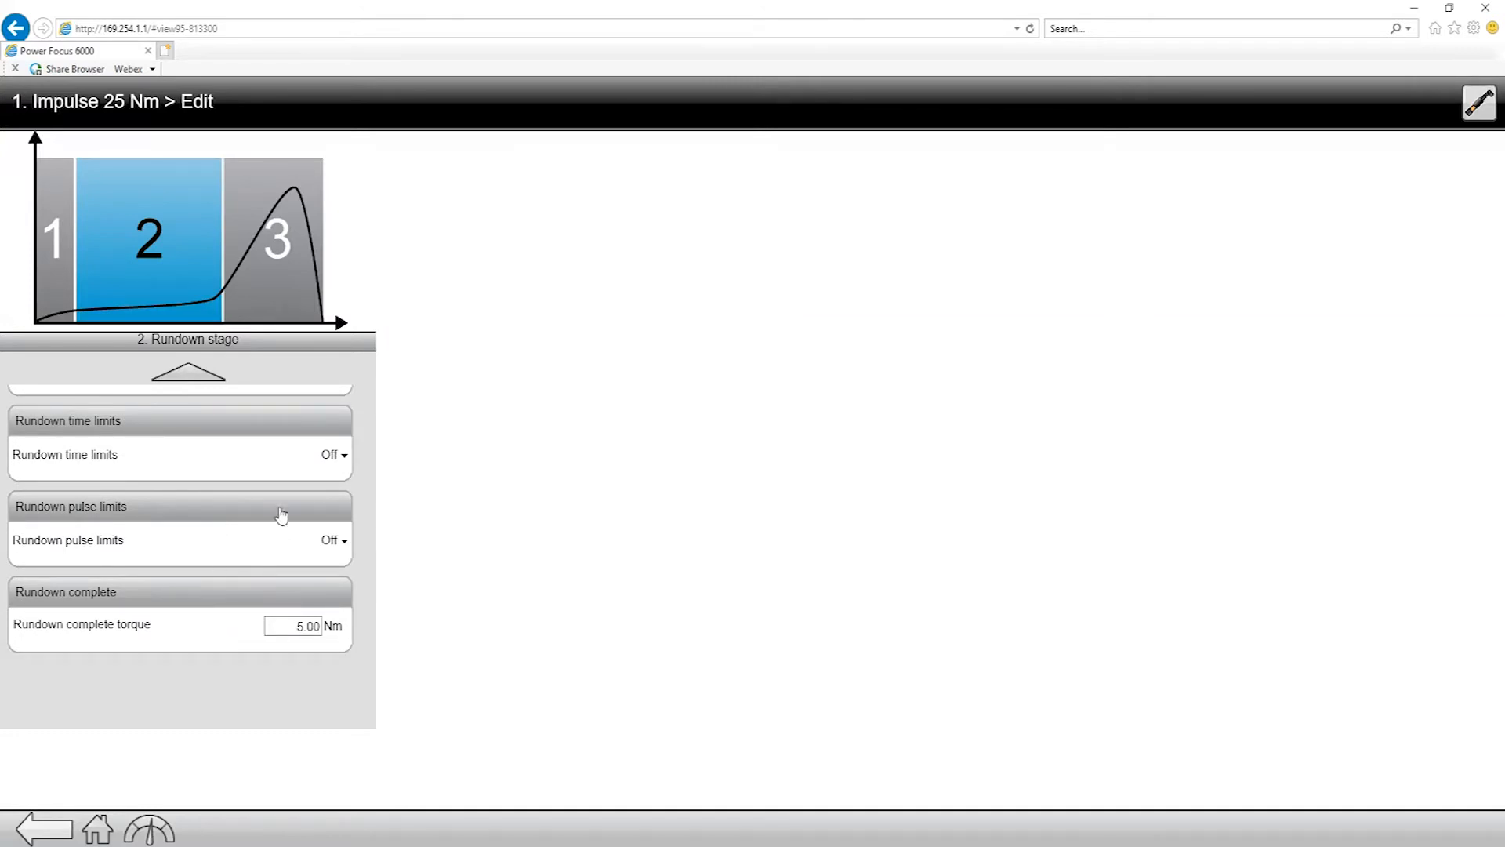
# Show the tightening stage: Impulse - single step, 80% pulse energy, 25.00 Nm target.
pyautogui.click(274, 238)
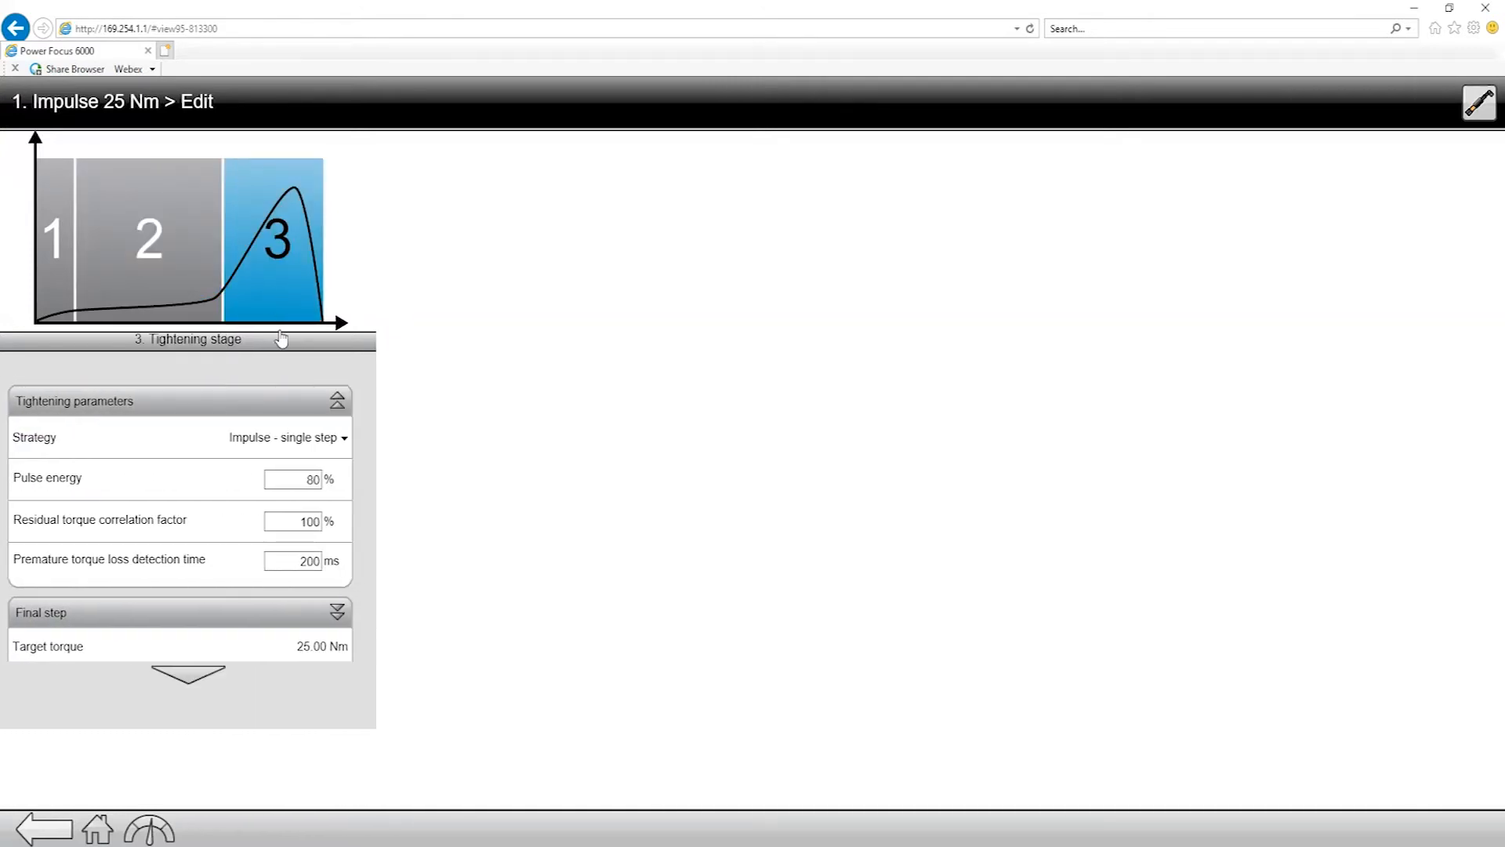
pyautogui.moveTo(283, 420)
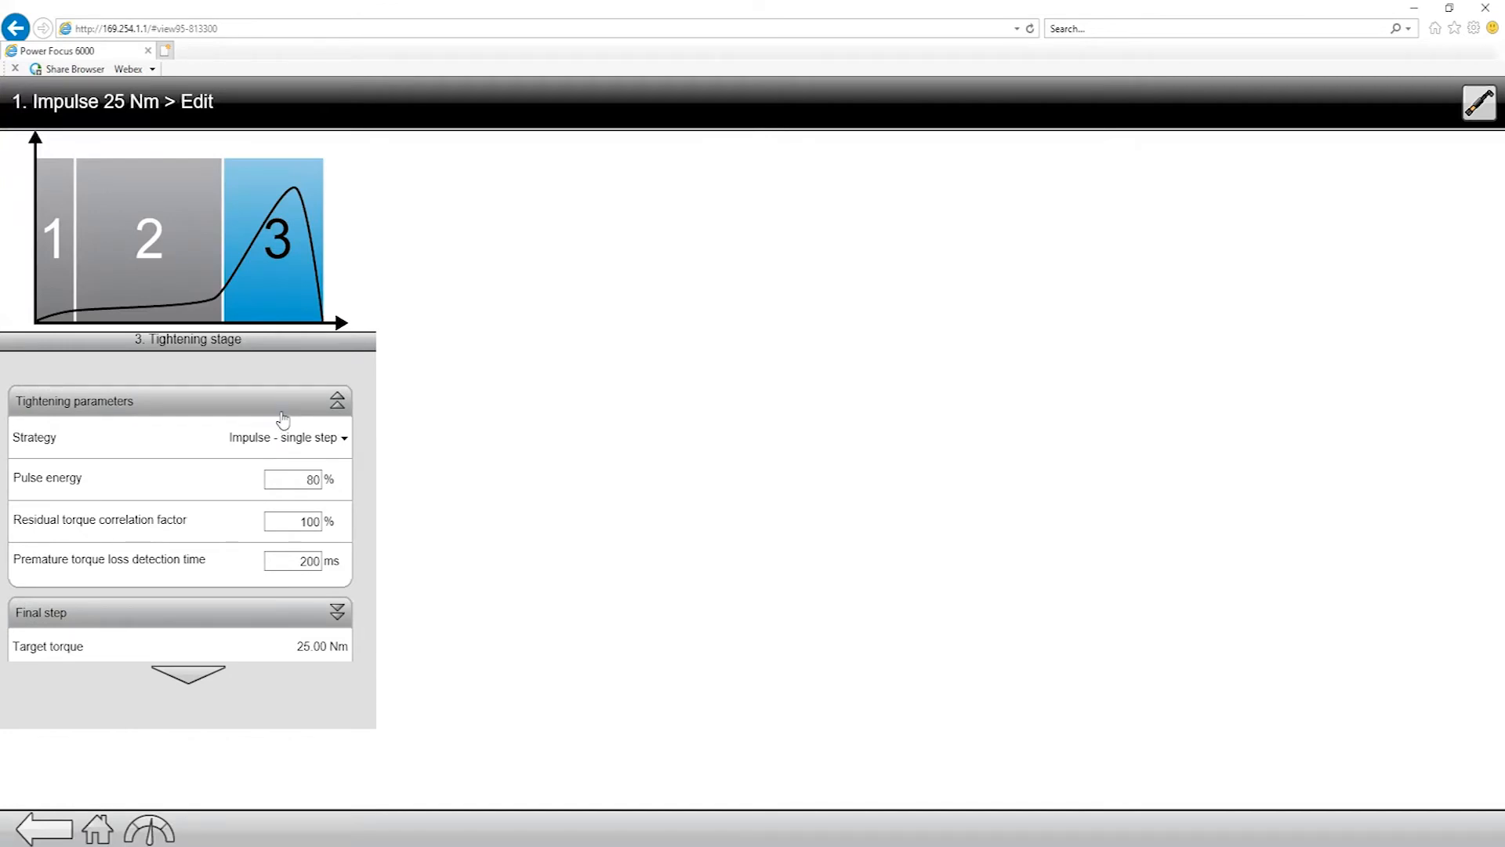
pyautogui.click(337, 400)
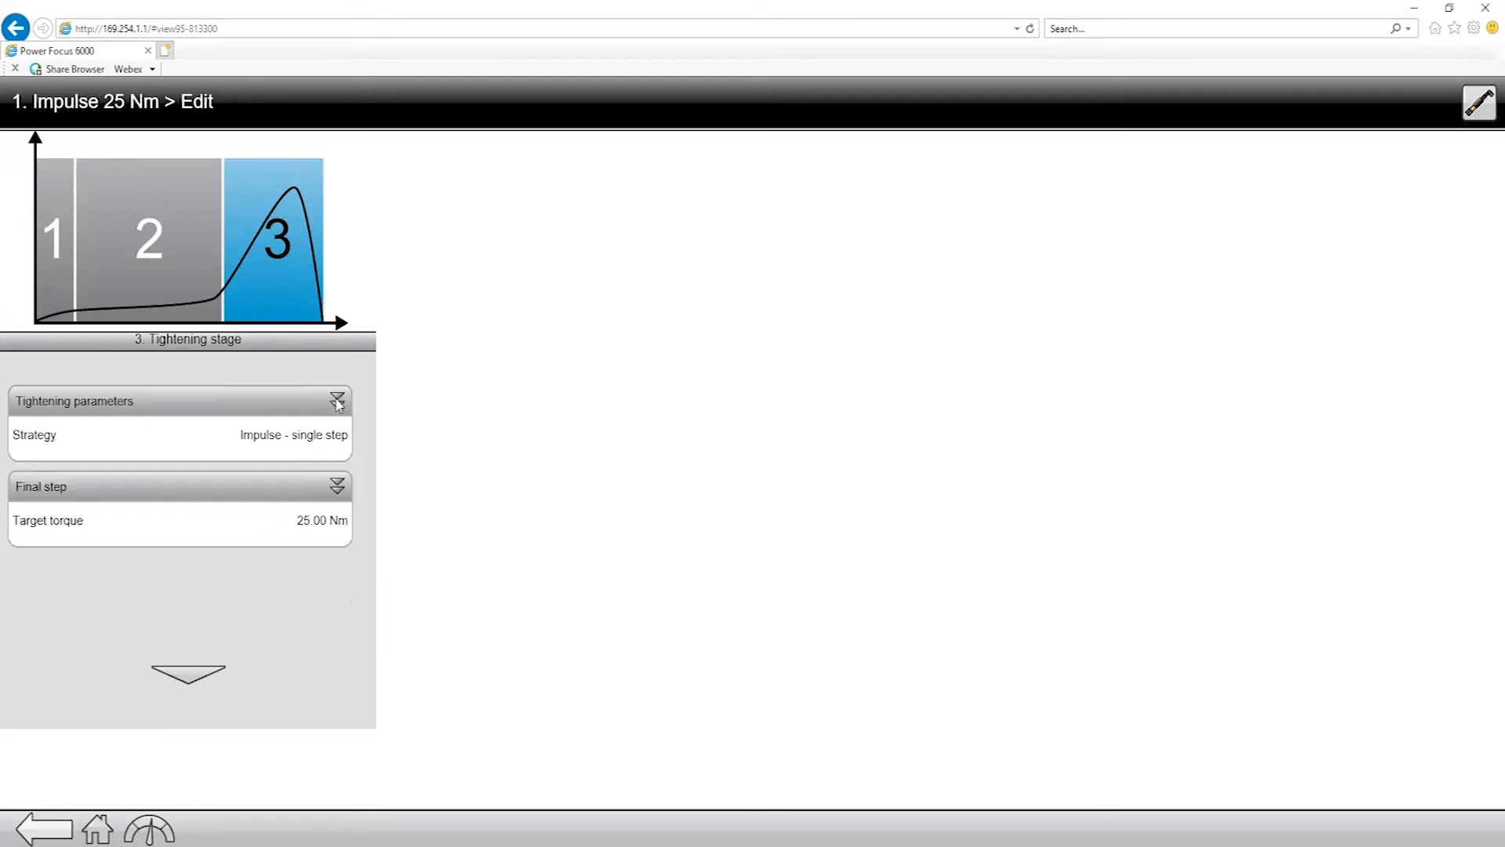
pyautogui.click(337, 401)
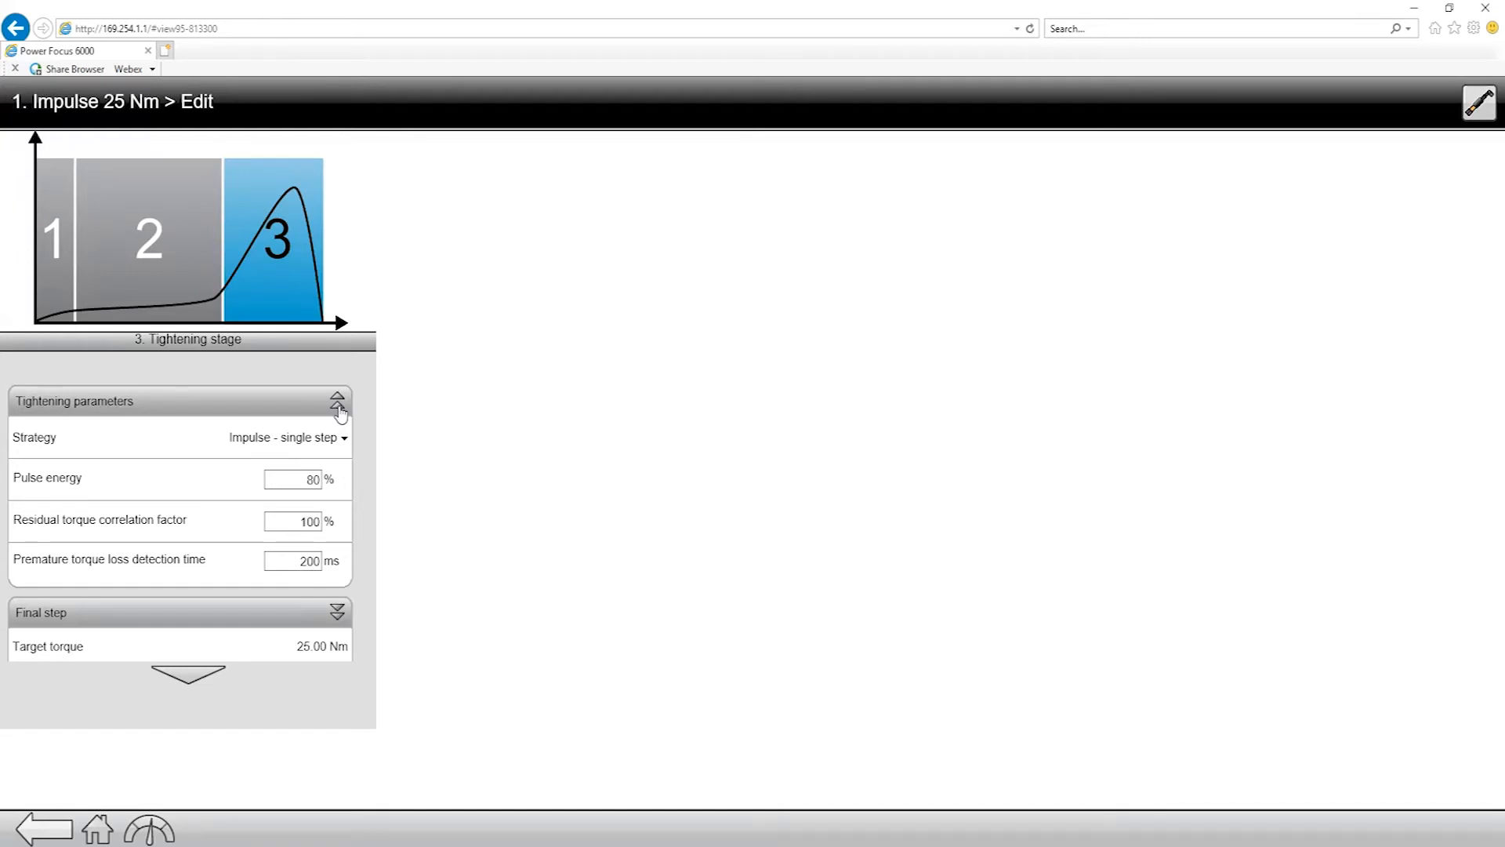
pyautogui.click(1476, 102)
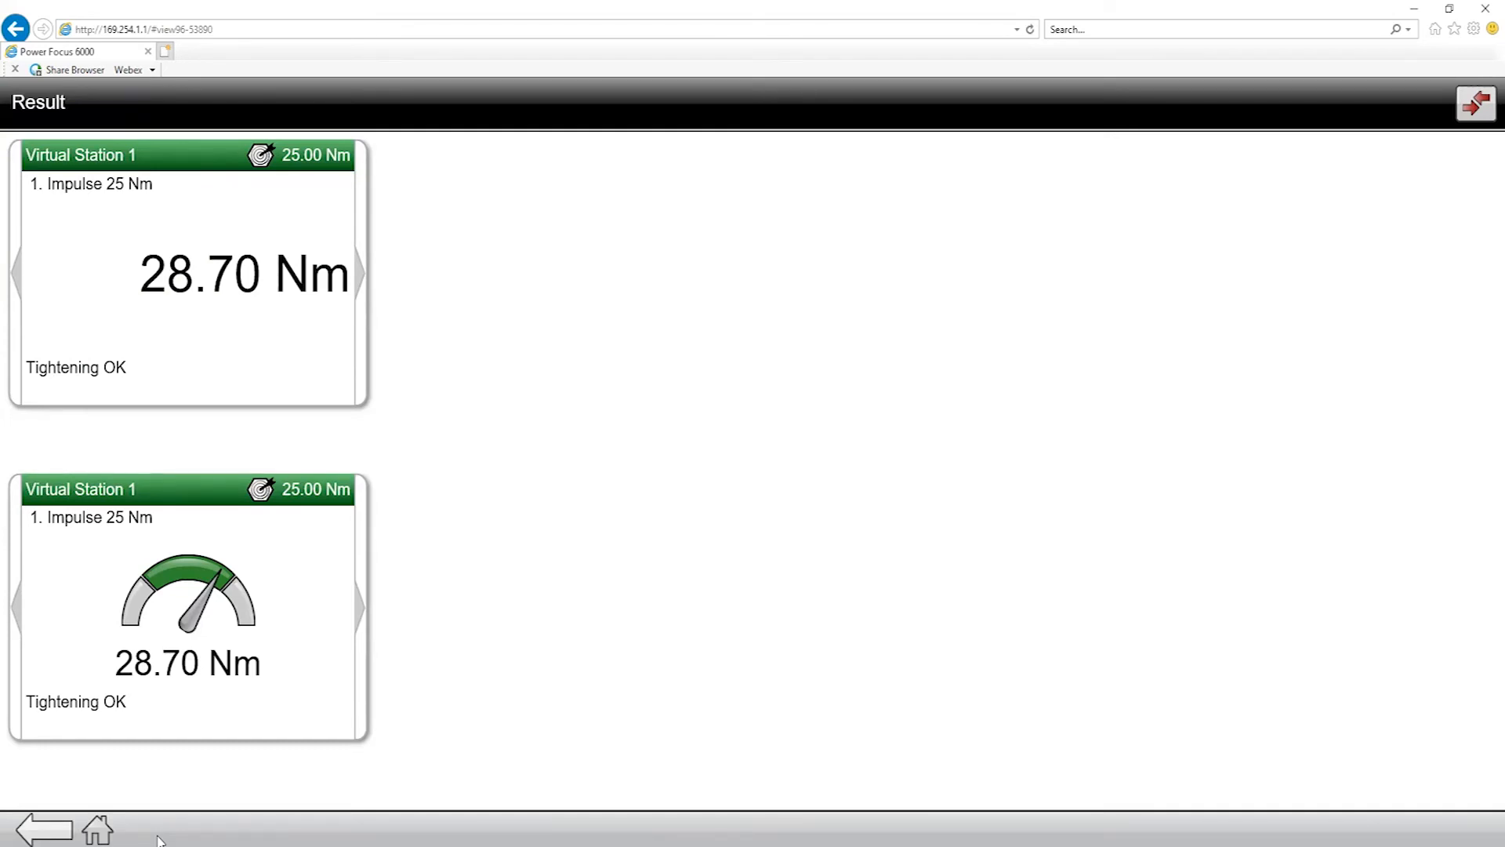
pyautogui.moveTo(128, 784)
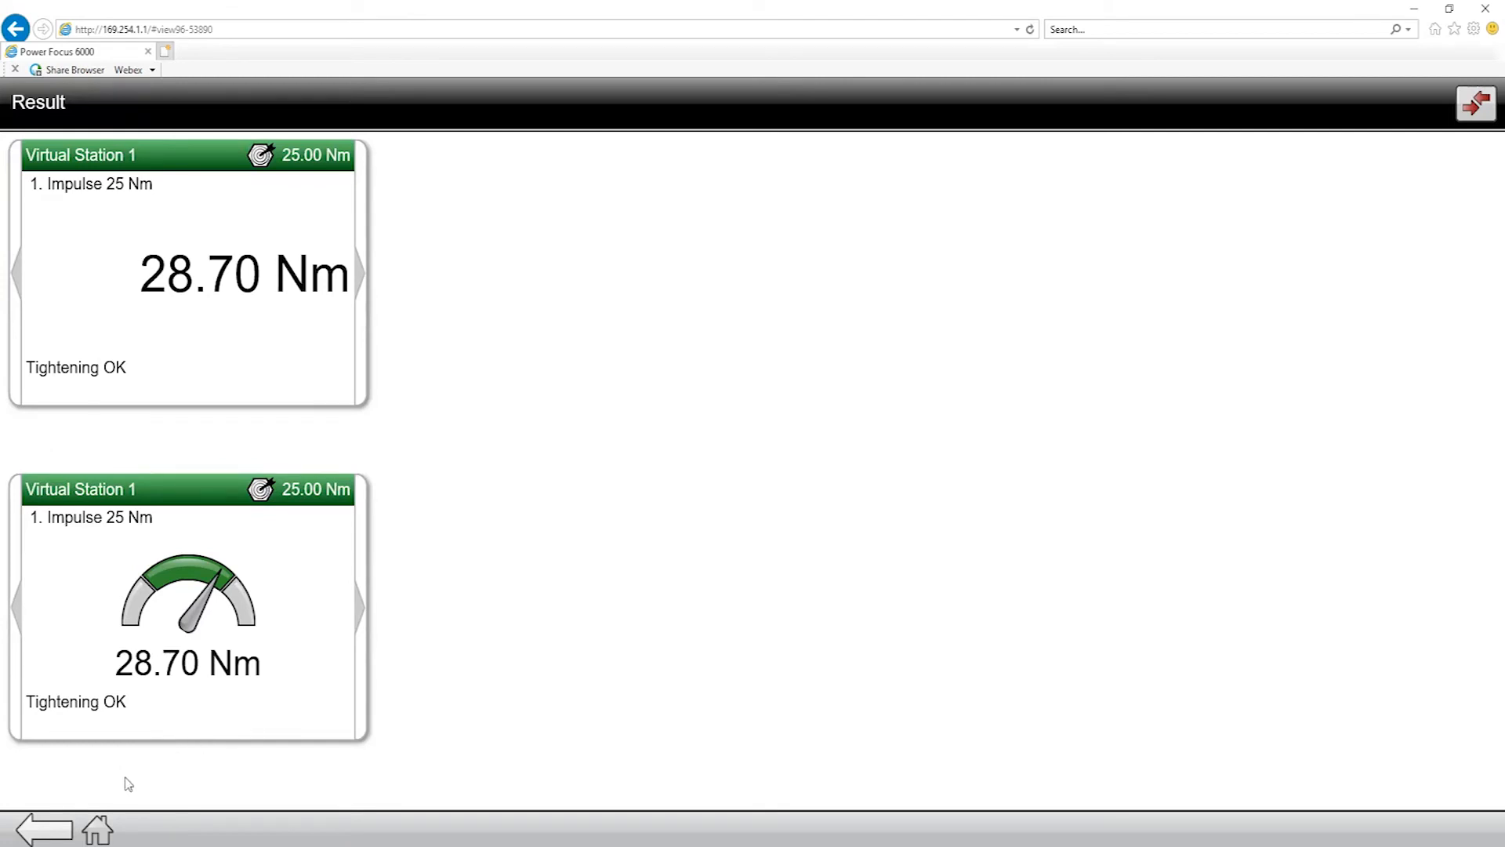
pyautogui.moveTo(140, 766)
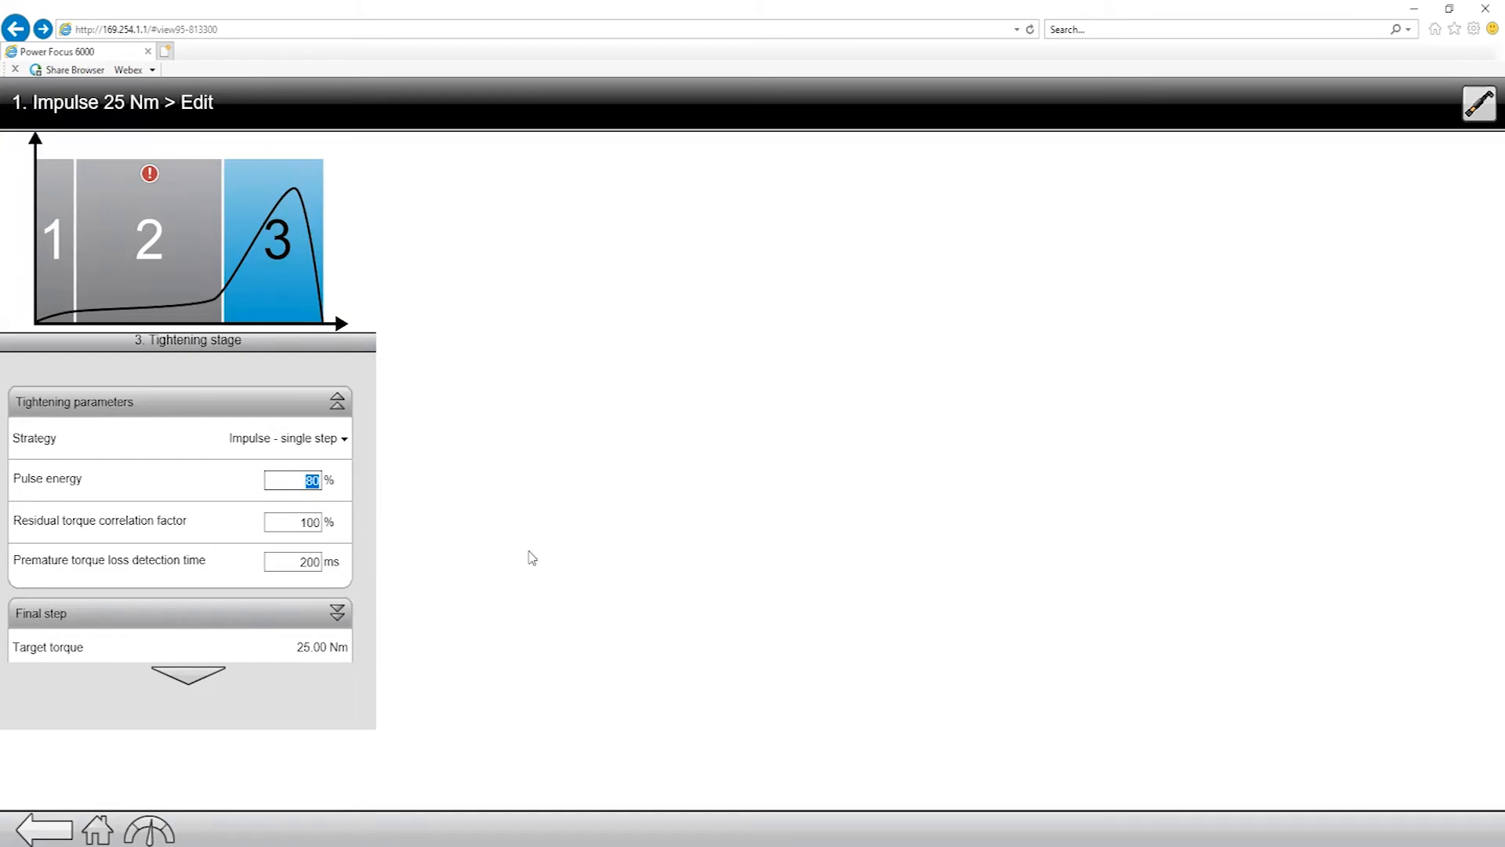
# Lower the tightening stage pulse energy from 80% to 50%.
pyautogui.write('50')
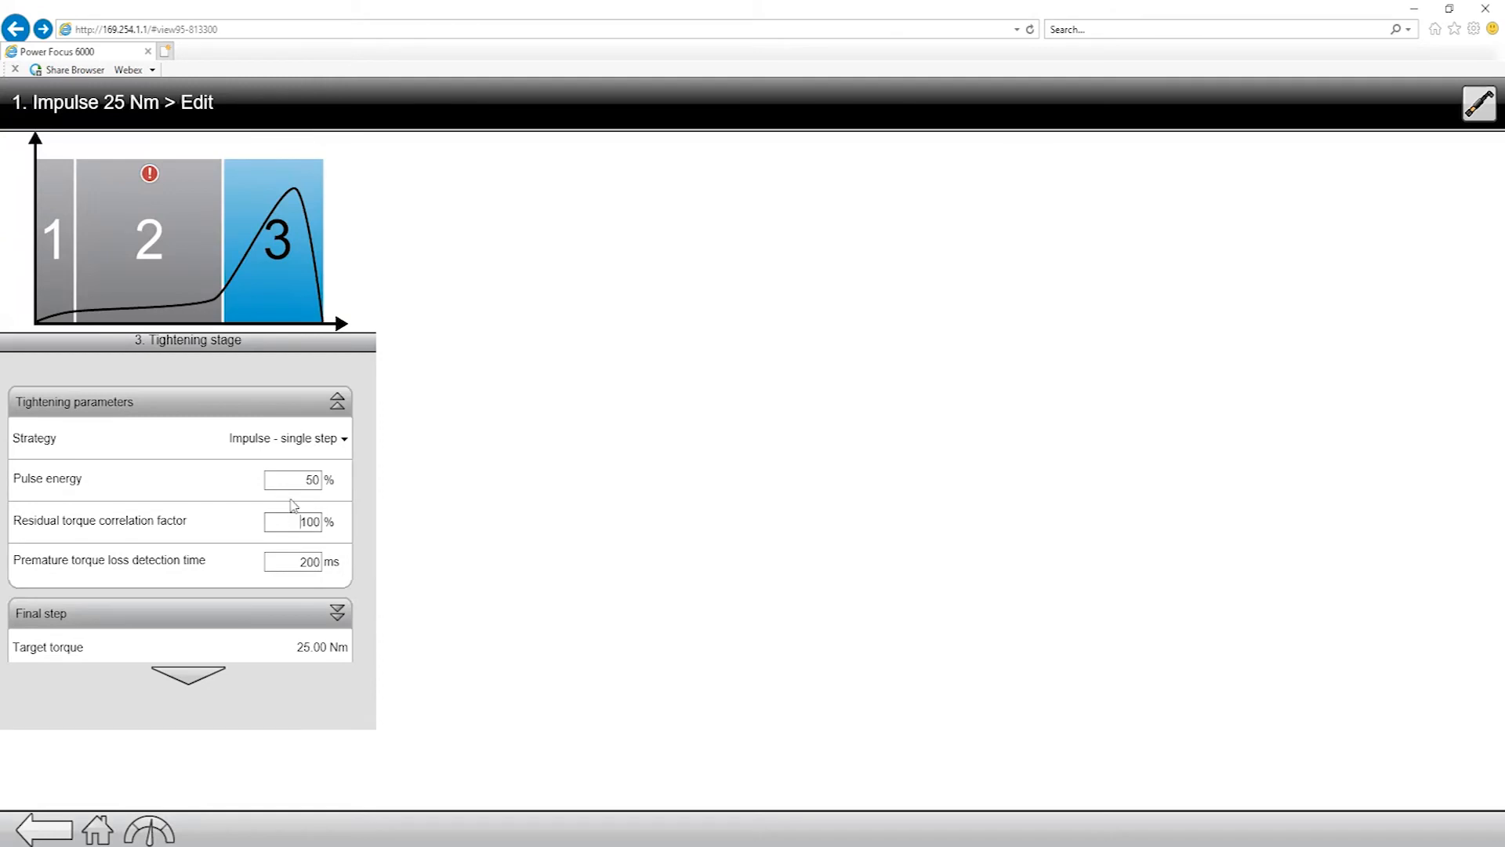
pyautogui.click(149, 240)
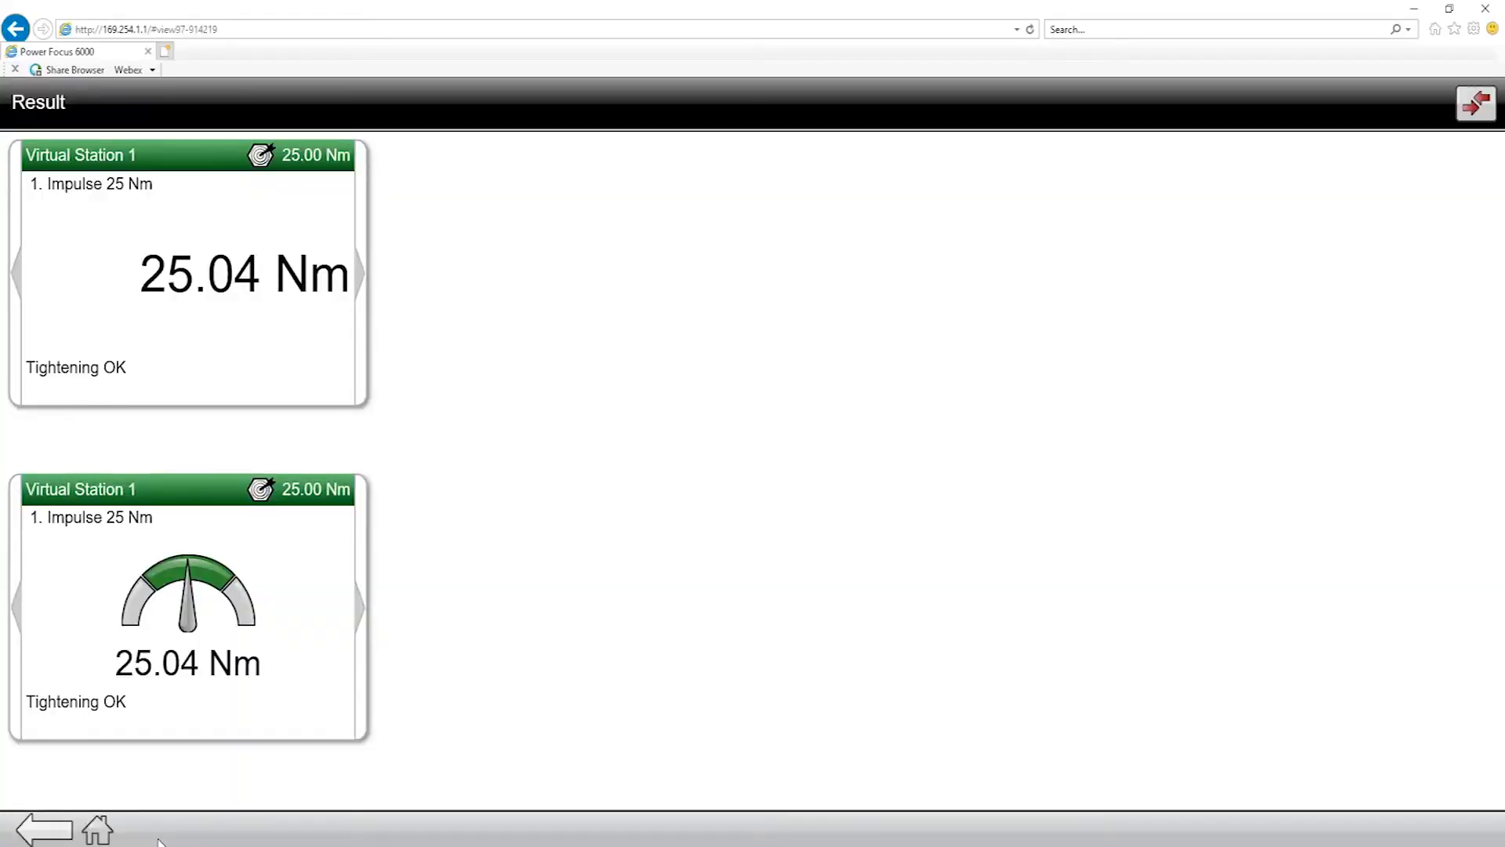
pyautogui.moveTo(160, 815)
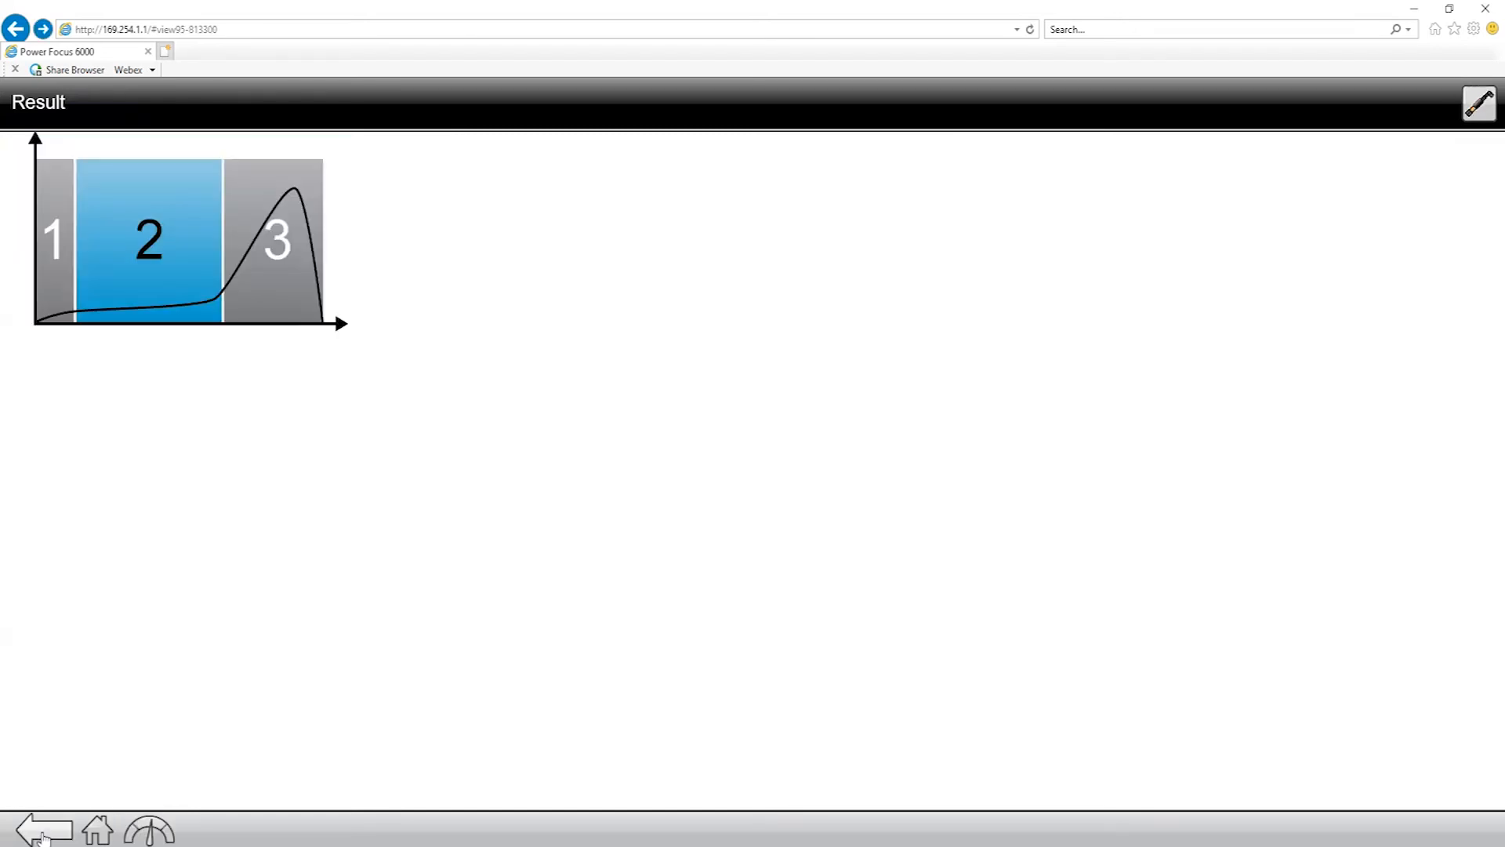
# Return to the program editor and expand Final step, showing 25.00 Nm with Auto torque limits.
pyautogui.click(273, 240)
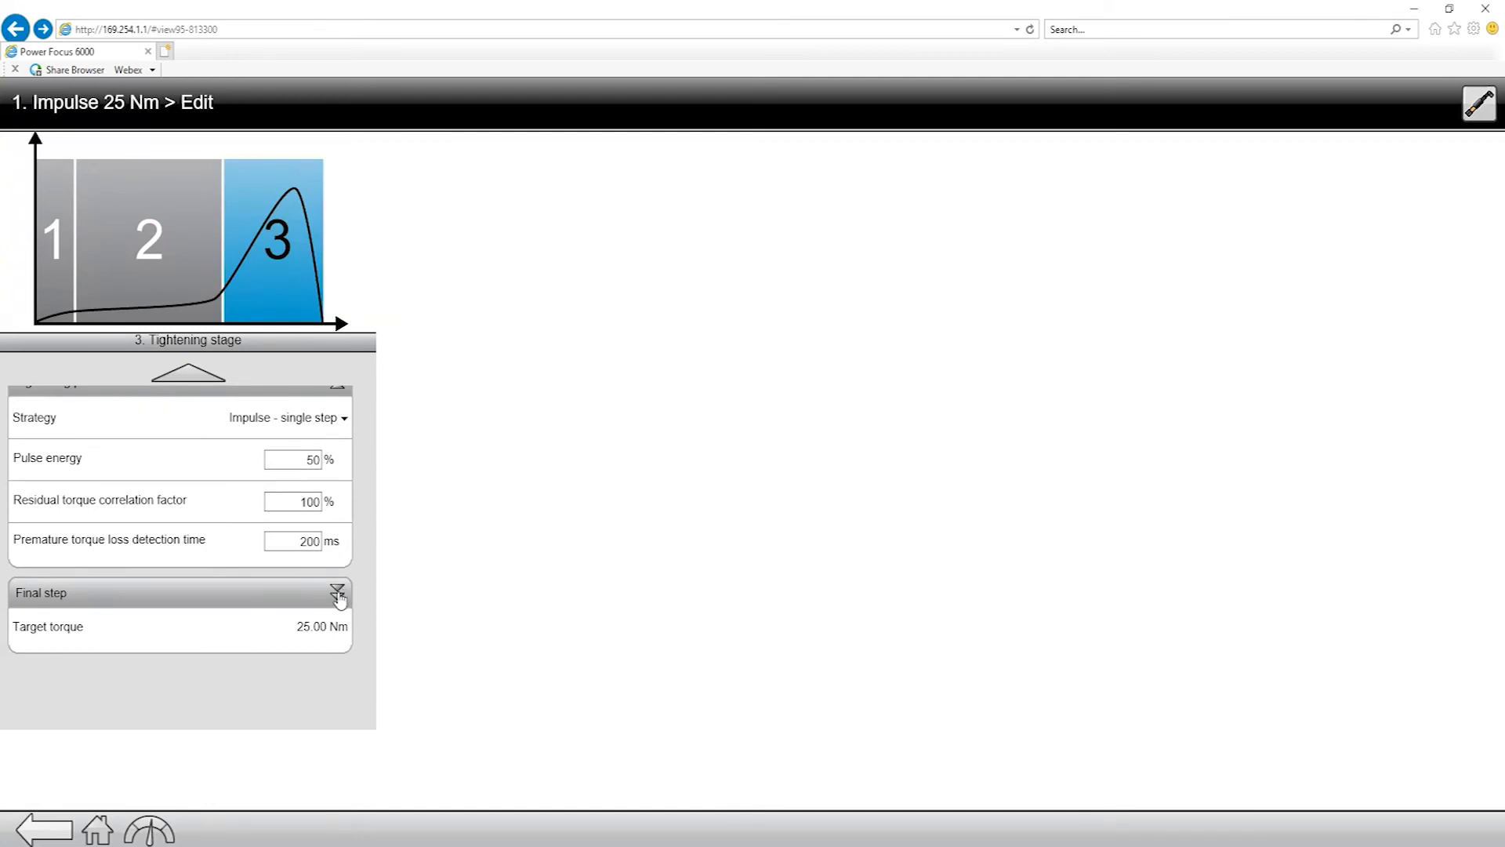
pyautogui.click(338, 593)
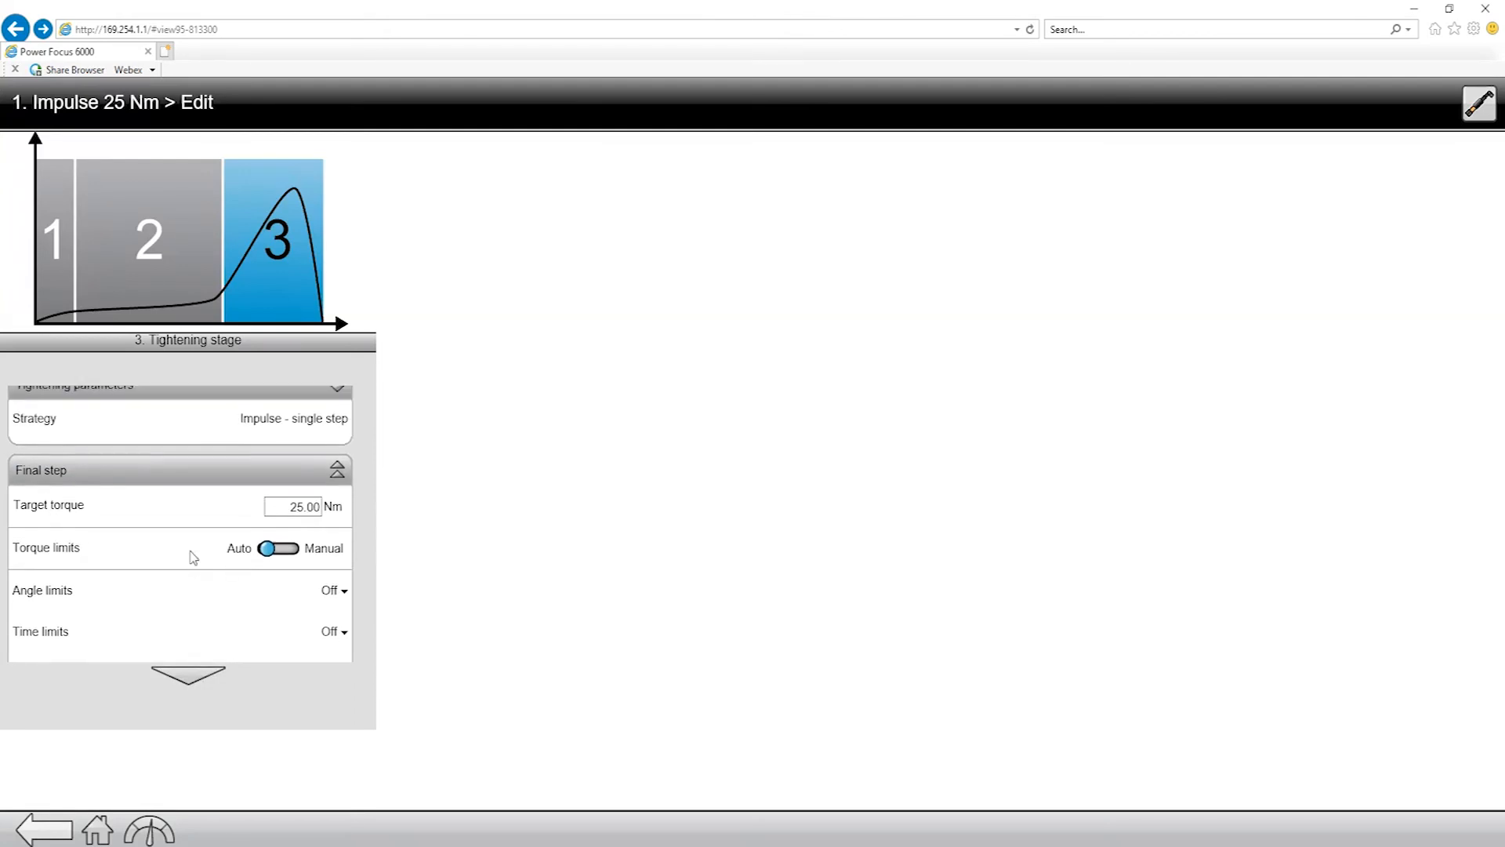
# Switch the tightening strategy to TensorPulse, with 50% pulse energy and 40% reaction force tuning.
pyautogui.click(337, 391)
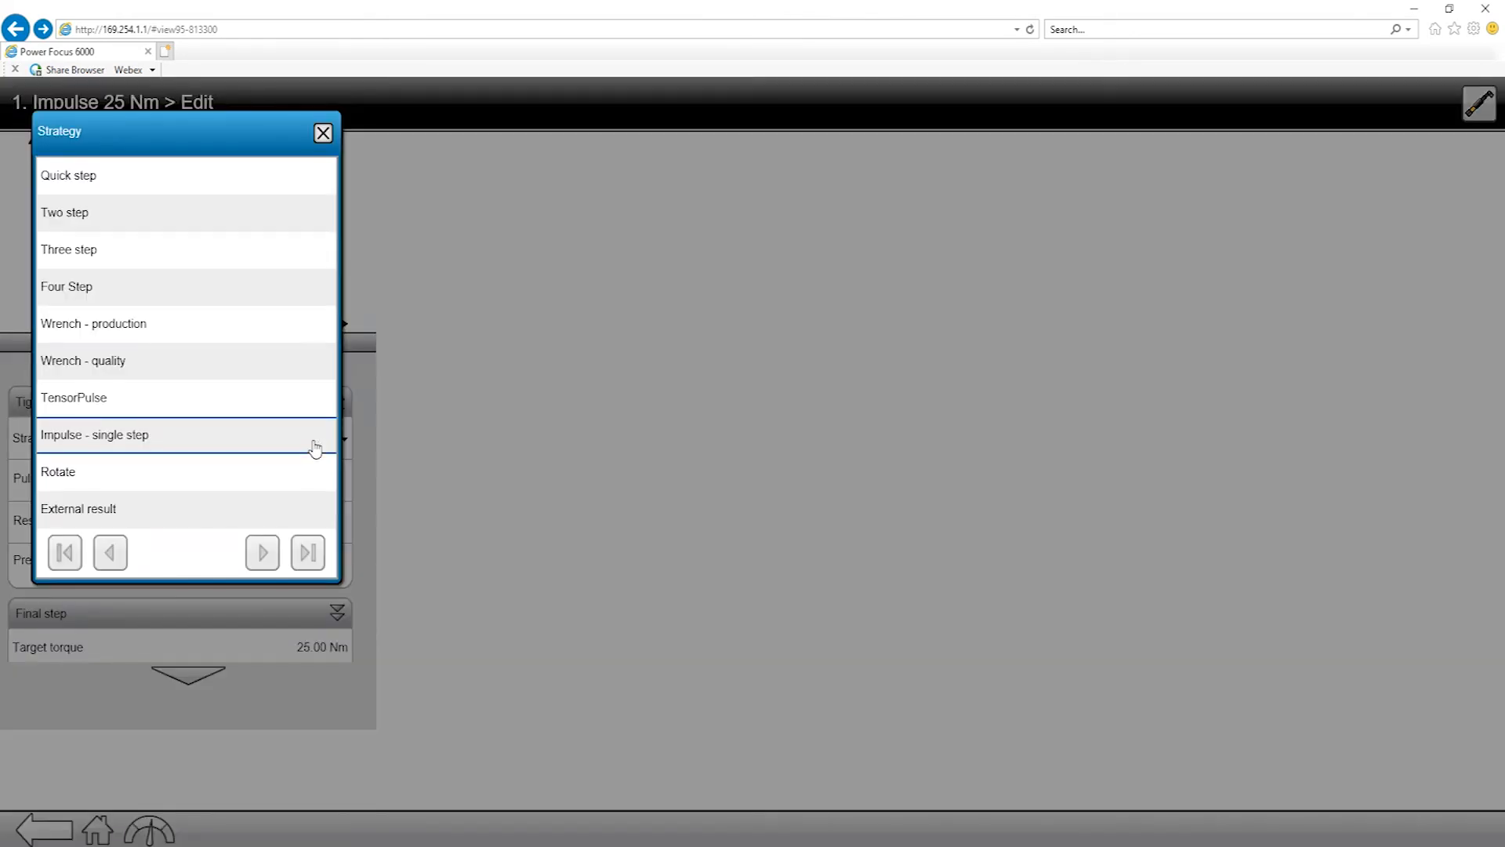
pyautogui.moveTo(101, 403)
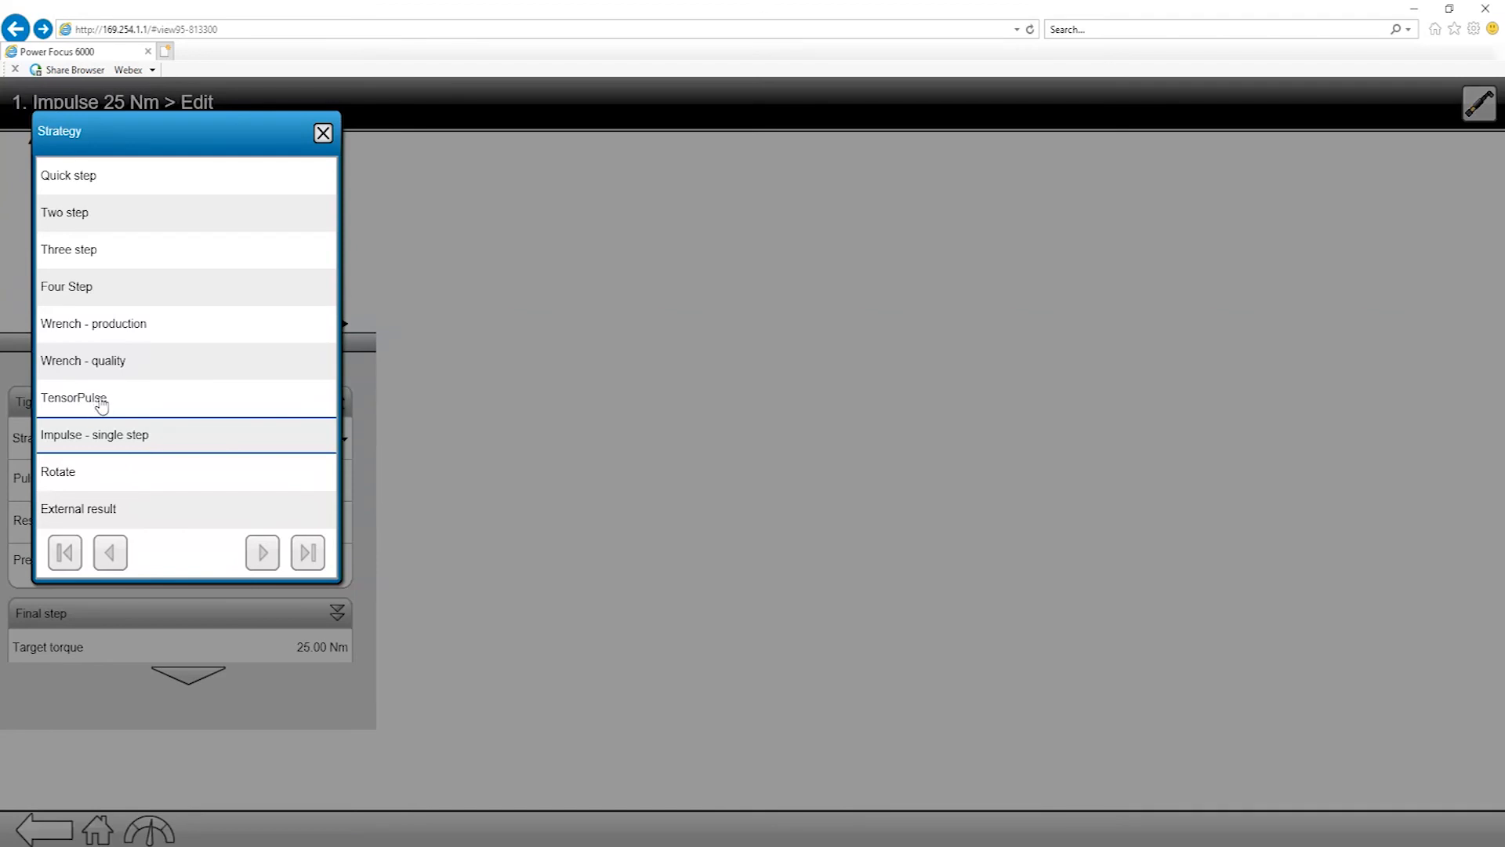
pyautogui.click(73, 397)
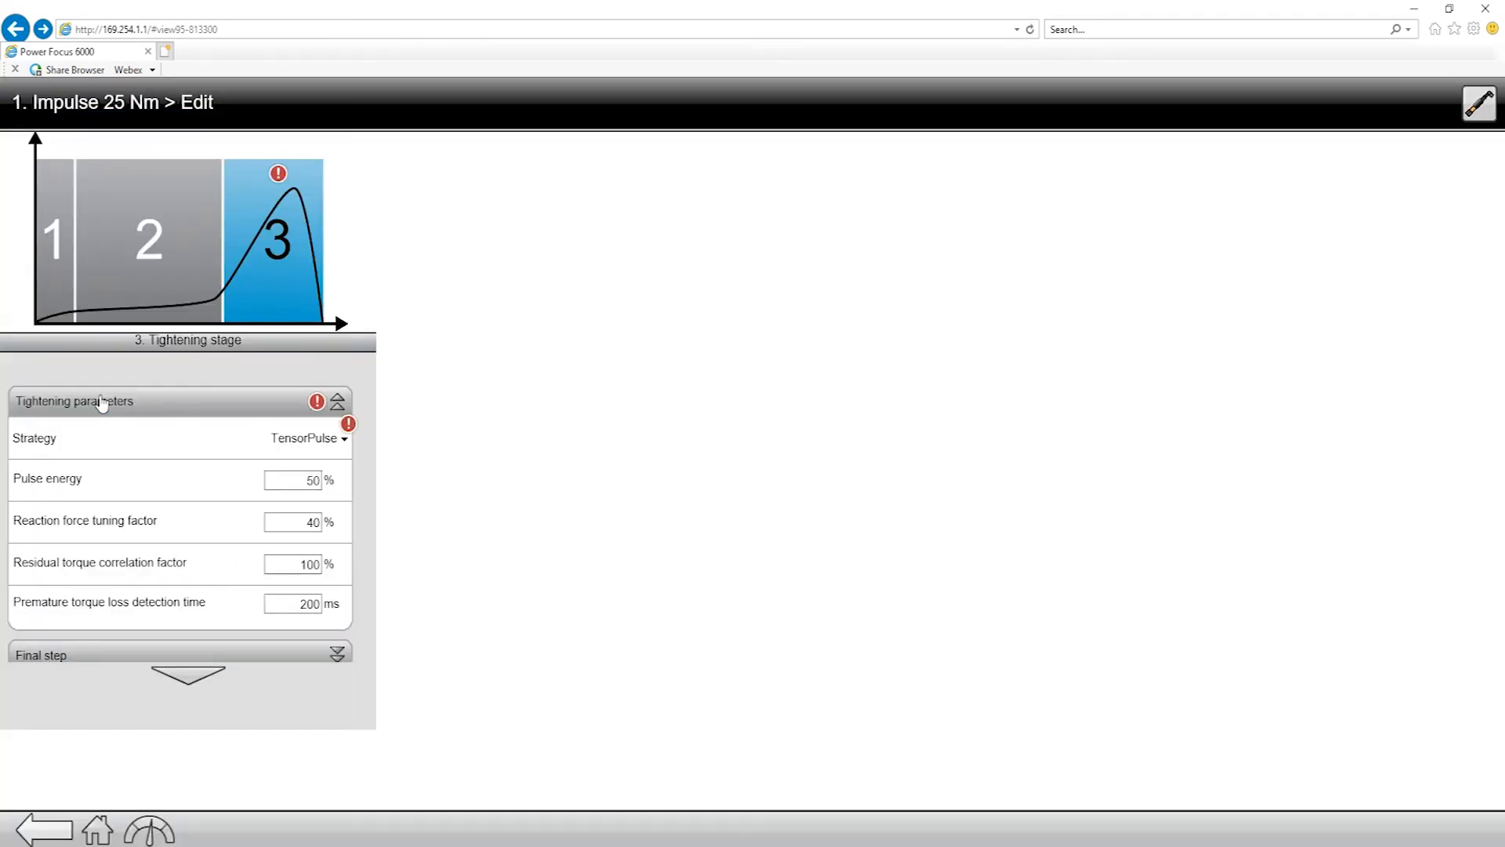
pyautogui.moveTo(195, 509)
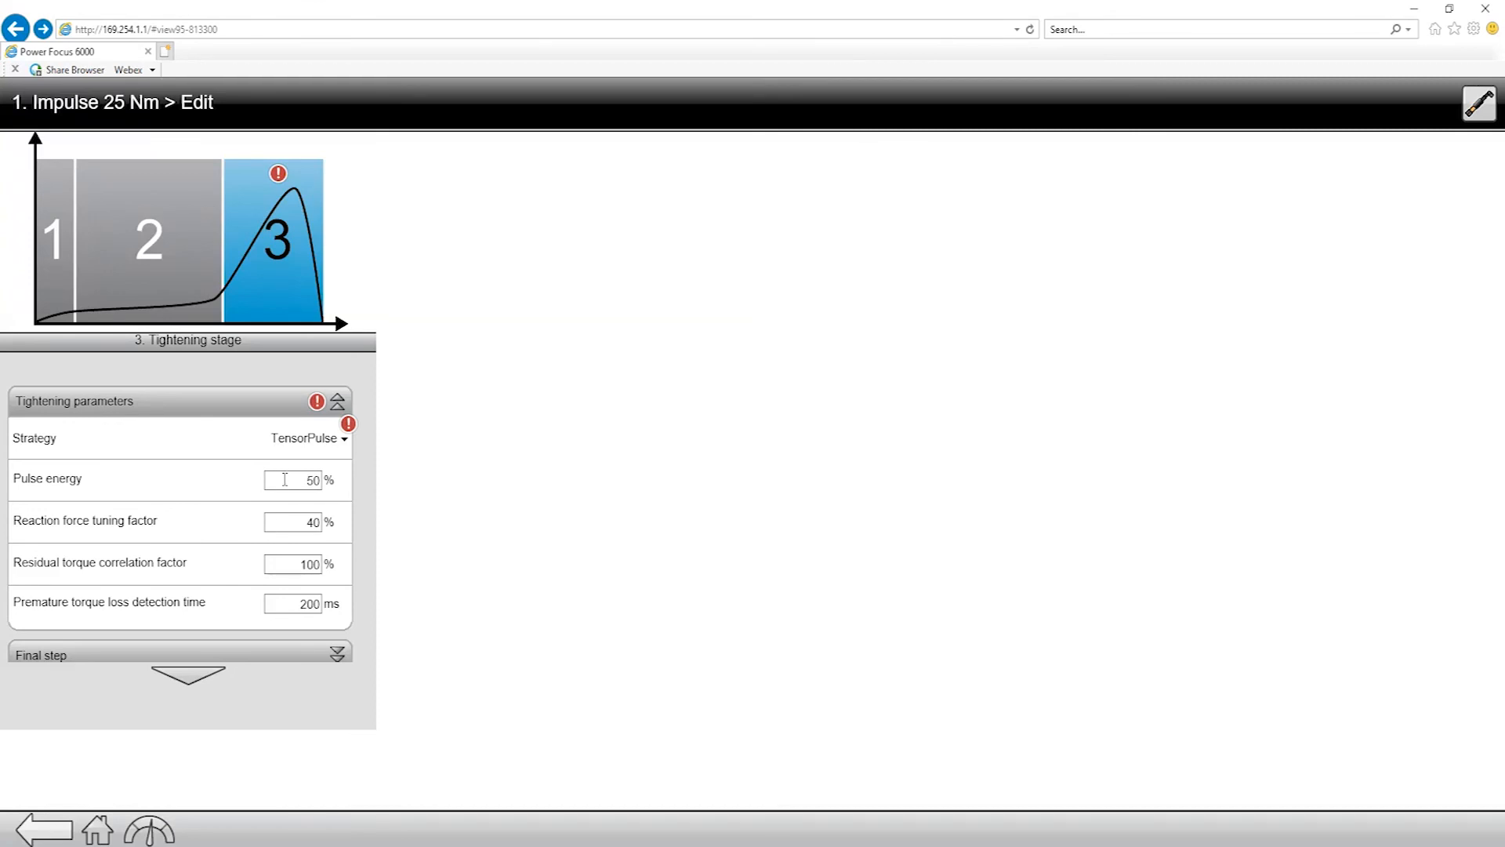
pyautogui.moveTo(277, 478)
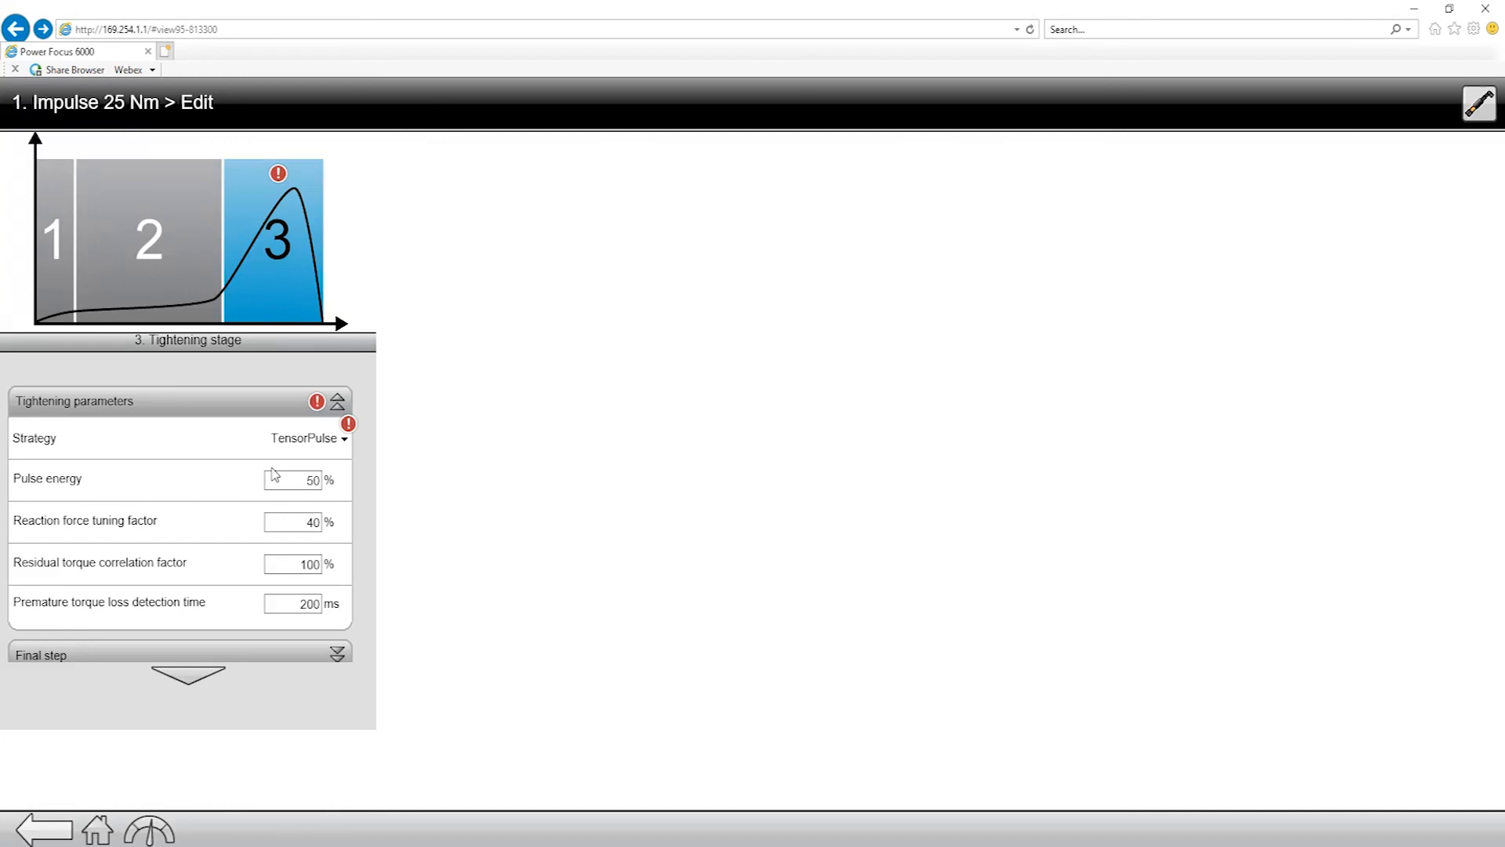
pyautogui.click(337, 400)
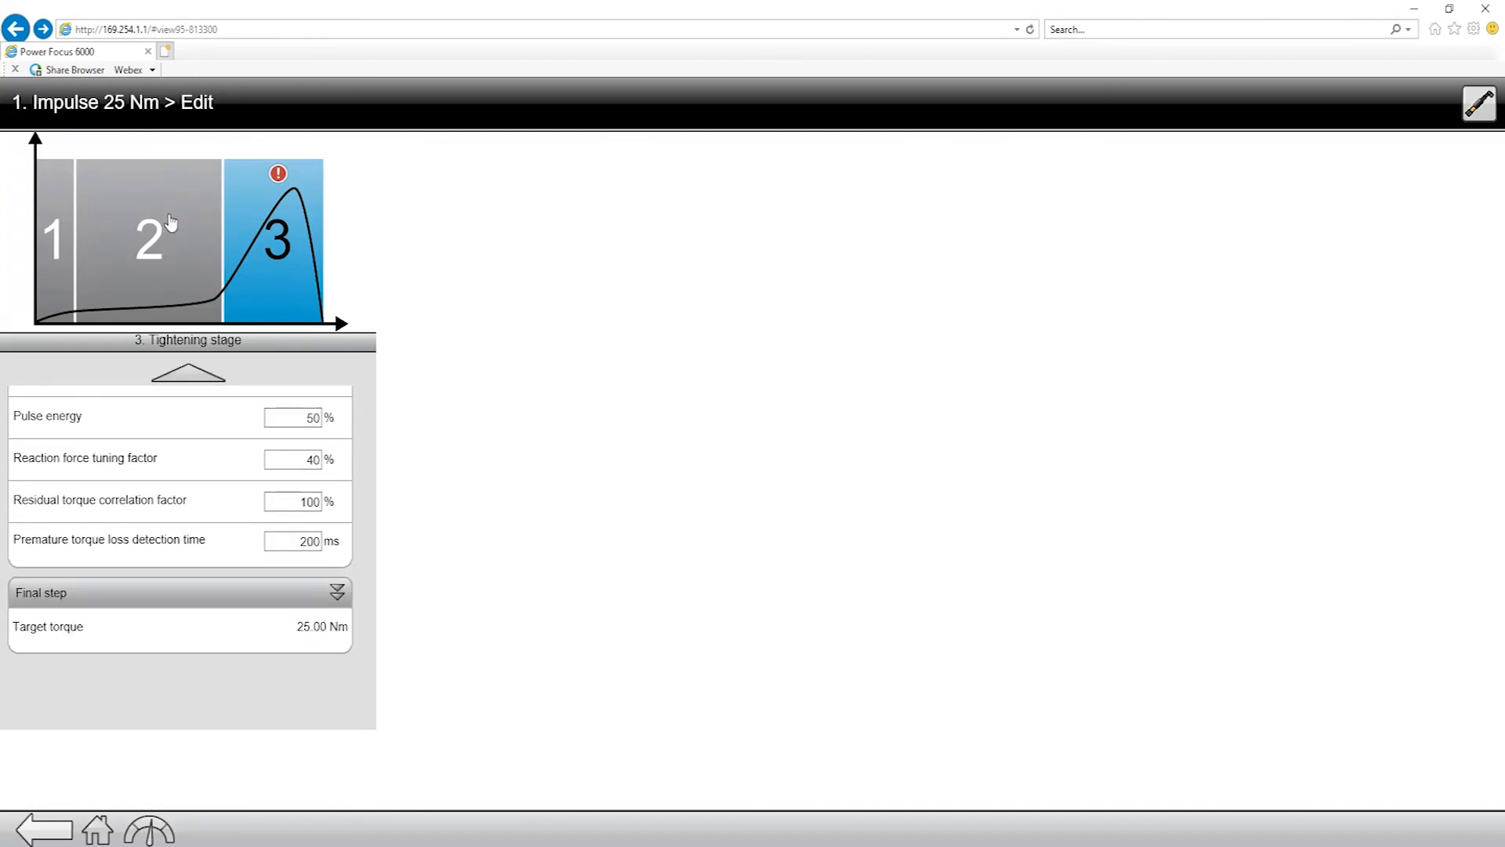
# Review the rundown stage settings, then return to the start stage settings.
pyautogui.click(148, 237)
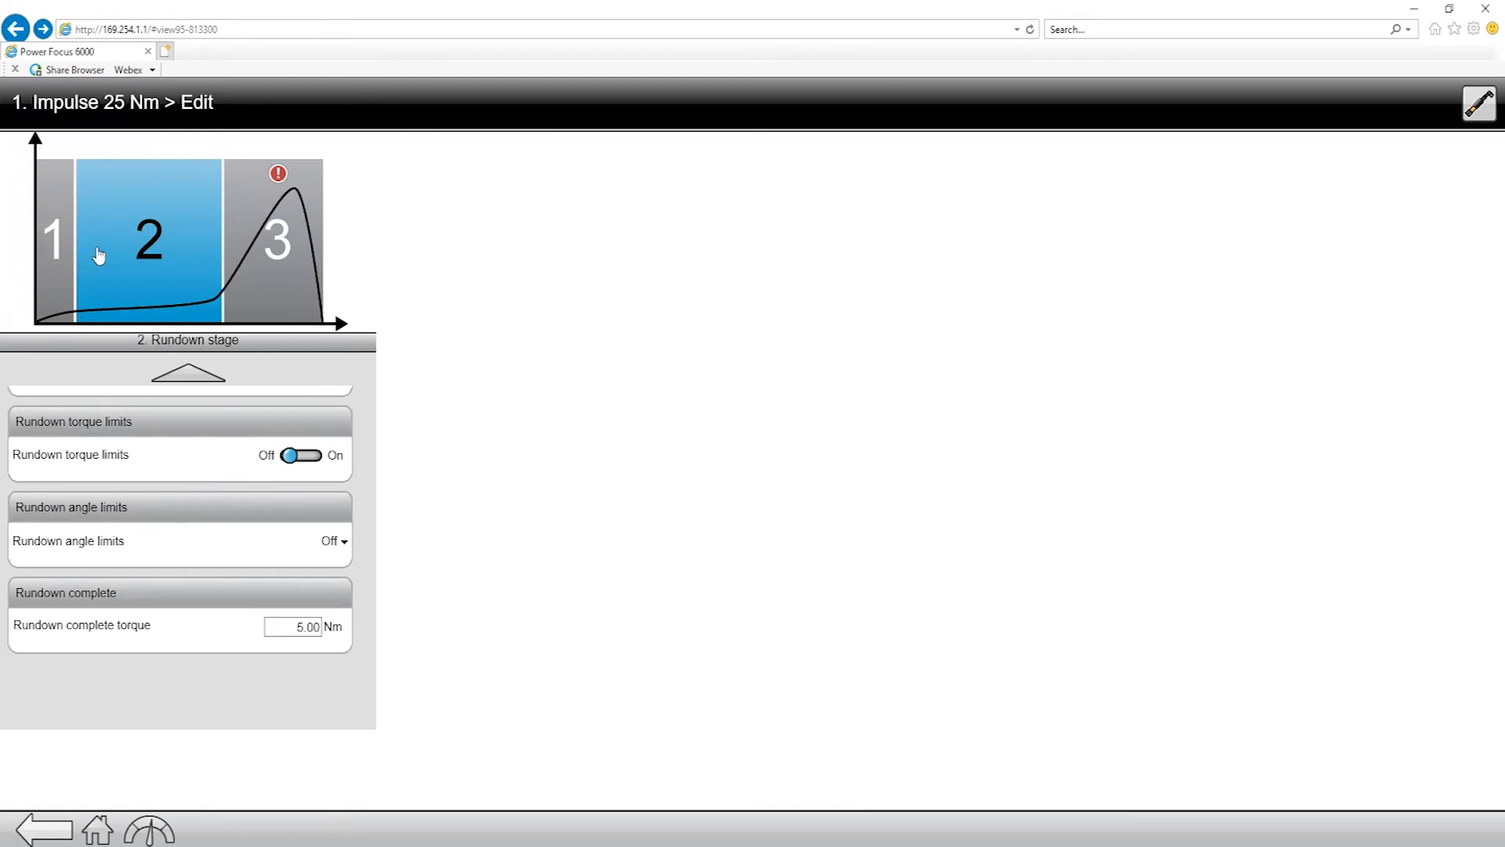
pyautogui.click(54, 239)
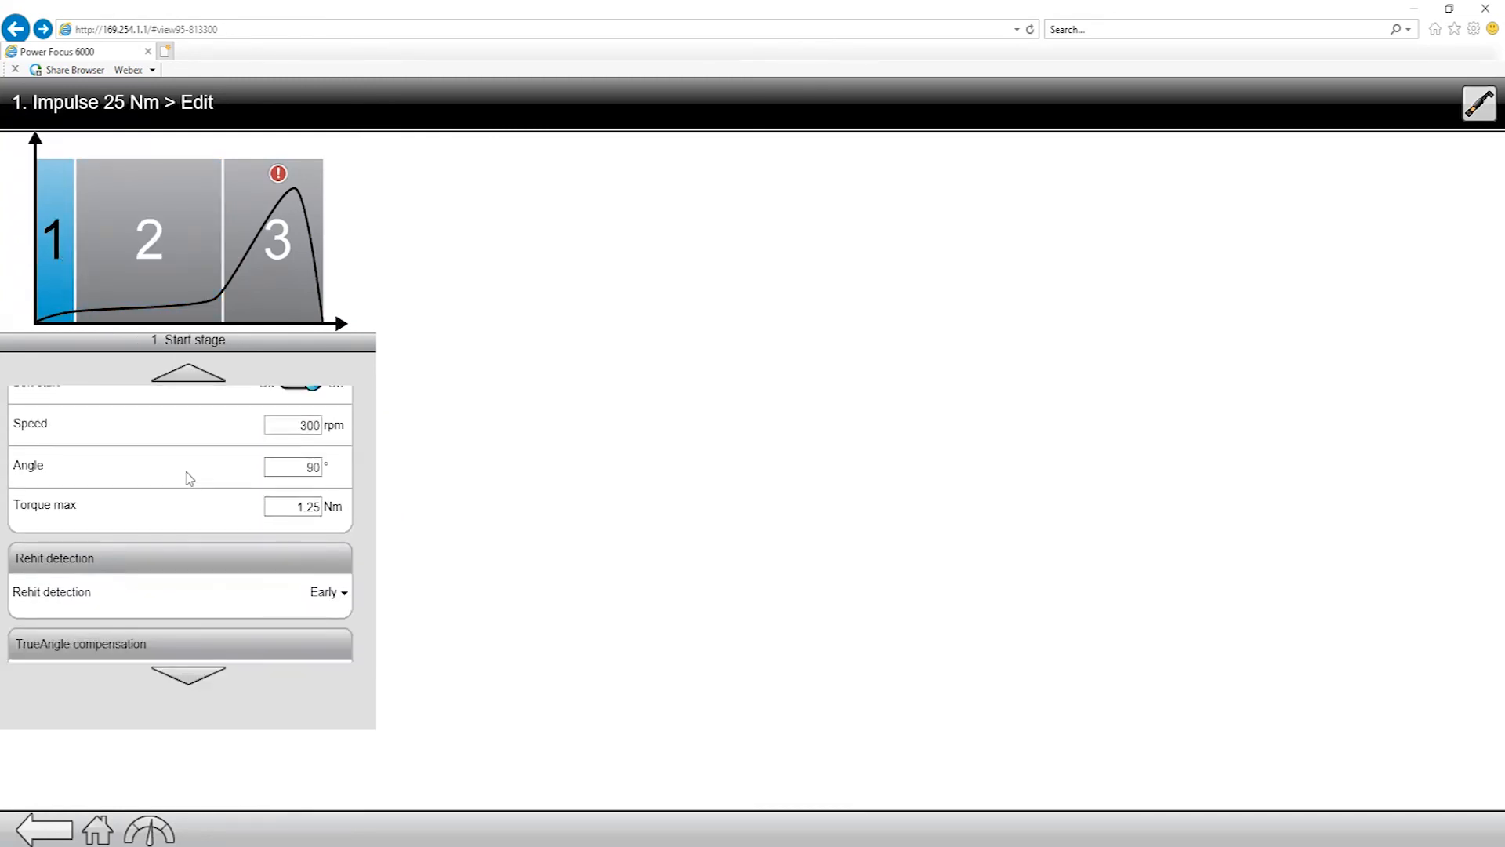
pyautogui.scroll(3)
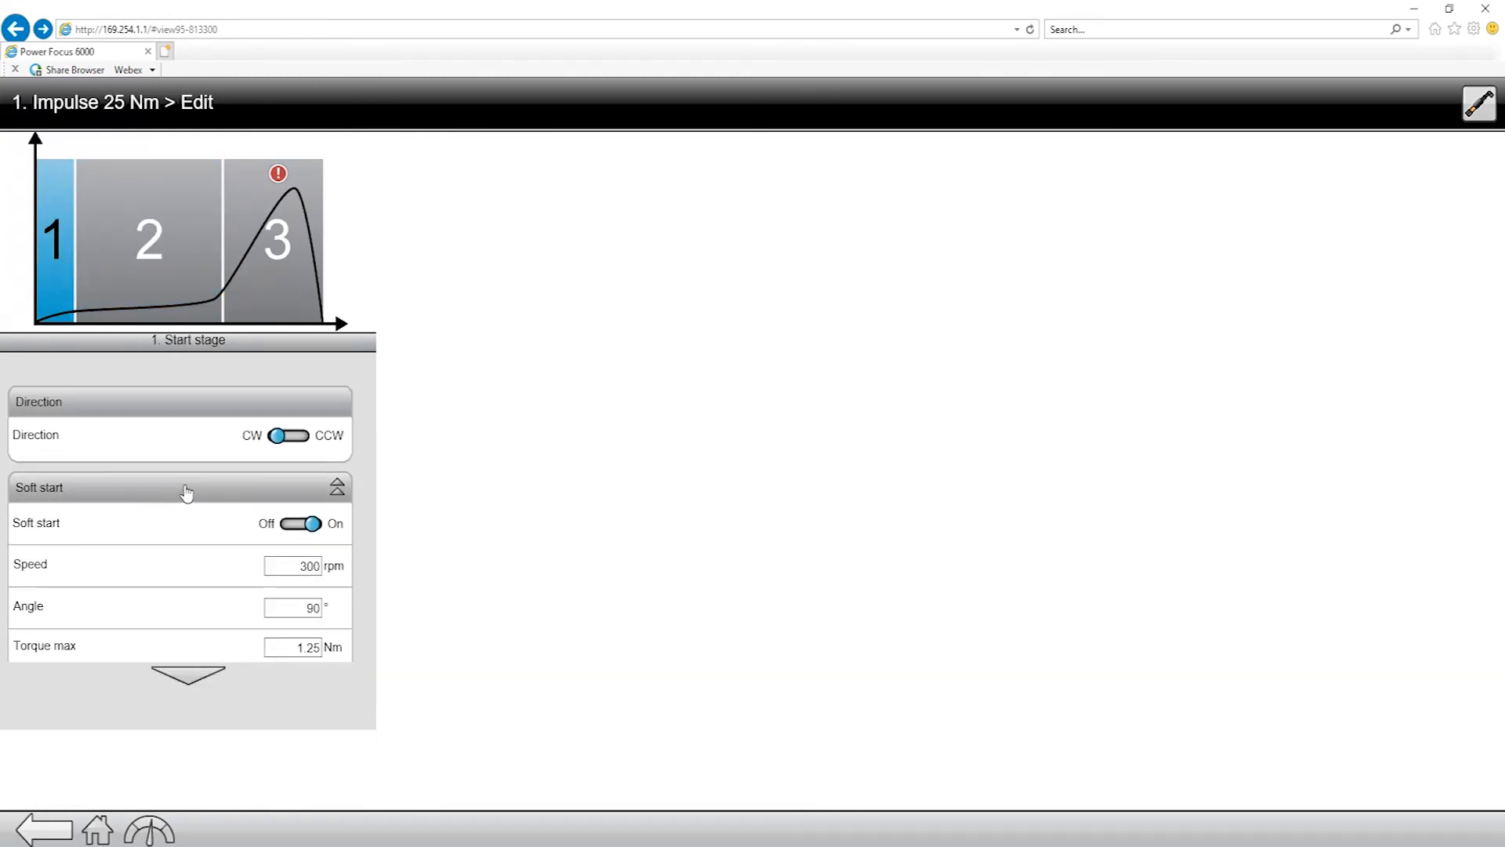